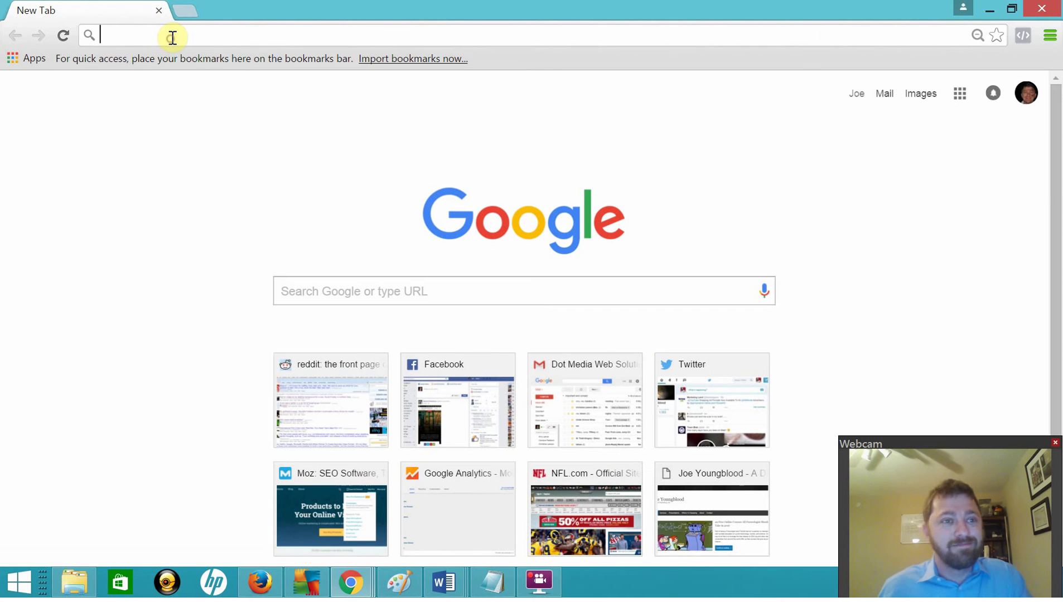
type("https://ritetag.com")
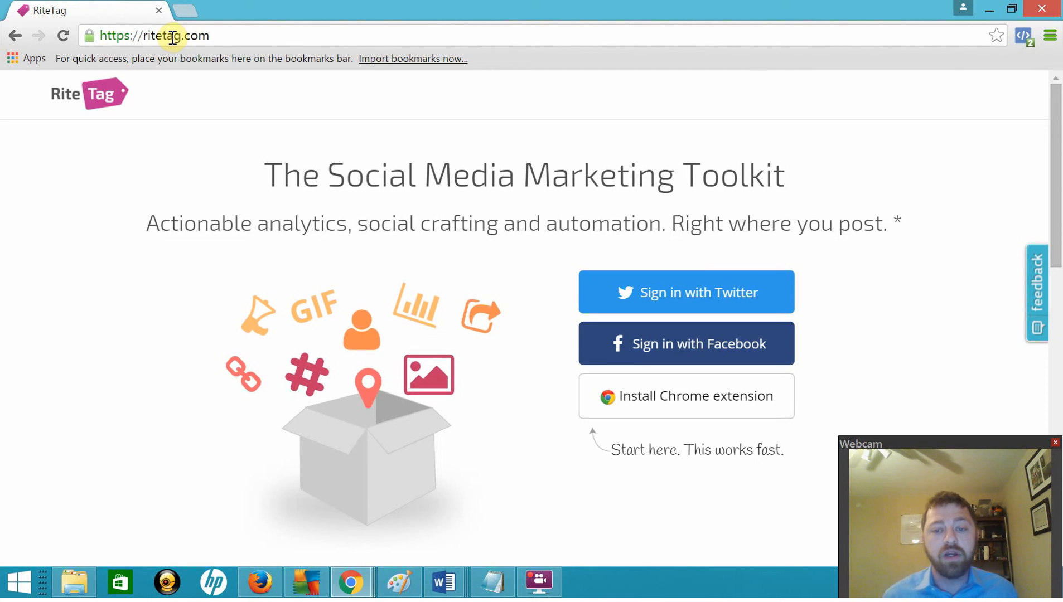
mouse_move(590, 249)
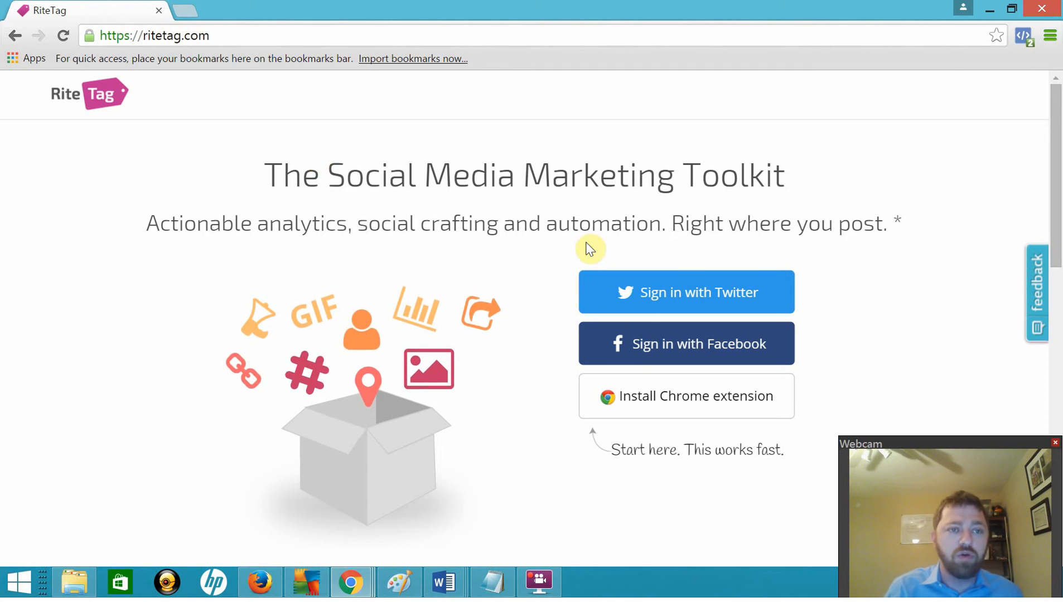
mouse_move(658, 296)
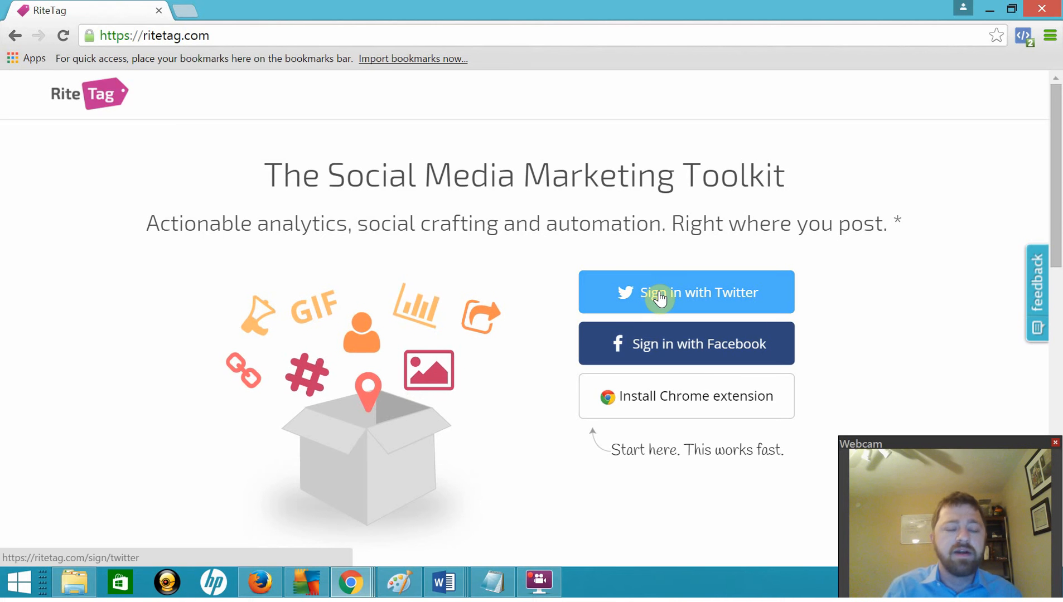
Sign in to RiteTag via the 'Sign in with Twitter' button.
left_click(685, 292)
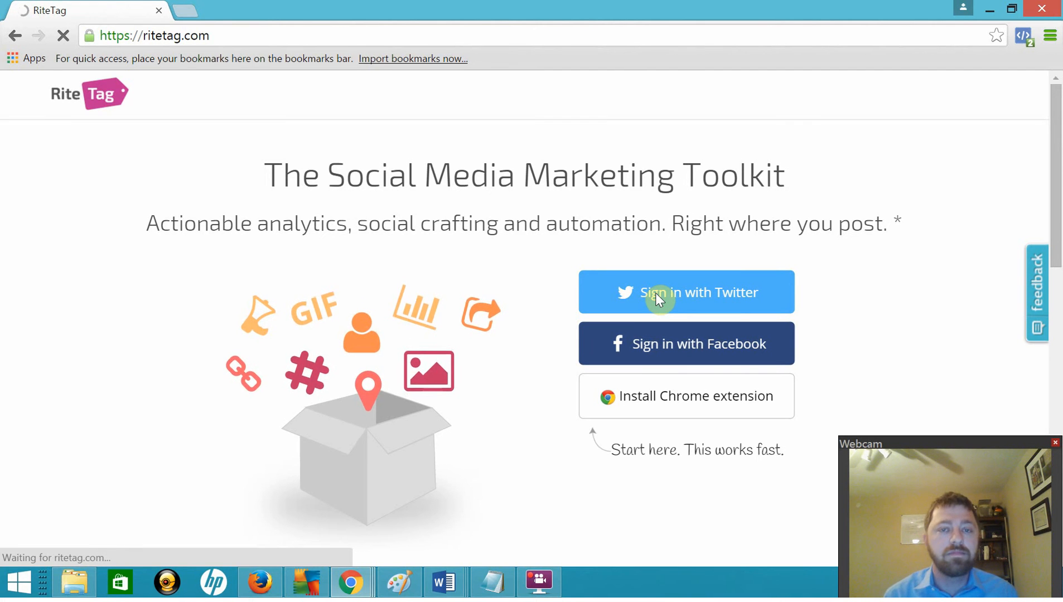
left_click(685, 293)
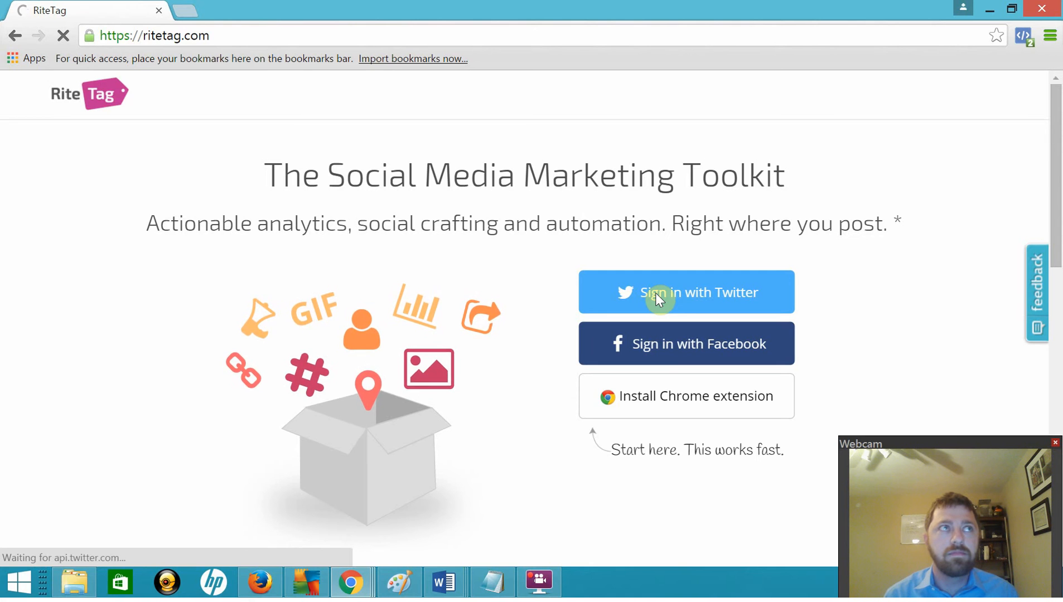
left_click(684, 293)
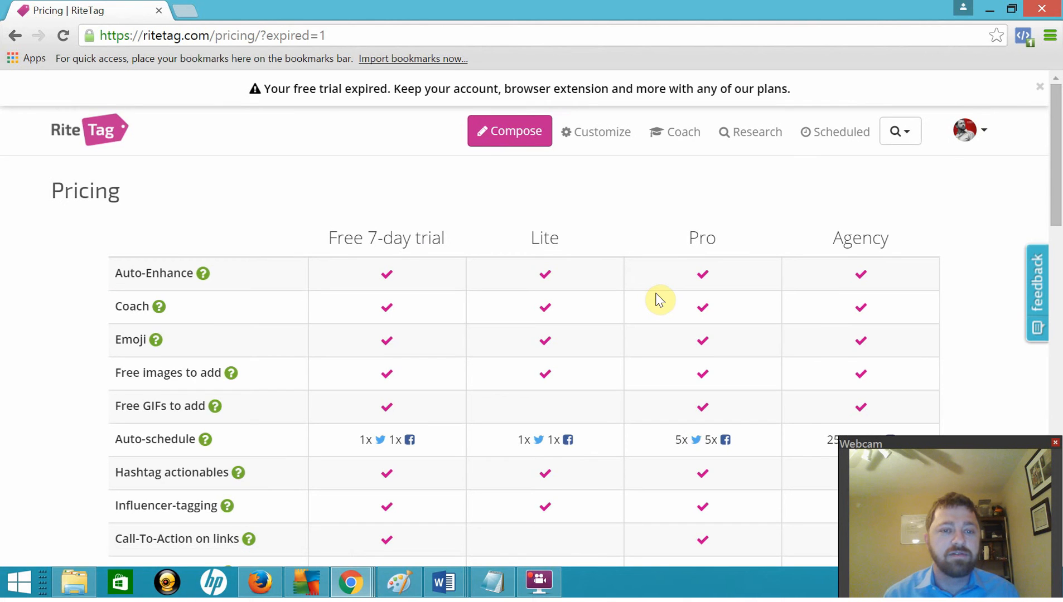
mouse_move(281, 94)
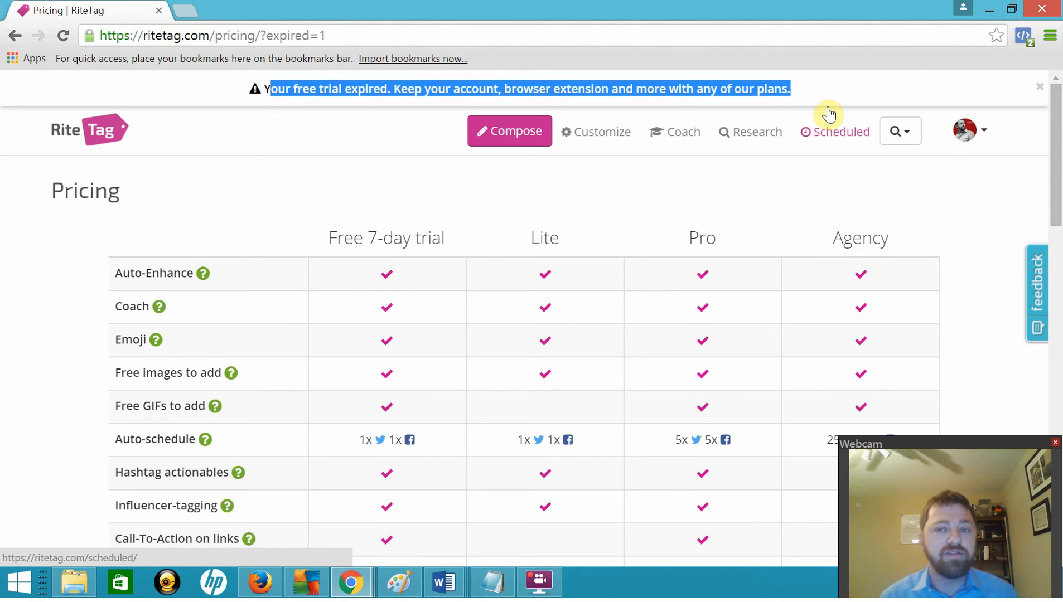
mouse_move(913, 208)
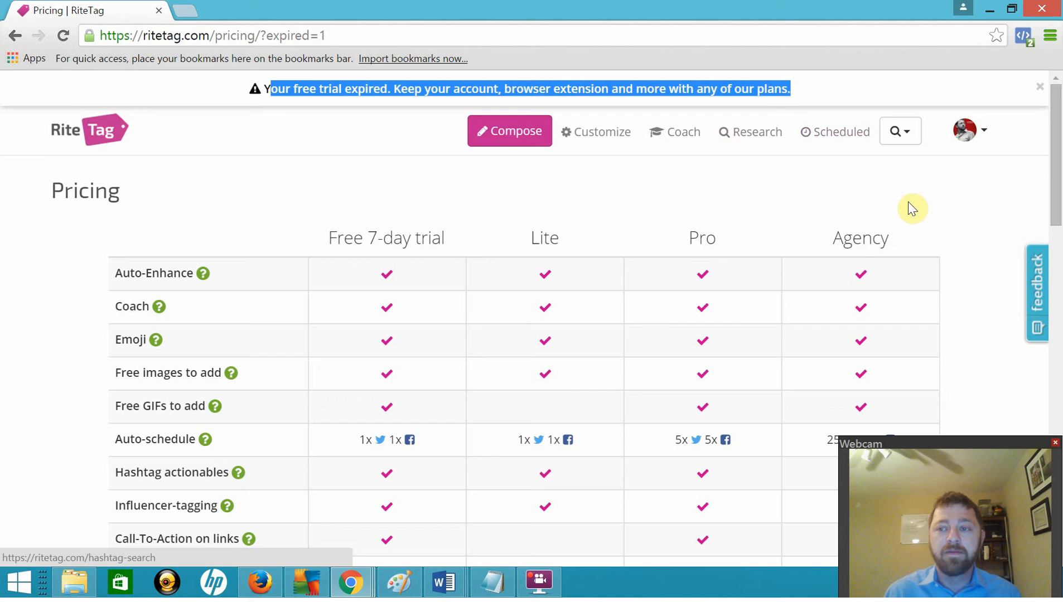
scroll("down", 3)
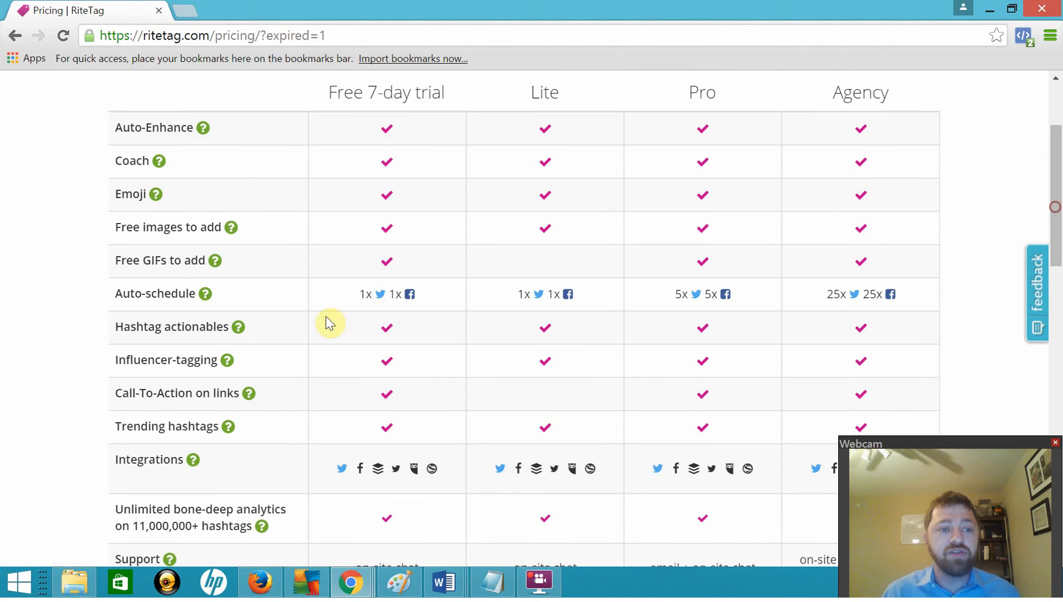
double_click(161, 259)
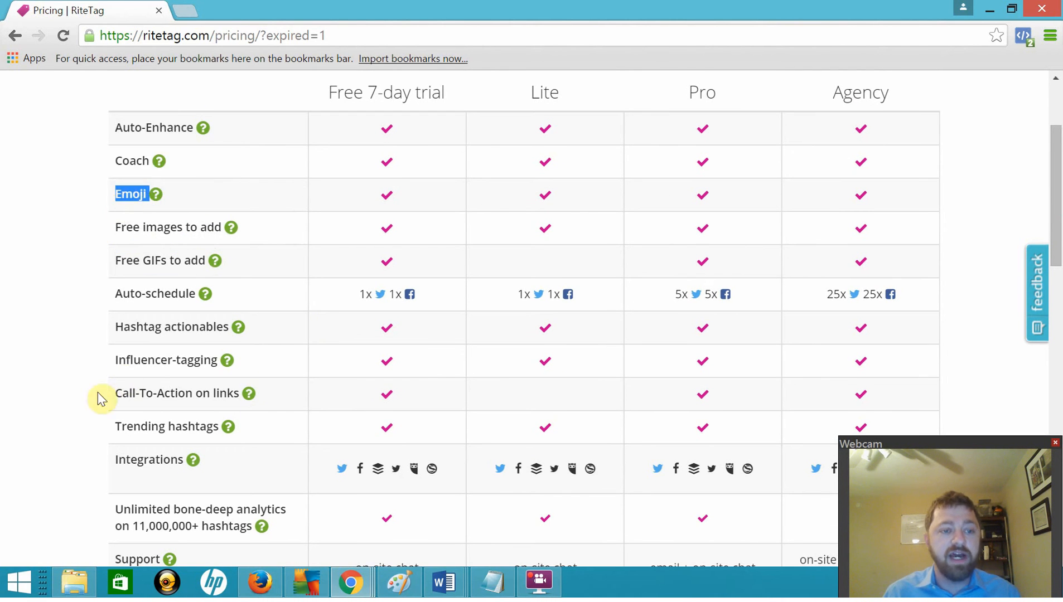
mouse_move(625, 406)
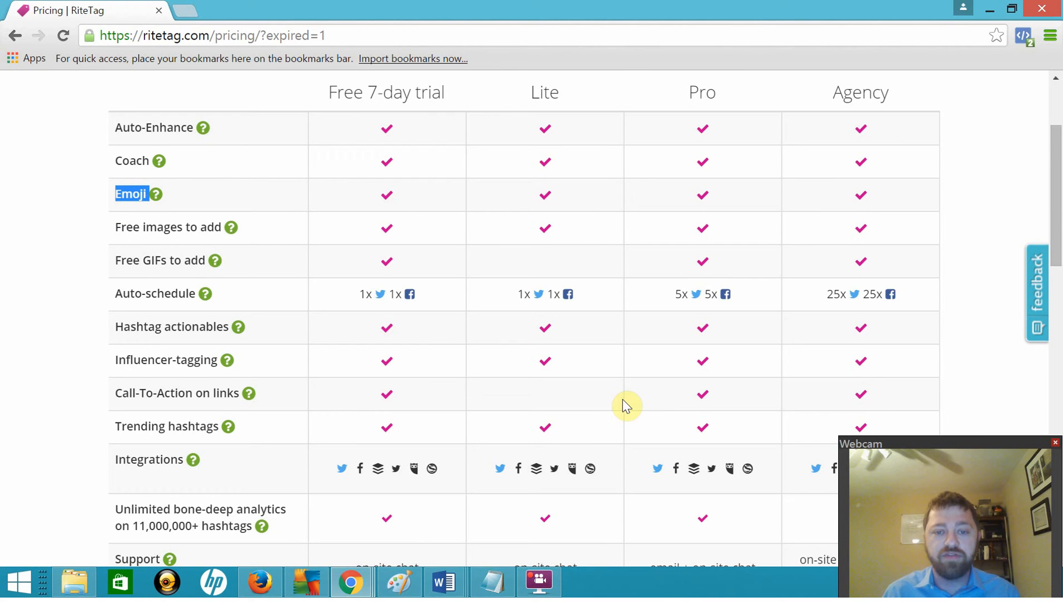
scroll("down", 3)
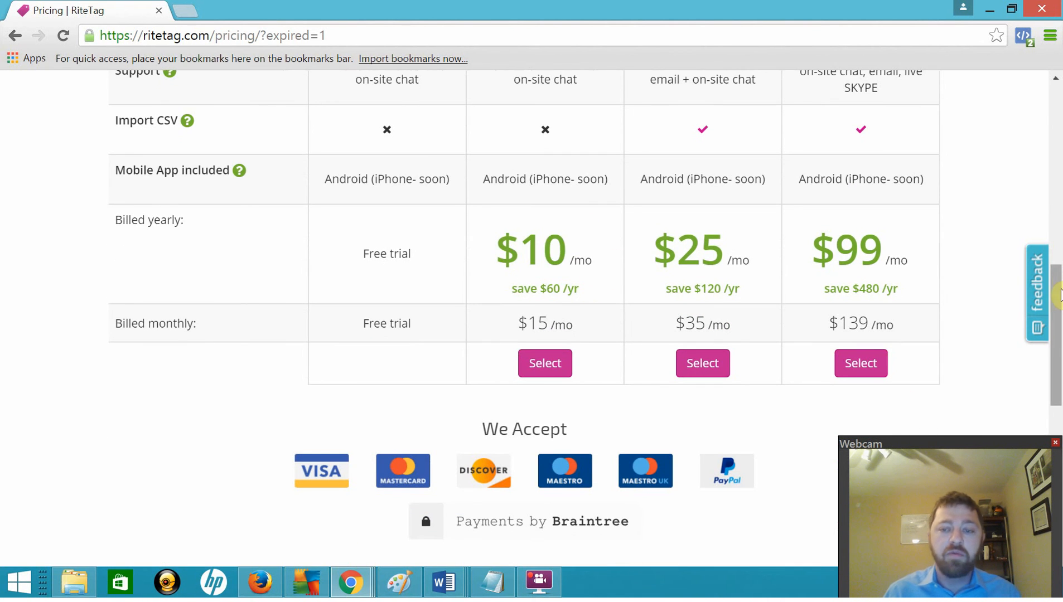
scroll("up", 3)
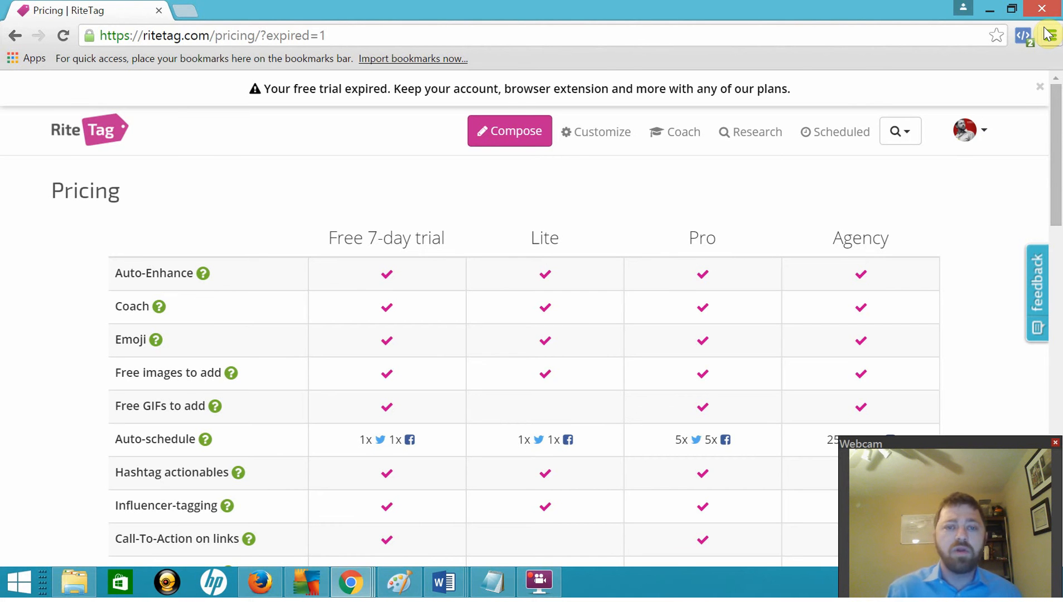
mouse_move(900, 132)
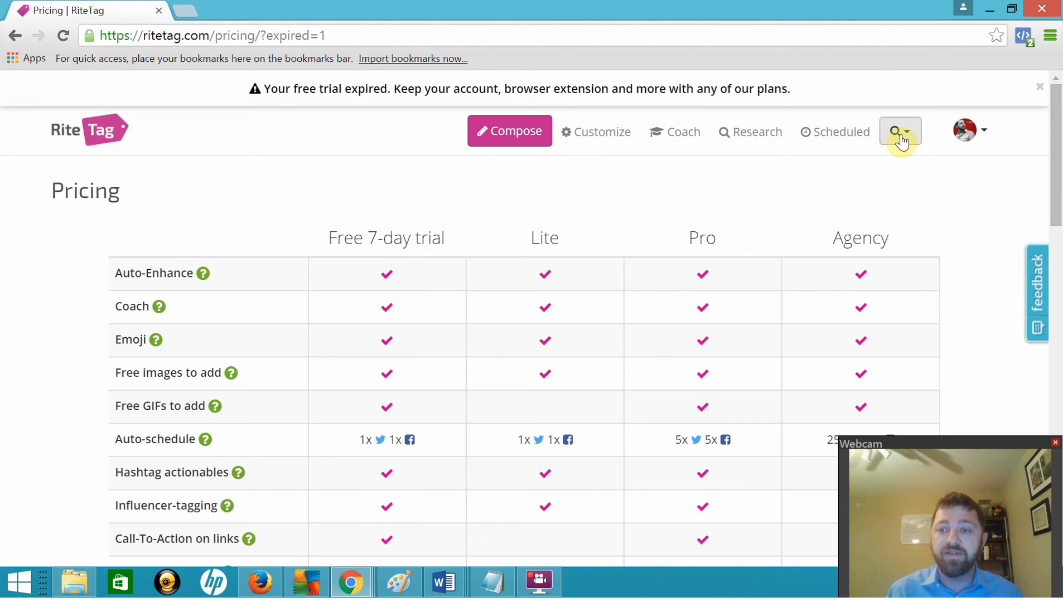
Focus the top-bar 'Search hashtags' field, ready for the seo query.
left_click(896, 131)
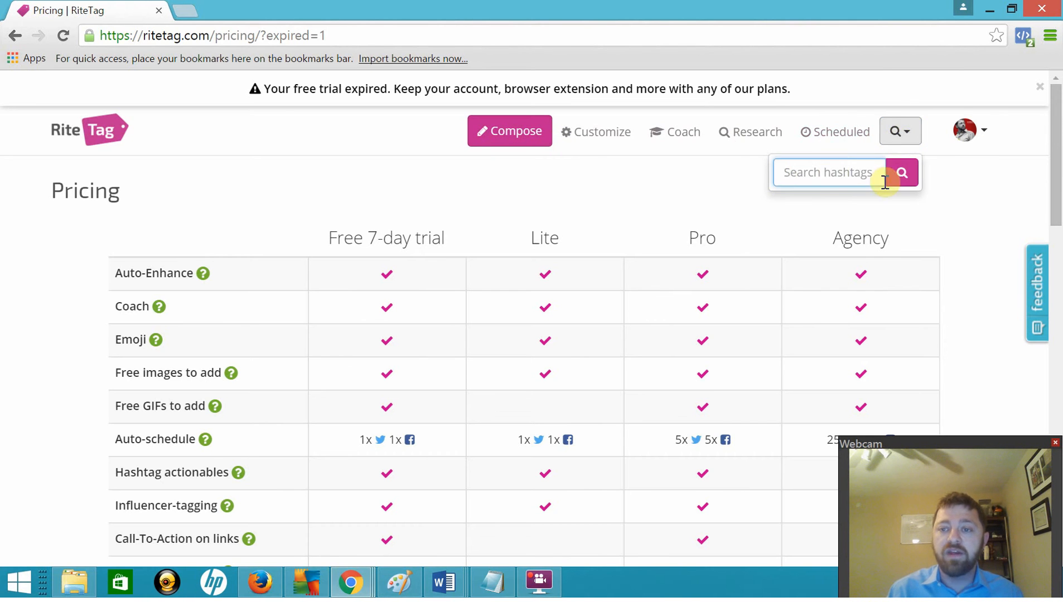
mouse_move(797, 172)
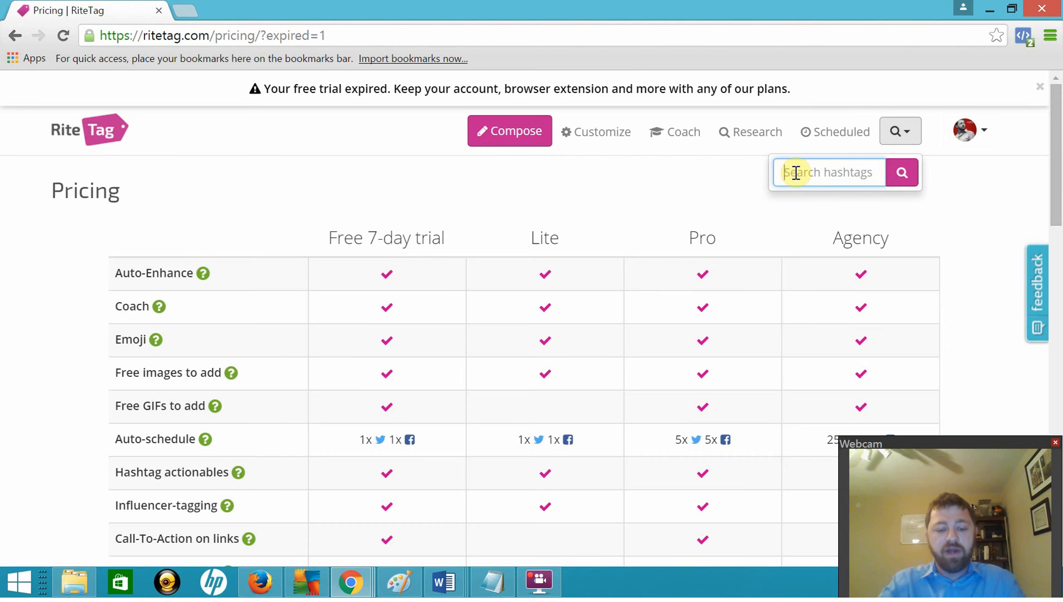
left_click(901, 172)
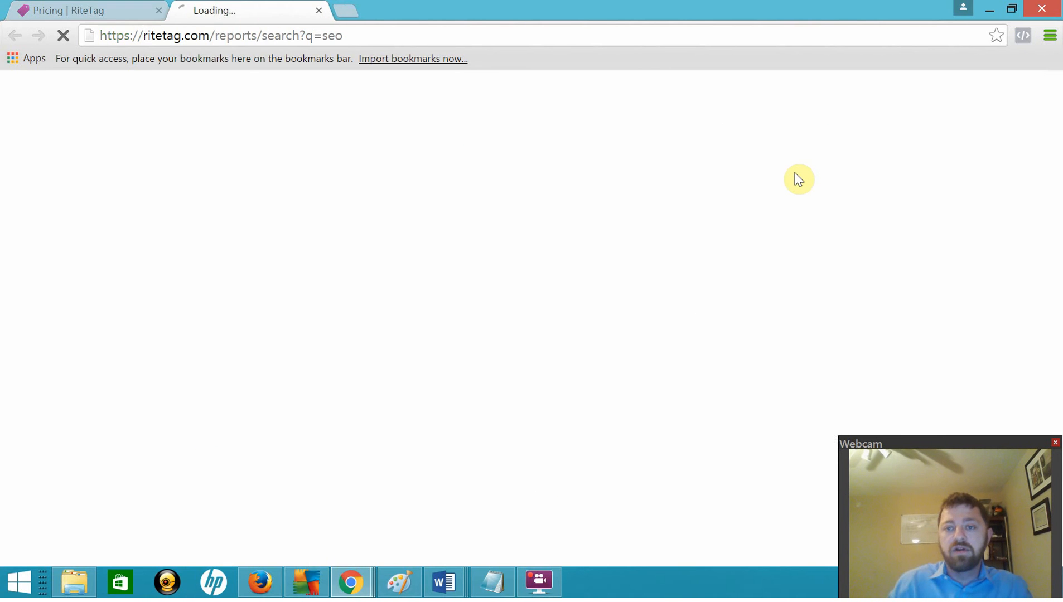
mouse_move(225, 192)
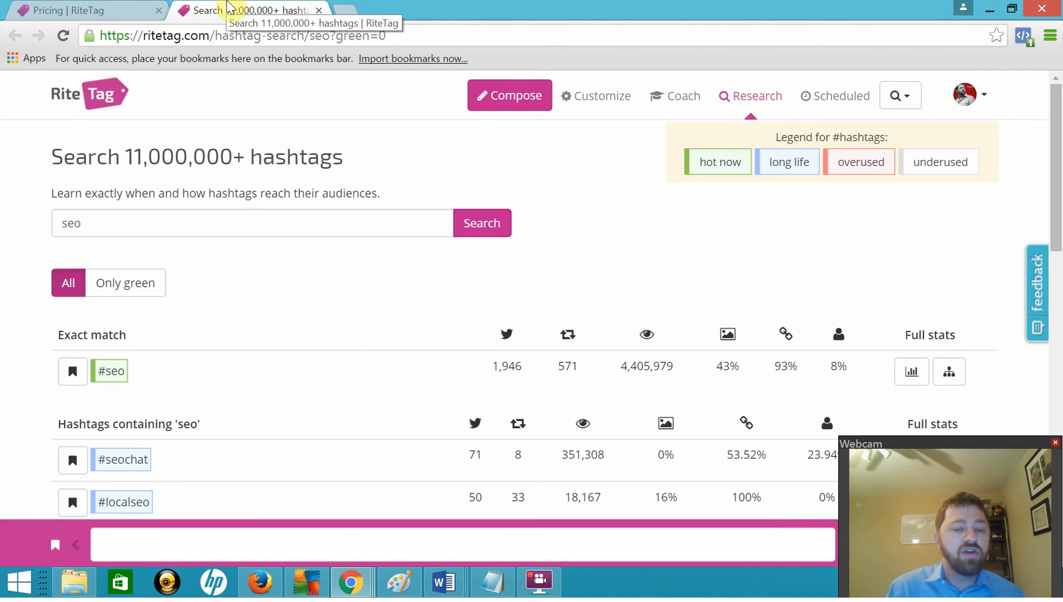
mouse_move(1043, 121)
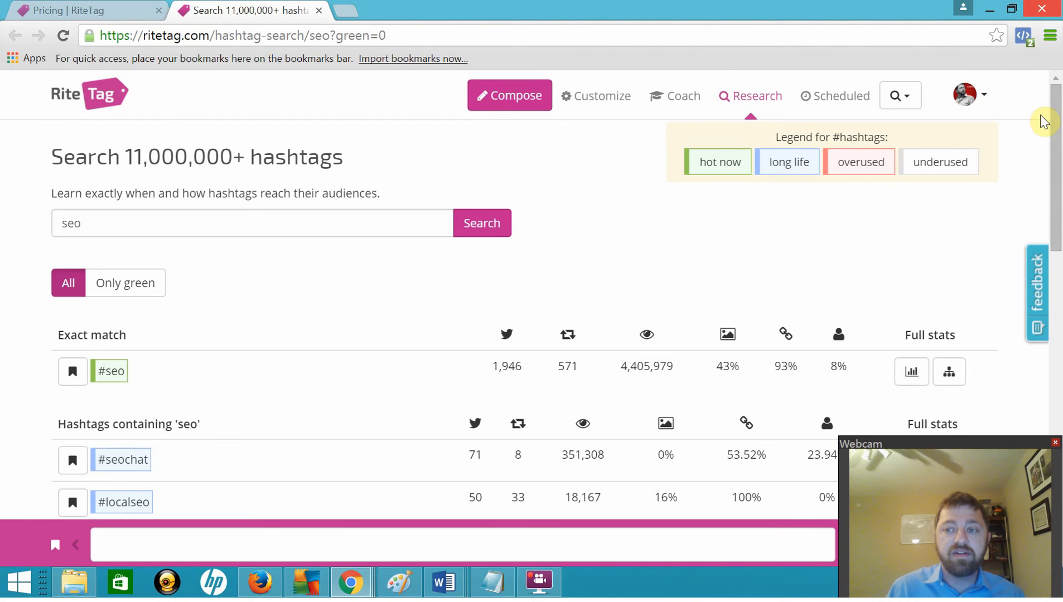
scroll("down", 3)
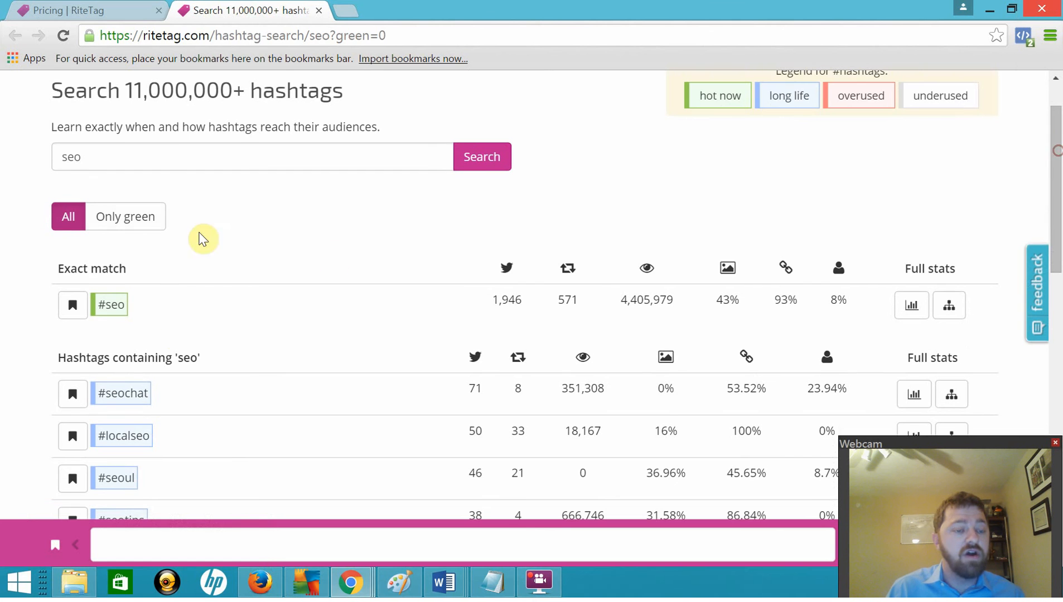
mouse_move(505, 268)
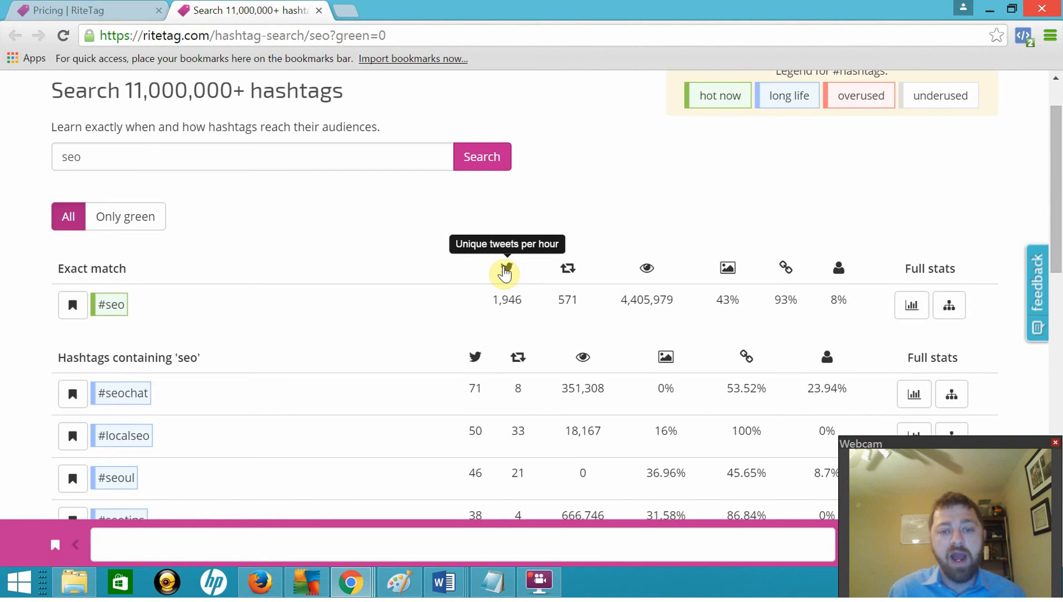
mouse_move(483, 300)
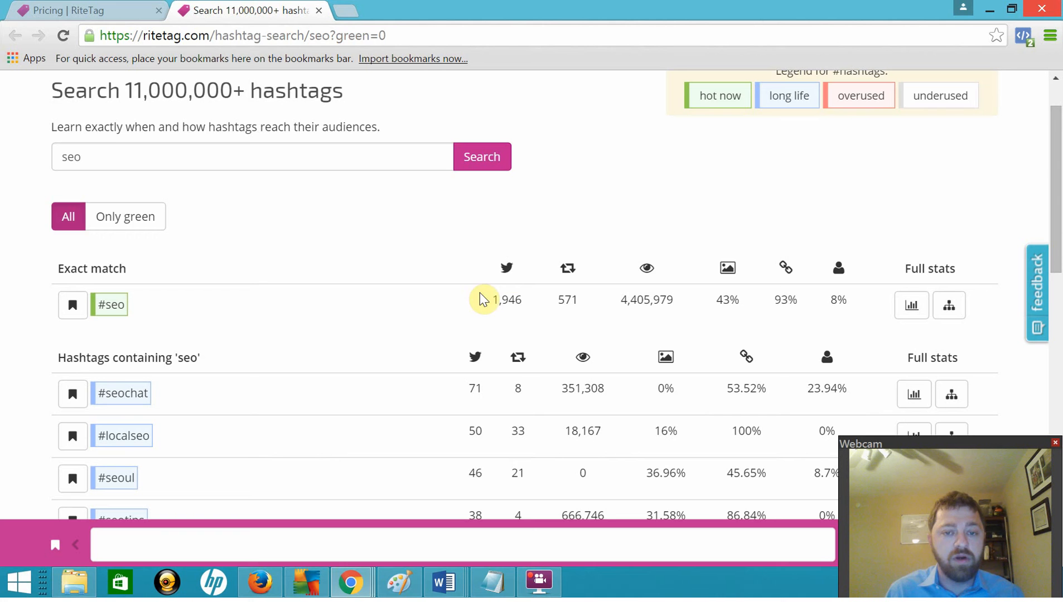
mouse_move(573, 274)
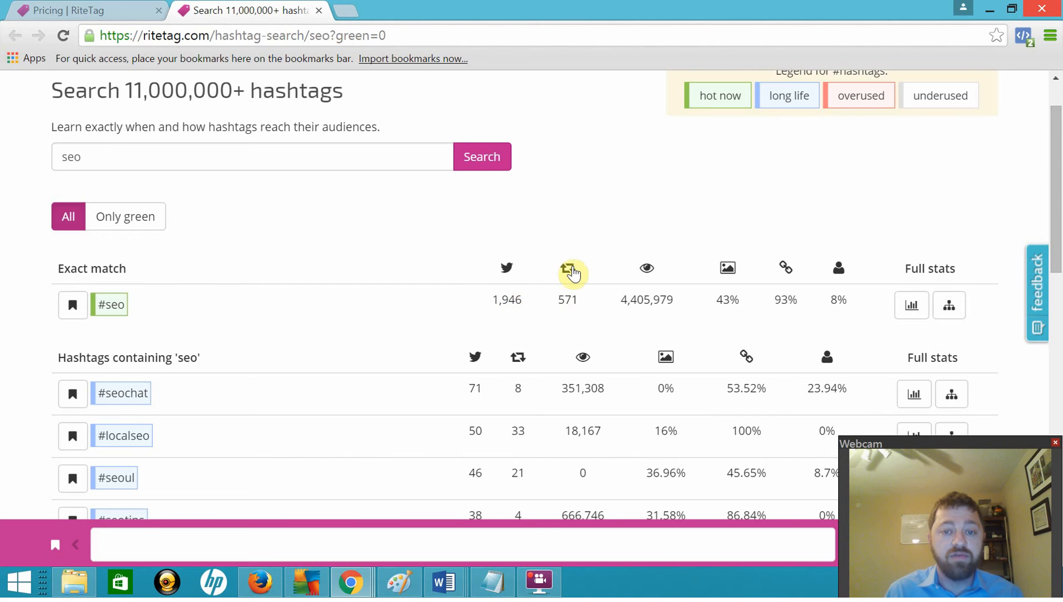
mouse_move(568, 271)
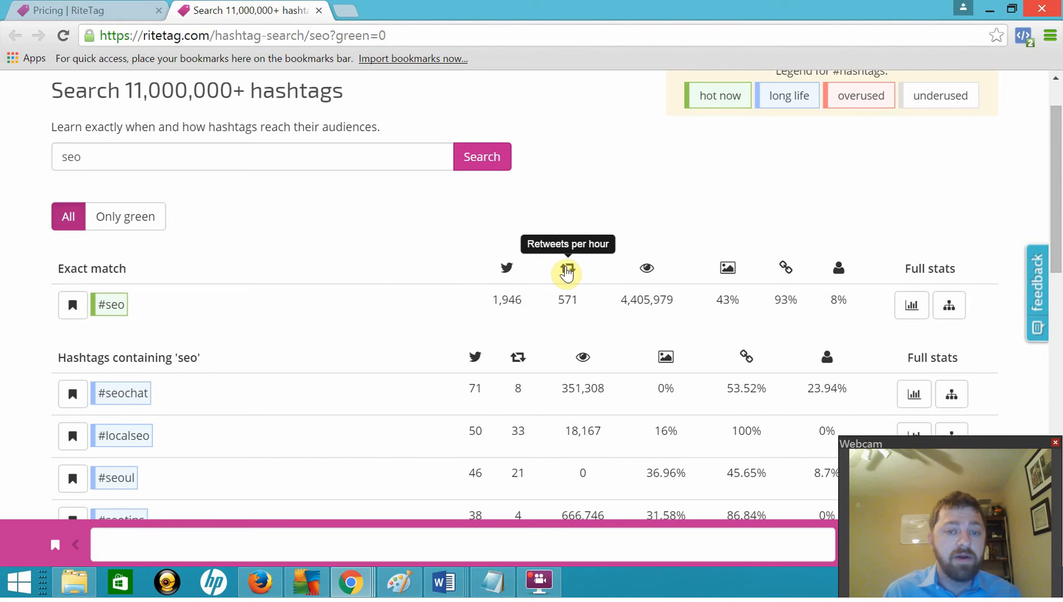
mouse_move(592, 309)
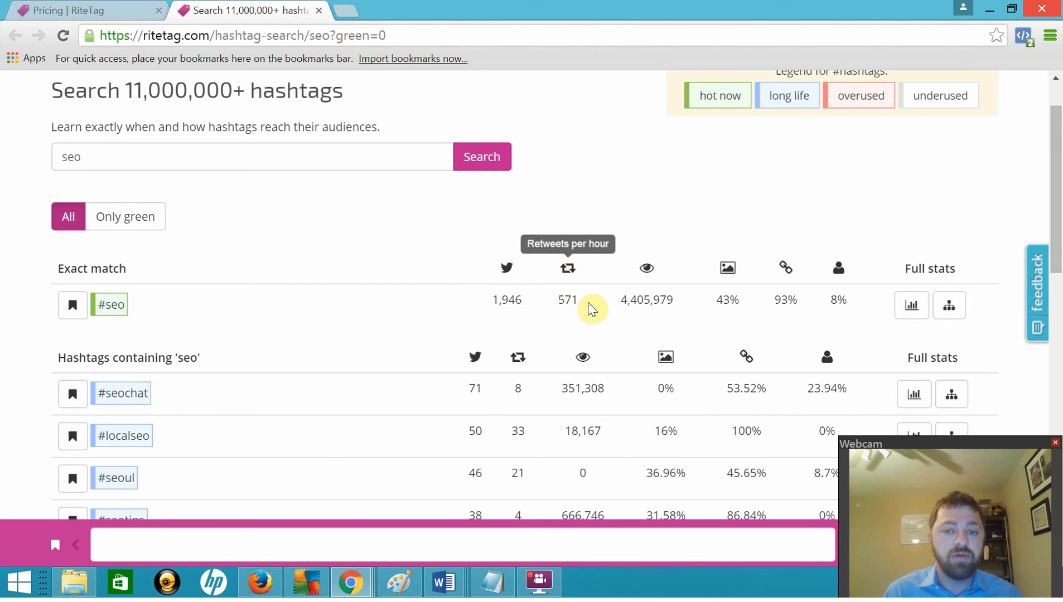
mouse_move(646, 268)
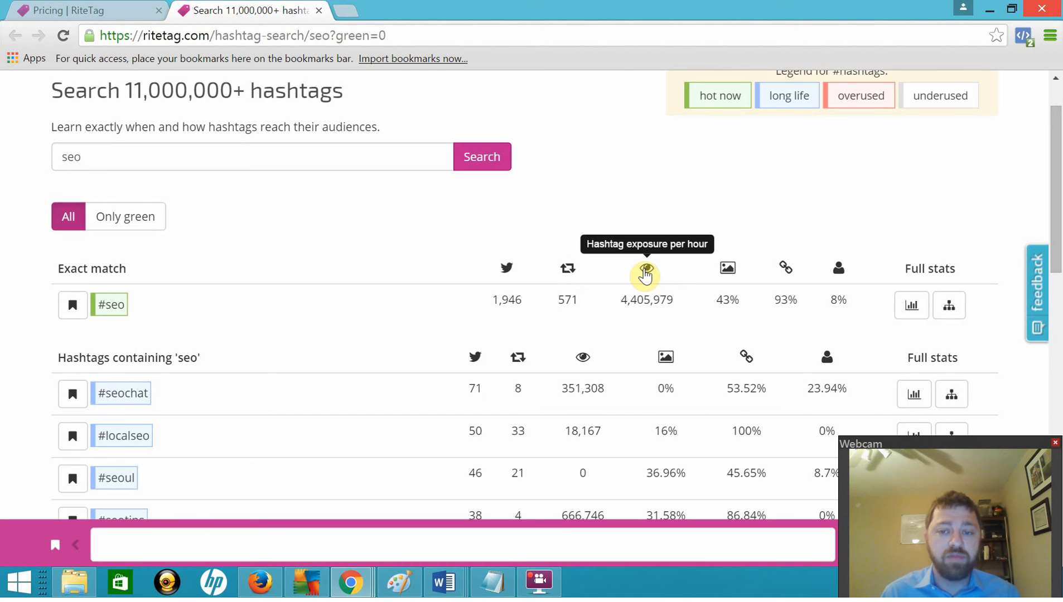
mouse_move(727, 268)
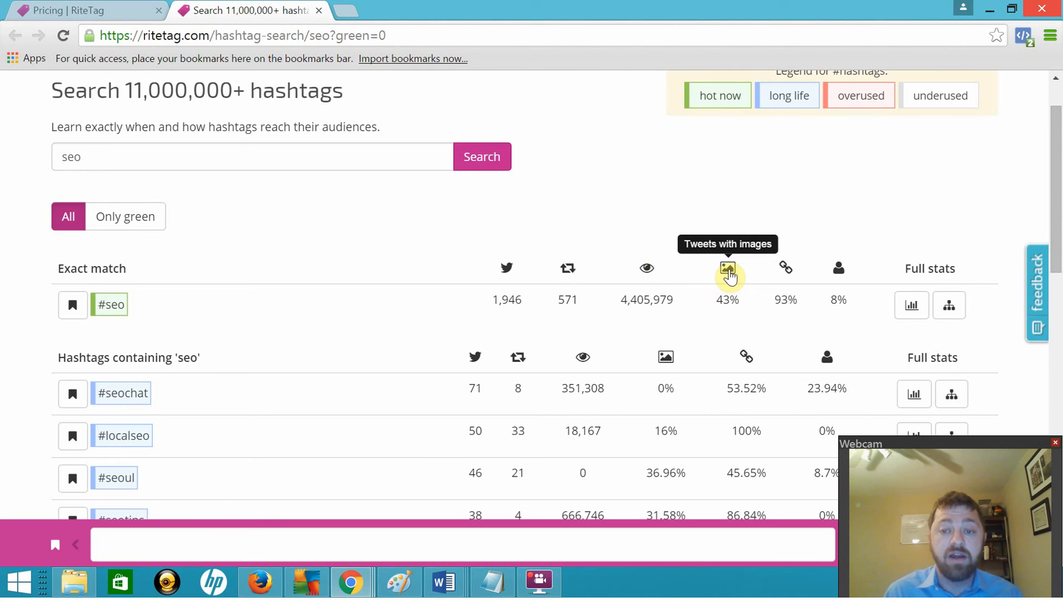
mouse_move(785, 266)
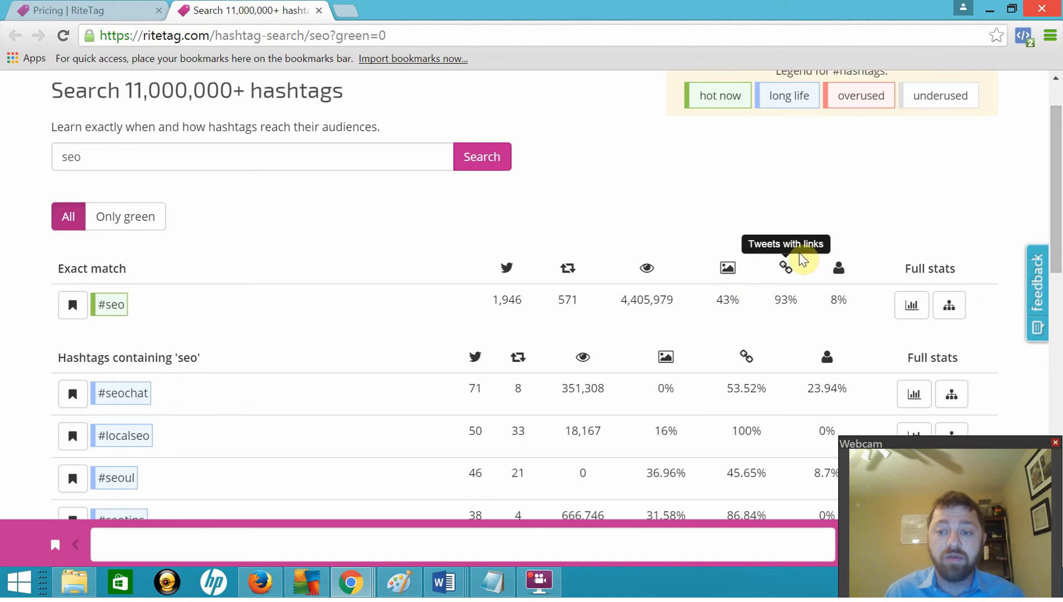
mouse_move(839, 268)
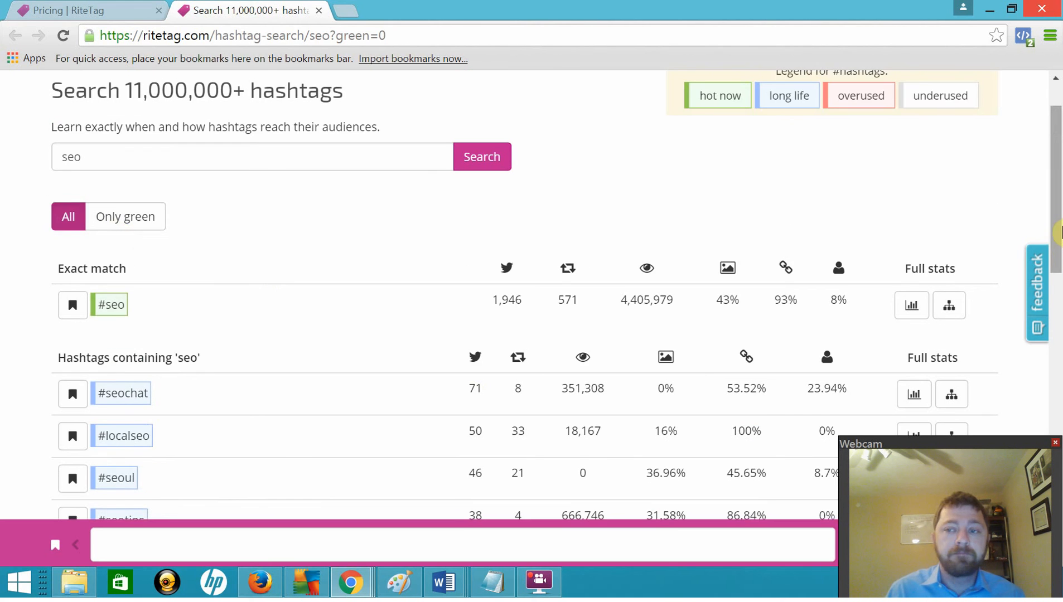
scroll("down", 3)
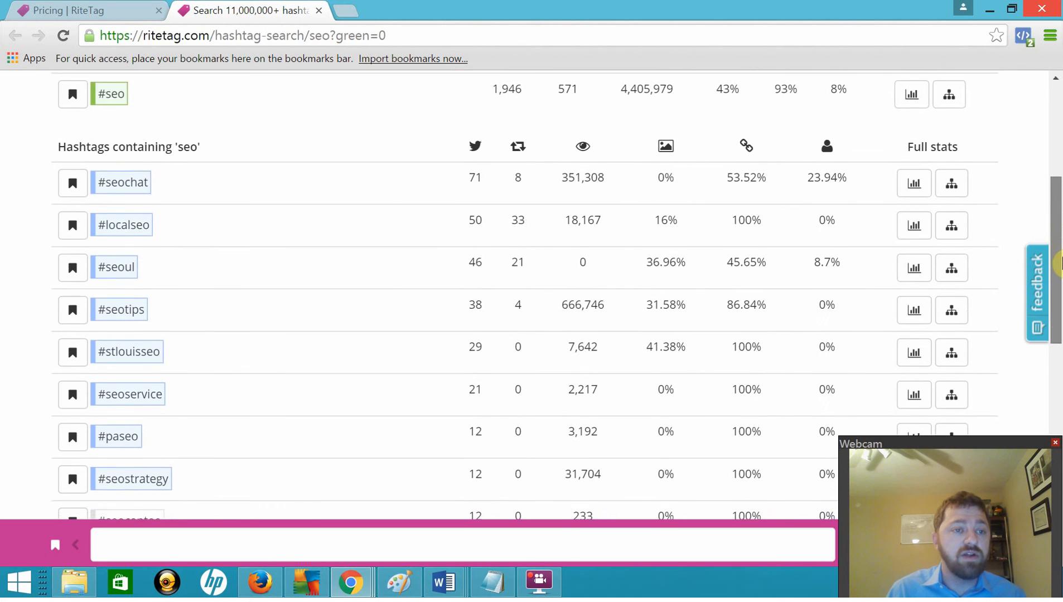
scroll("up", 3)
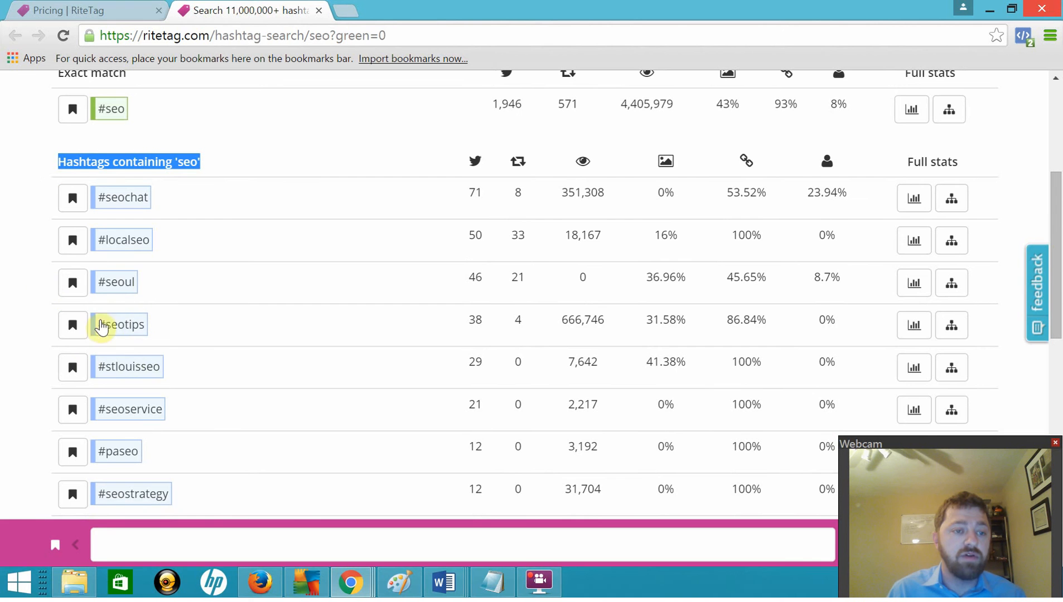
mouse_move(115, 282)
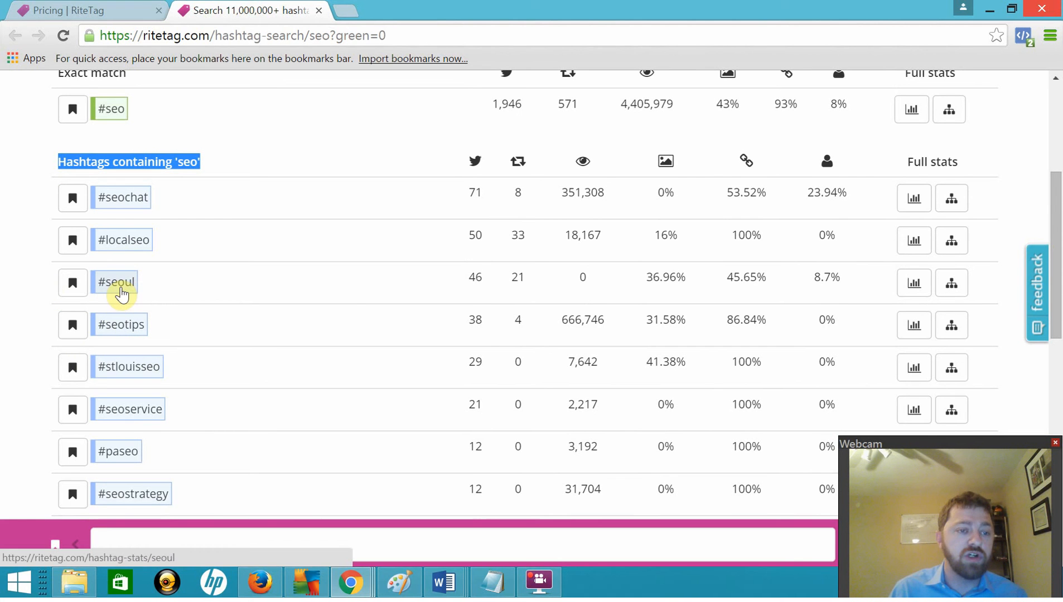
mouse_move(93, 473)
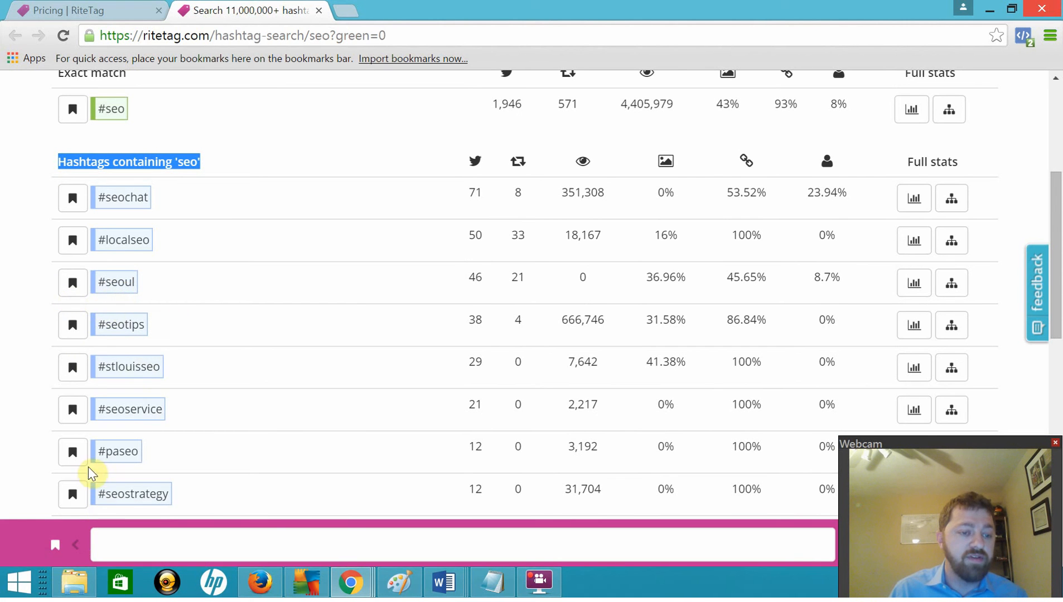
mouse_move(125, 457)
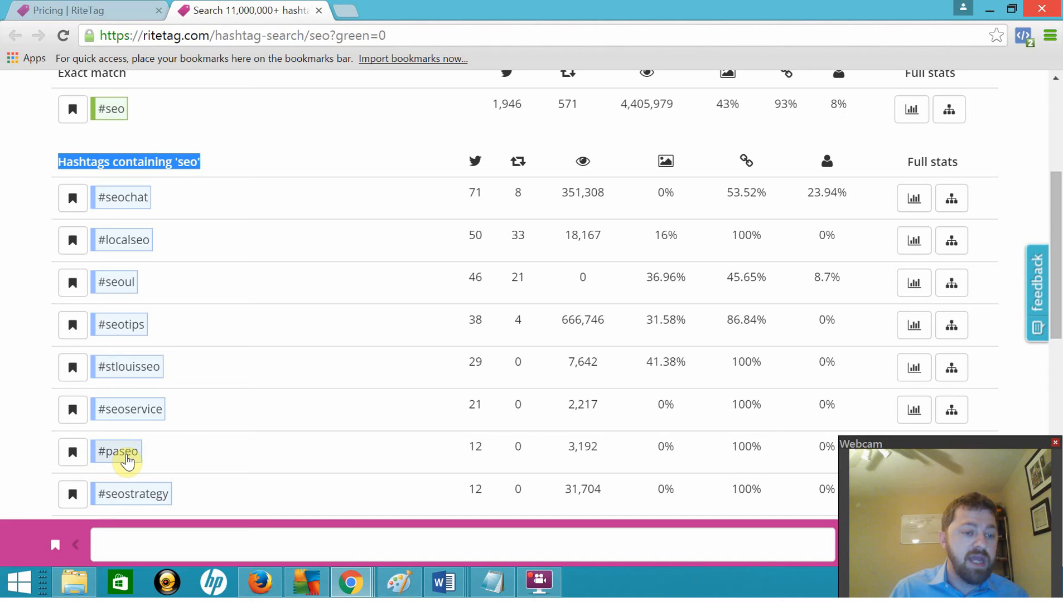
mouse_move(99, 471)
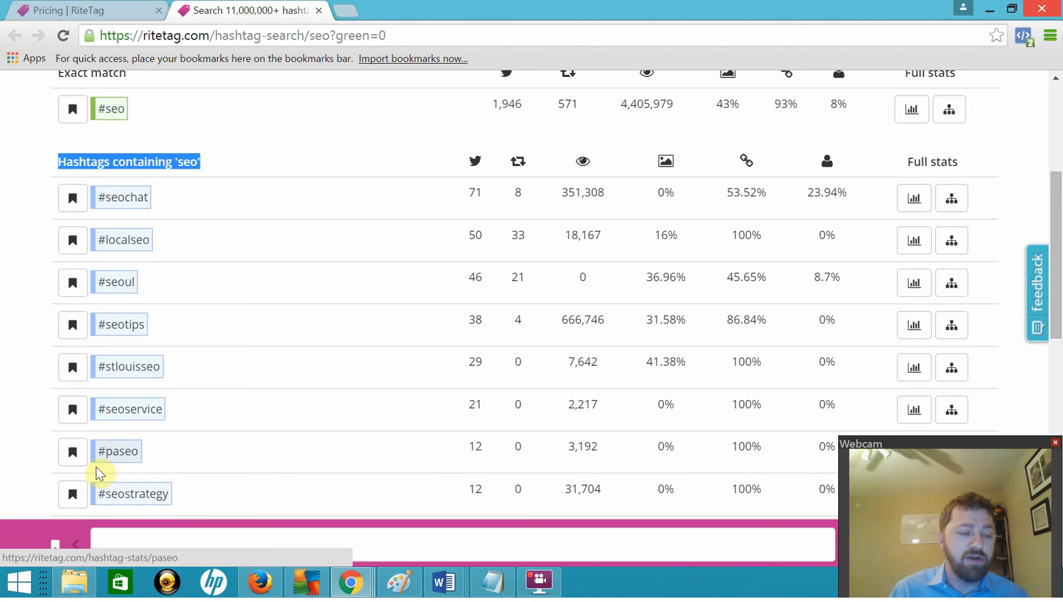
scroll("down", 3)
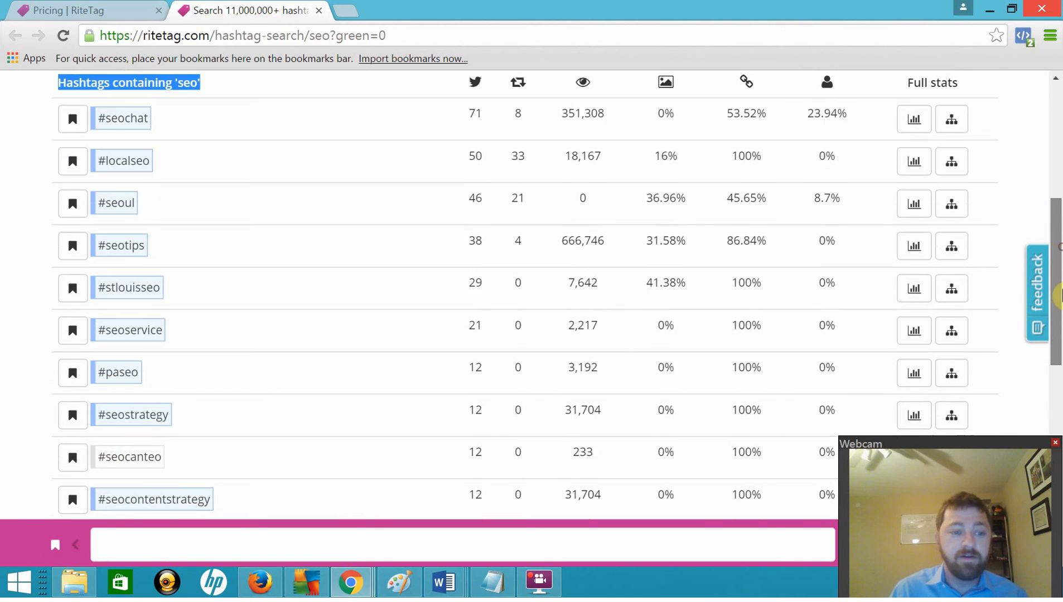
scroll("down", 3)
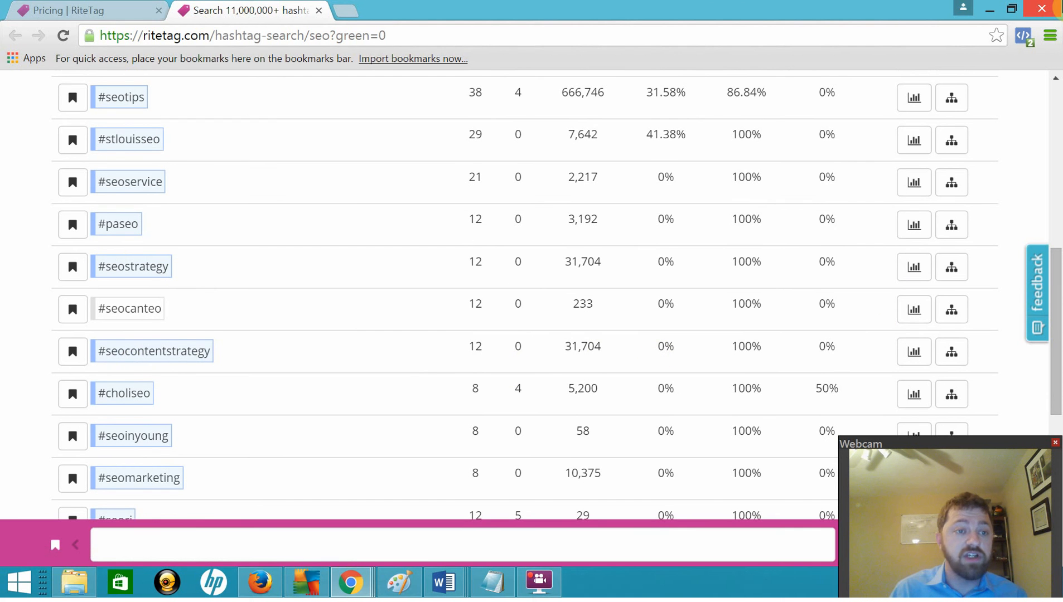
mouse_move(128, 115)
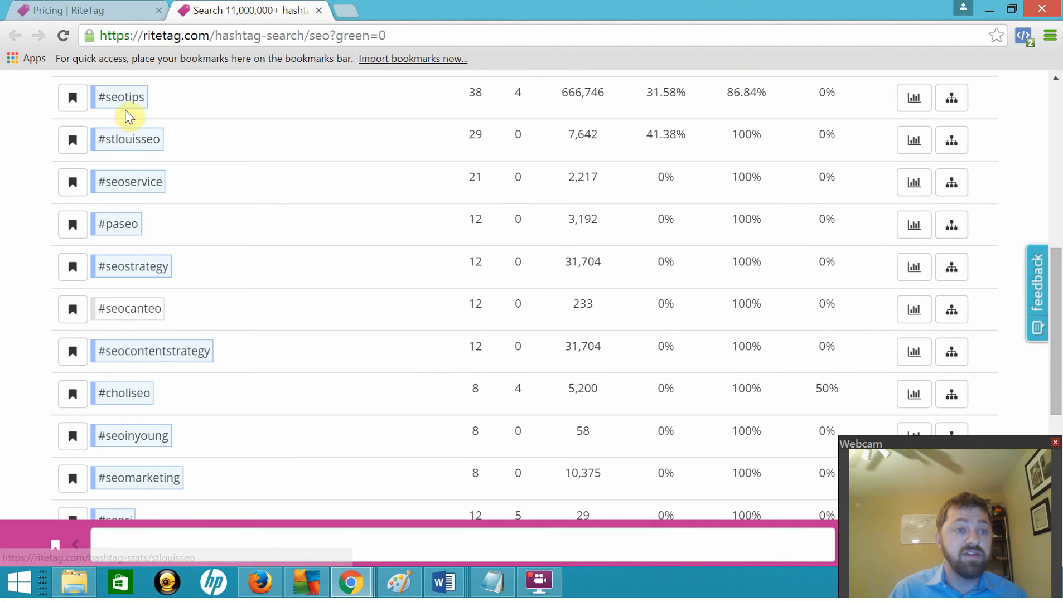
scroll("up", 3)
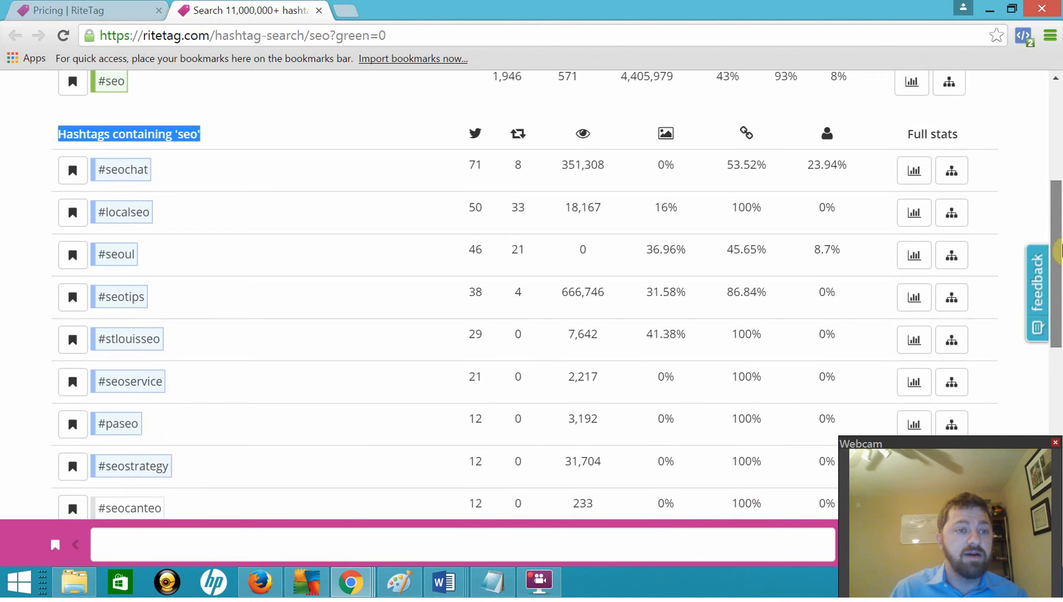
mouse_move(128, 339)
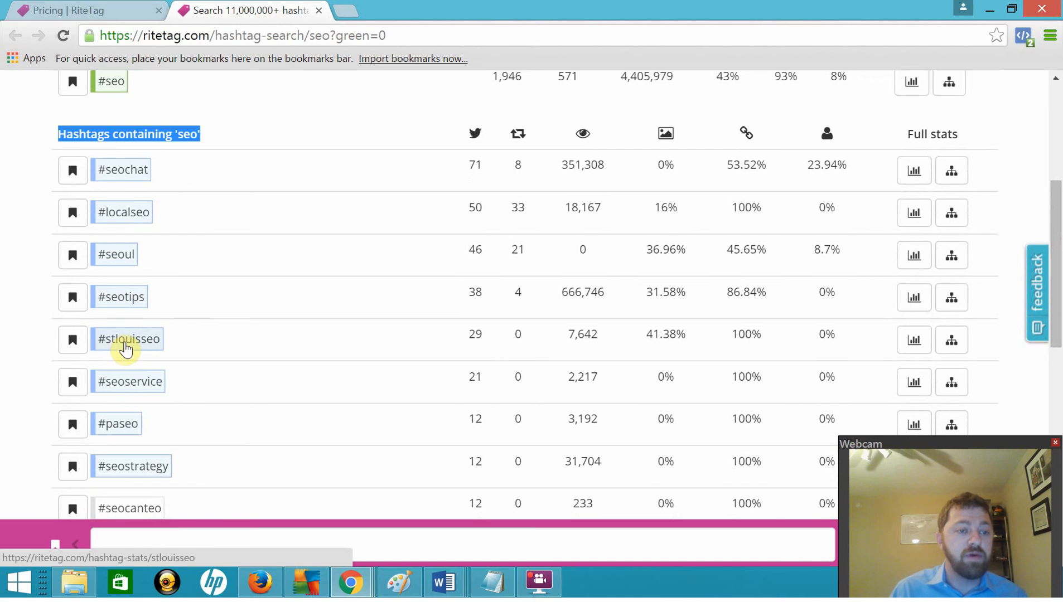
mouse_move(151, 173)
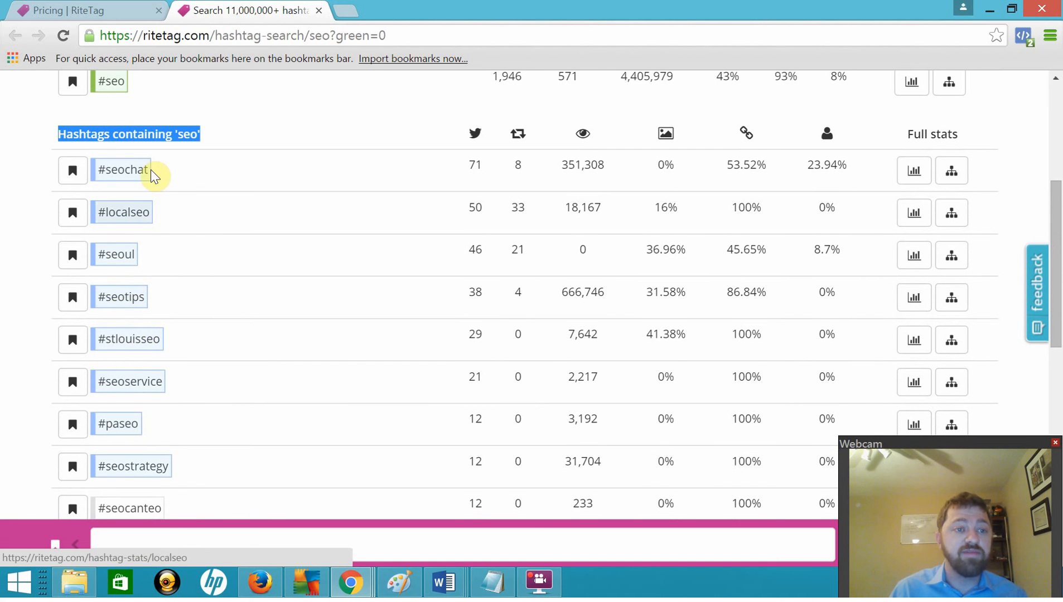
scroll("up", 3)
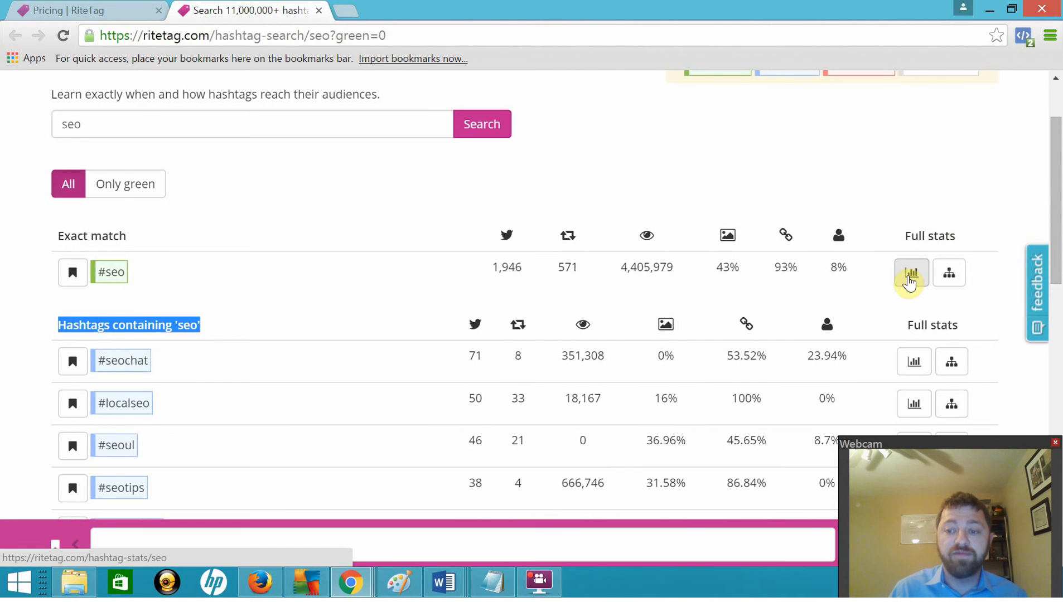
Open the full #seo Hashtag Analytics and scroll to popular accounts and geographic distribution.
left_click(911, 272)
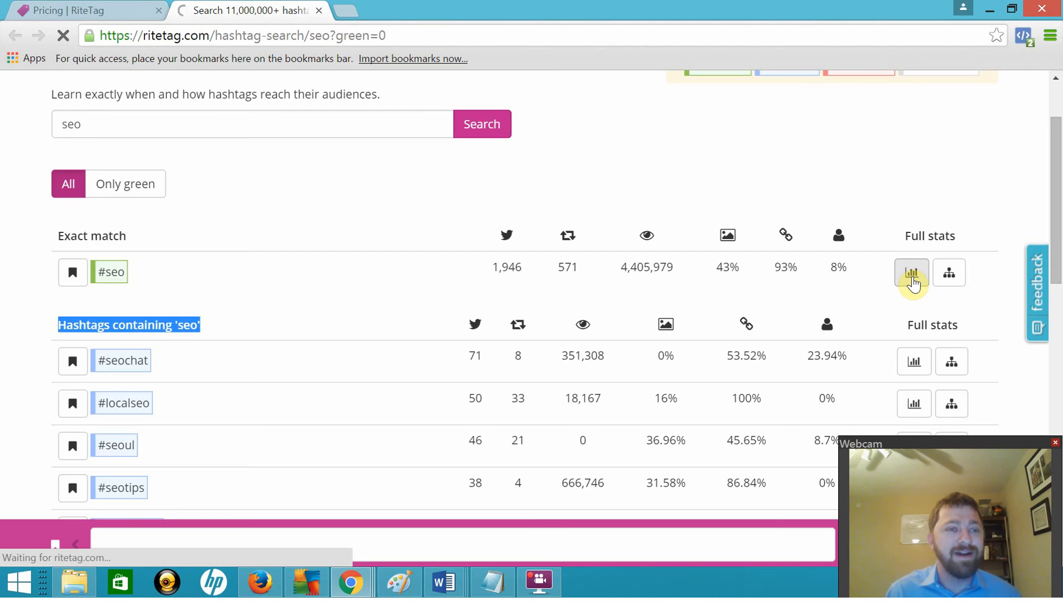
left_click(911, 272)
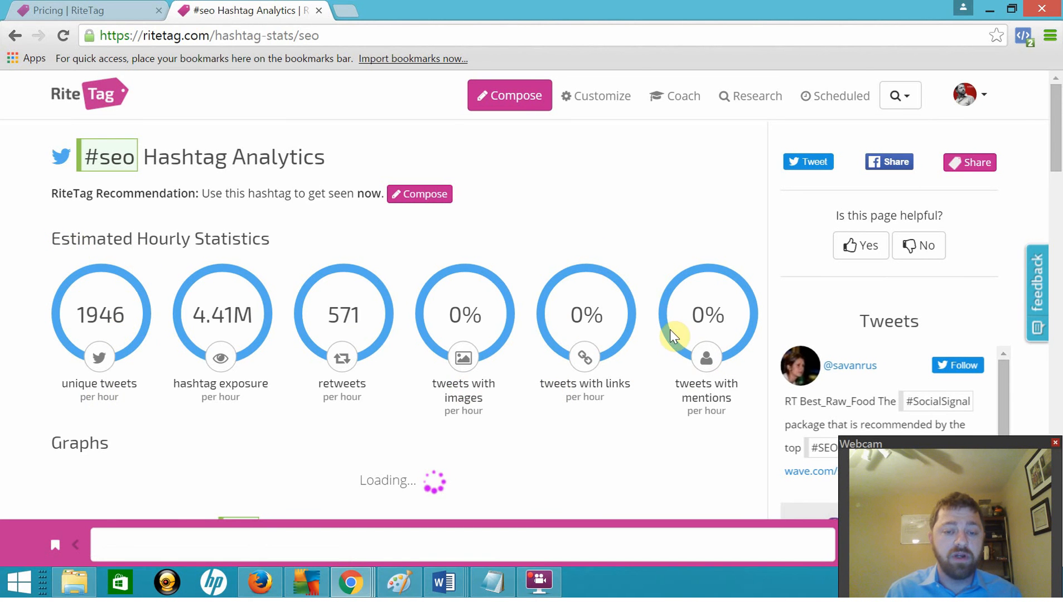
scroll("down", 3)
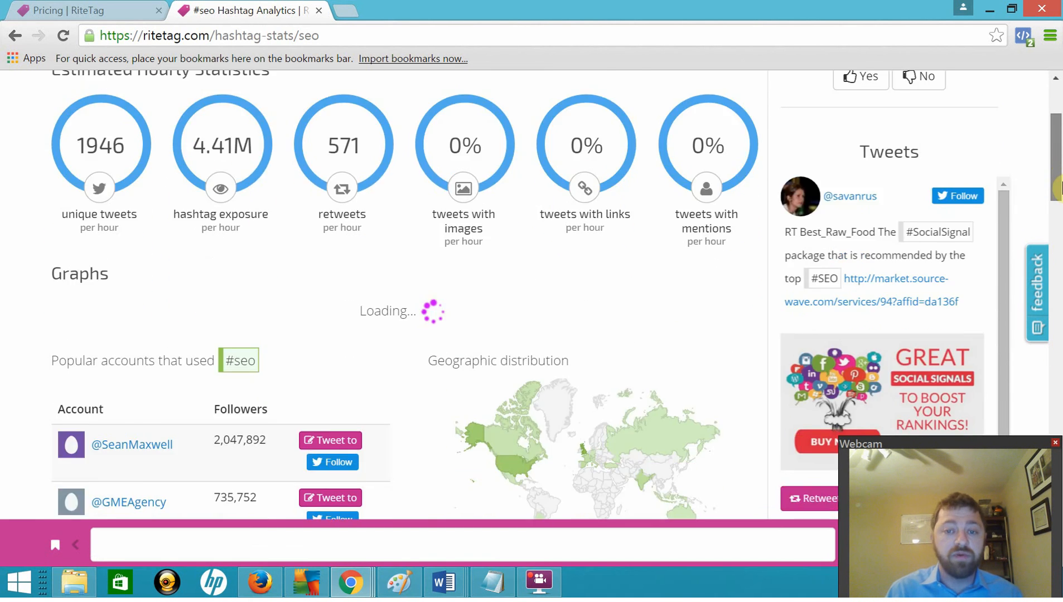
scroll("up", 3)
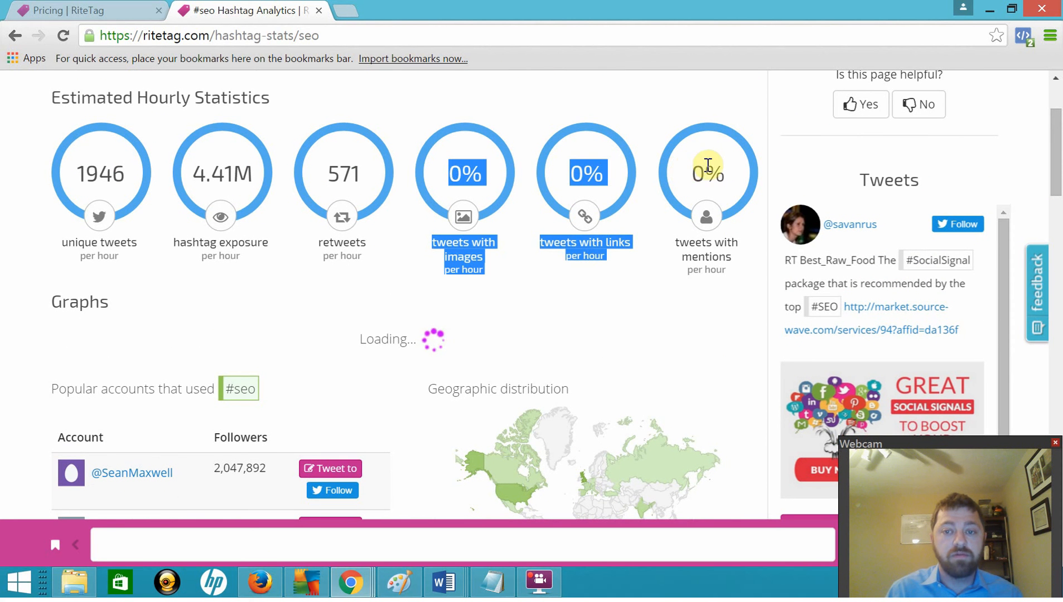
scroll("down", 3)
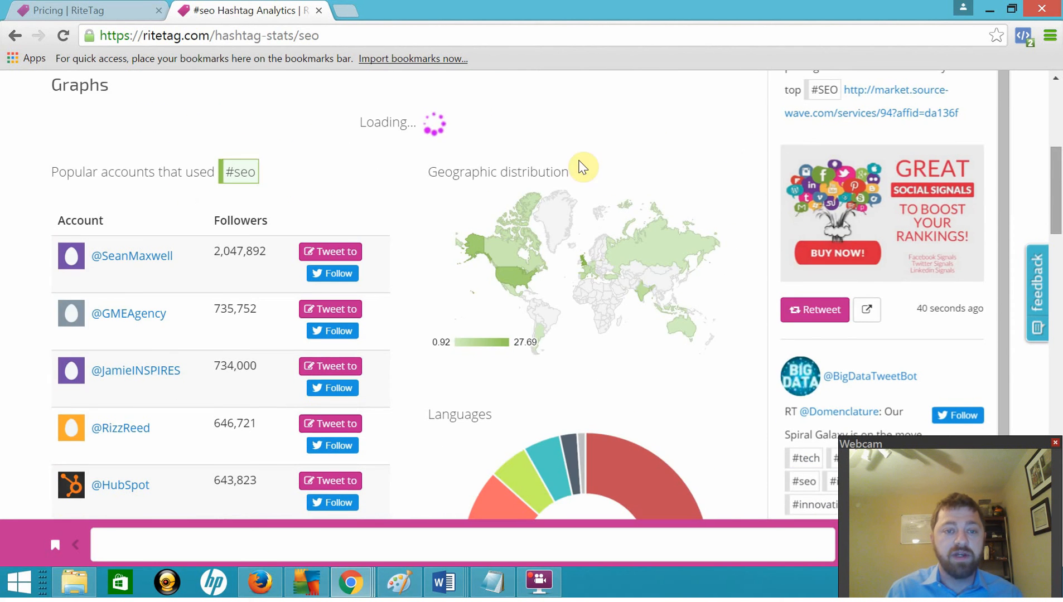
mouse_move(1034, 172)
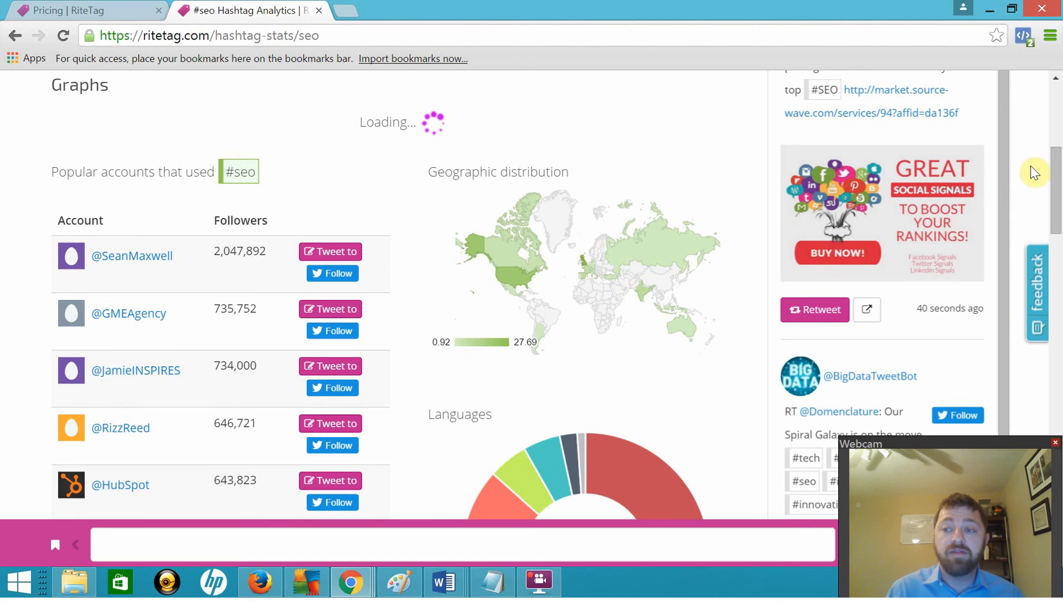
scroll("down", 3)
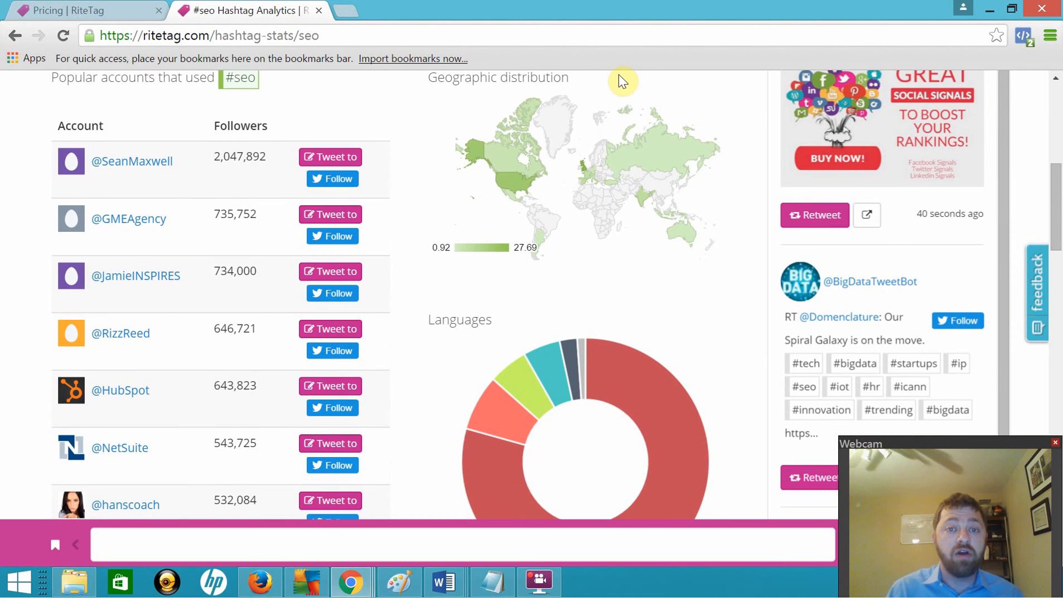
mouse_move(502, 154)
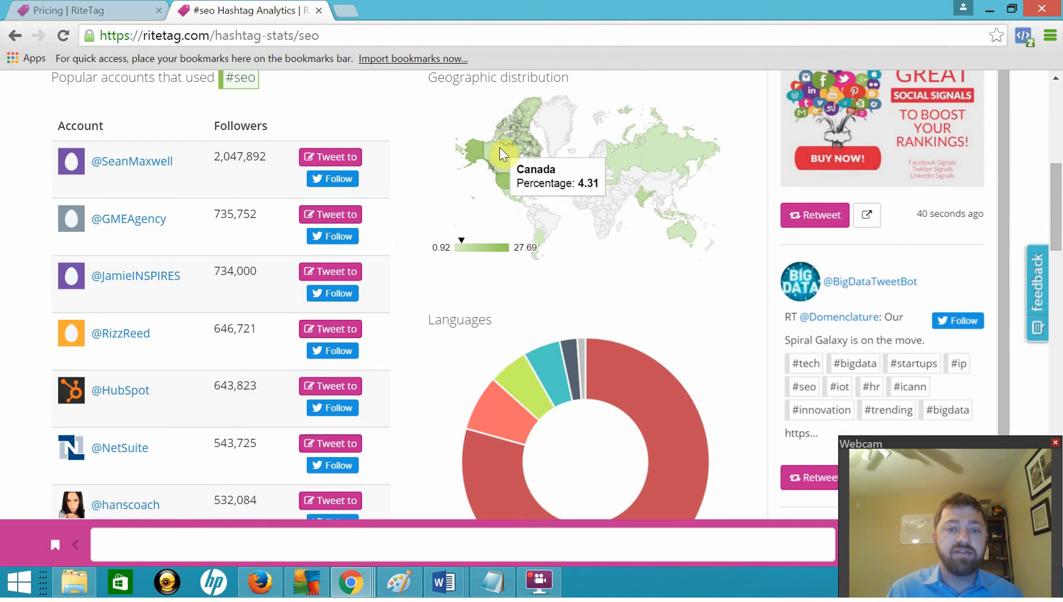
mouse_move(647, 205)
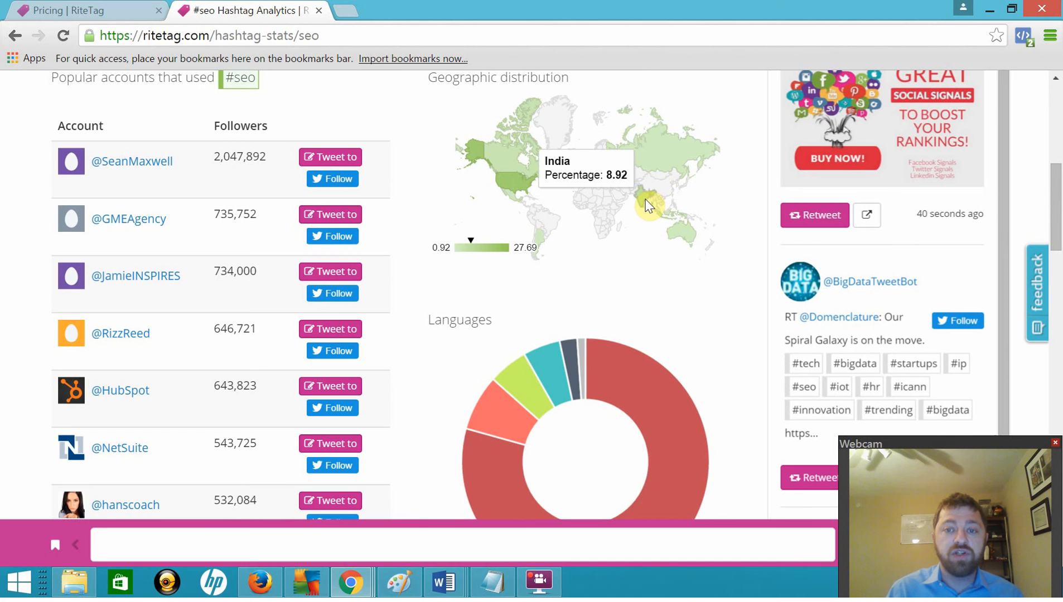
mouse_move(542, 244)
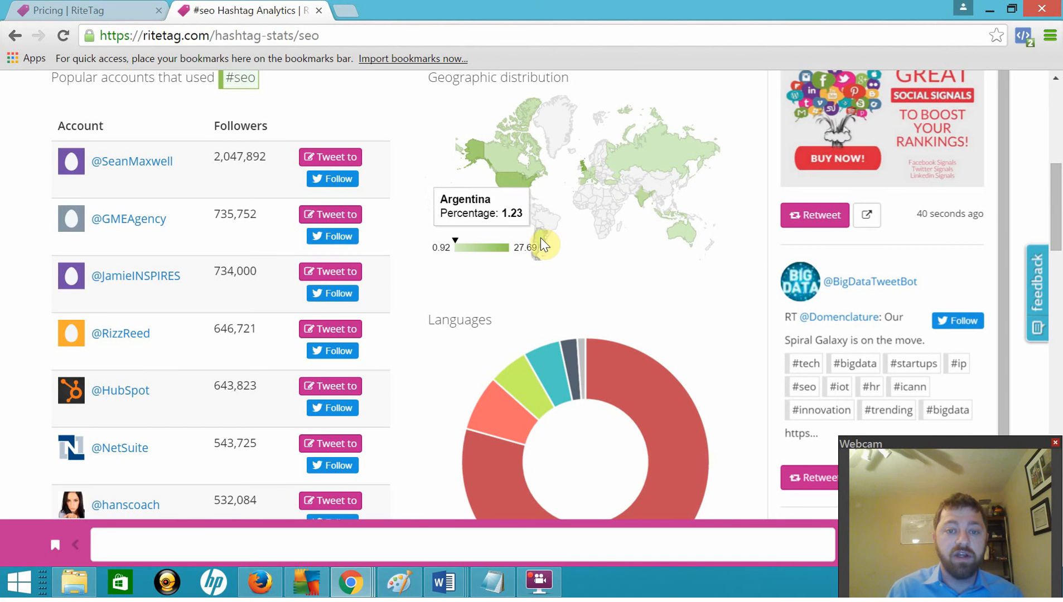
mouse_move(584, 175)
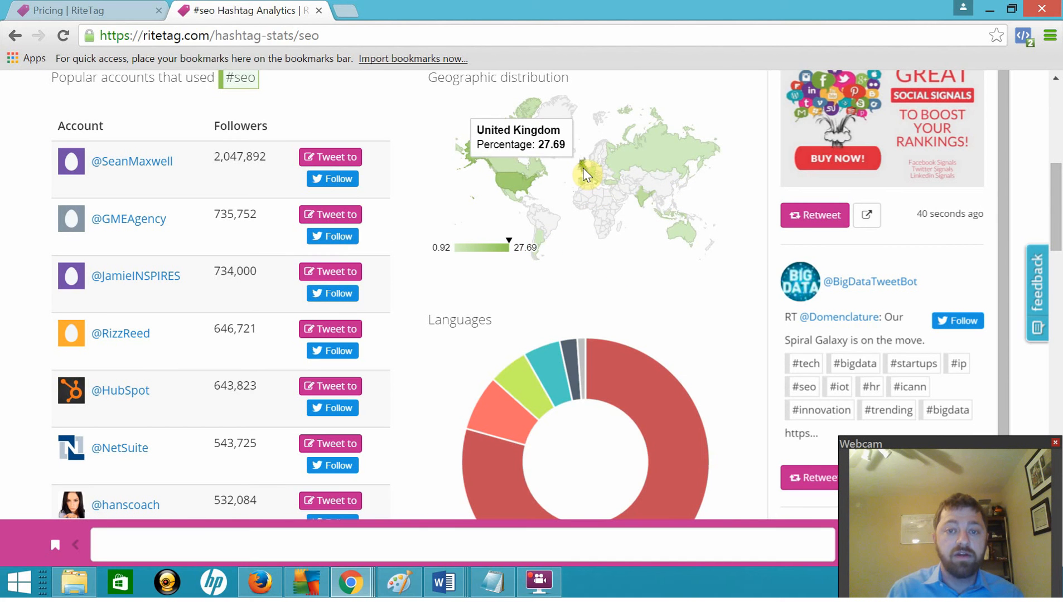
mouse_move(278, 248)
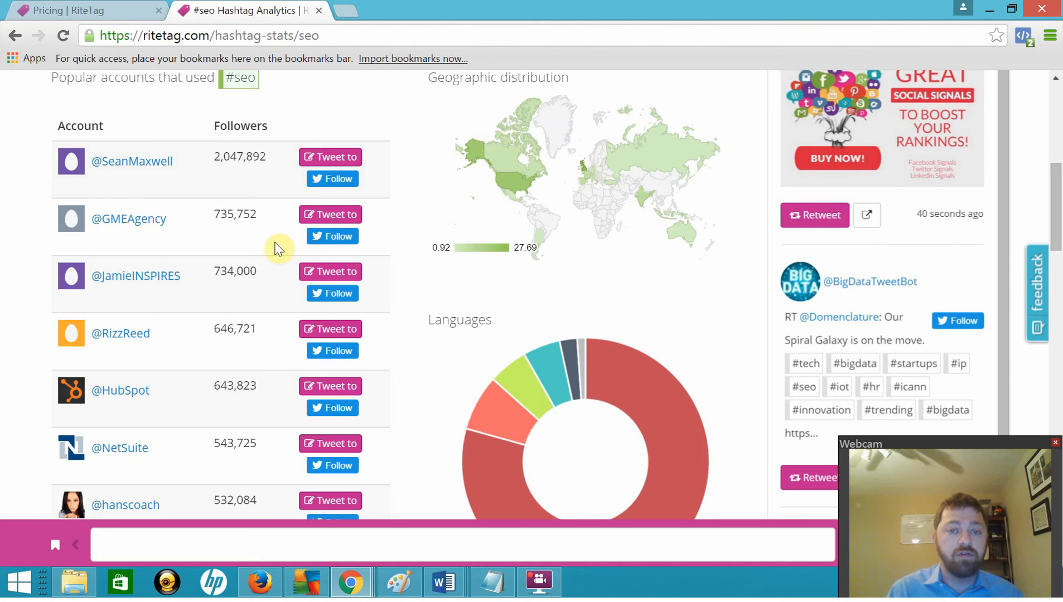
mouse_move(1055, 238)
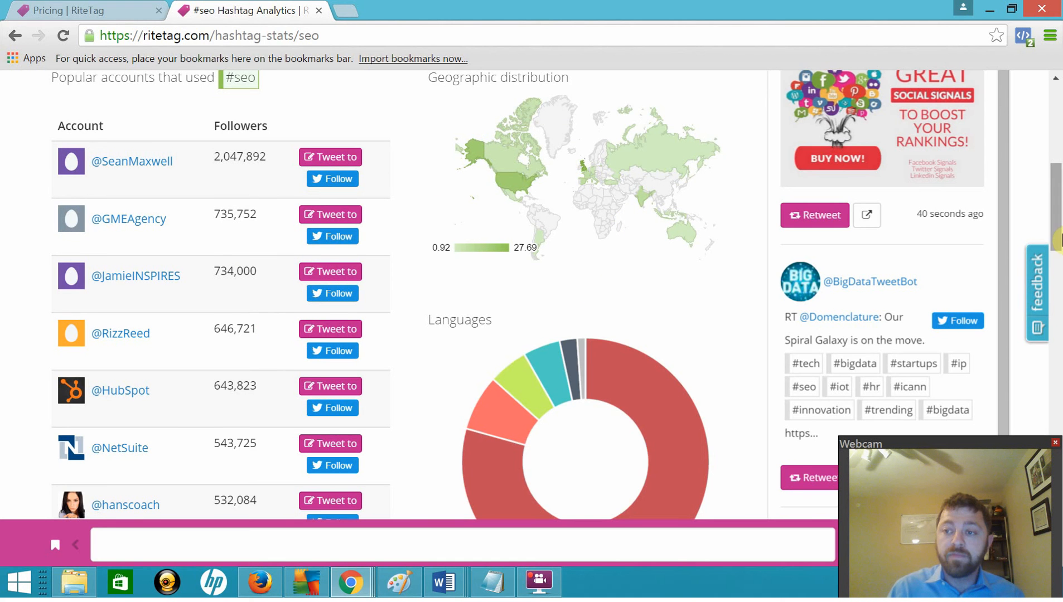
scroll("down", 3)
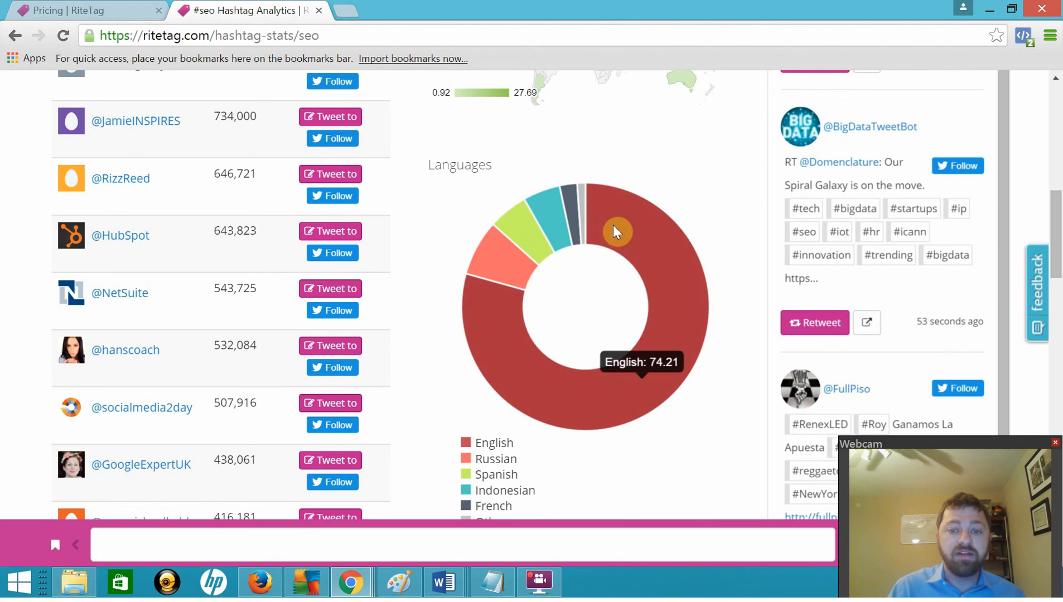
mouse_move(1054, 234)
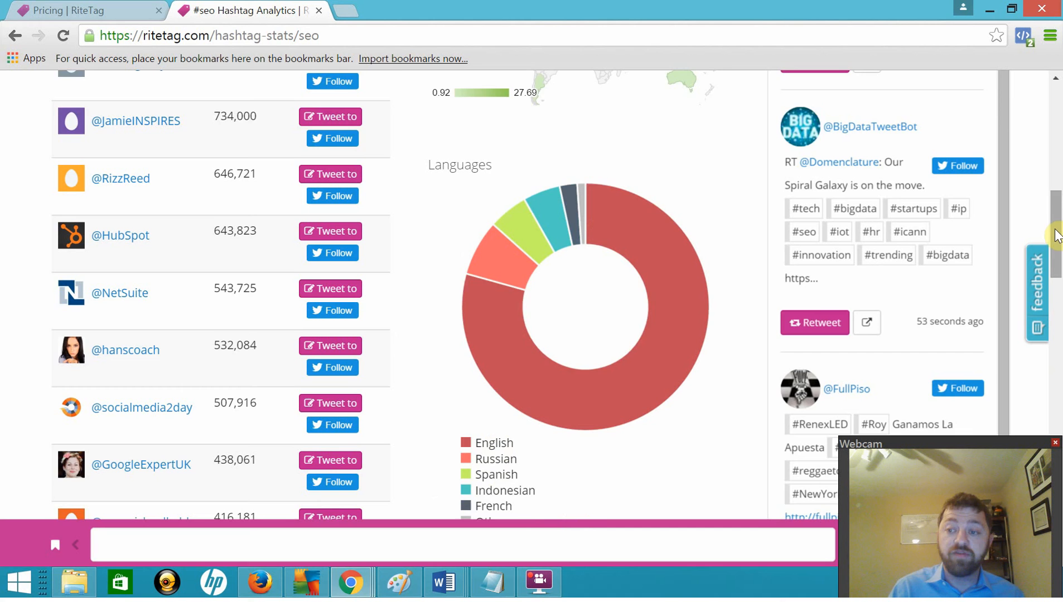
scroll("down", 3)
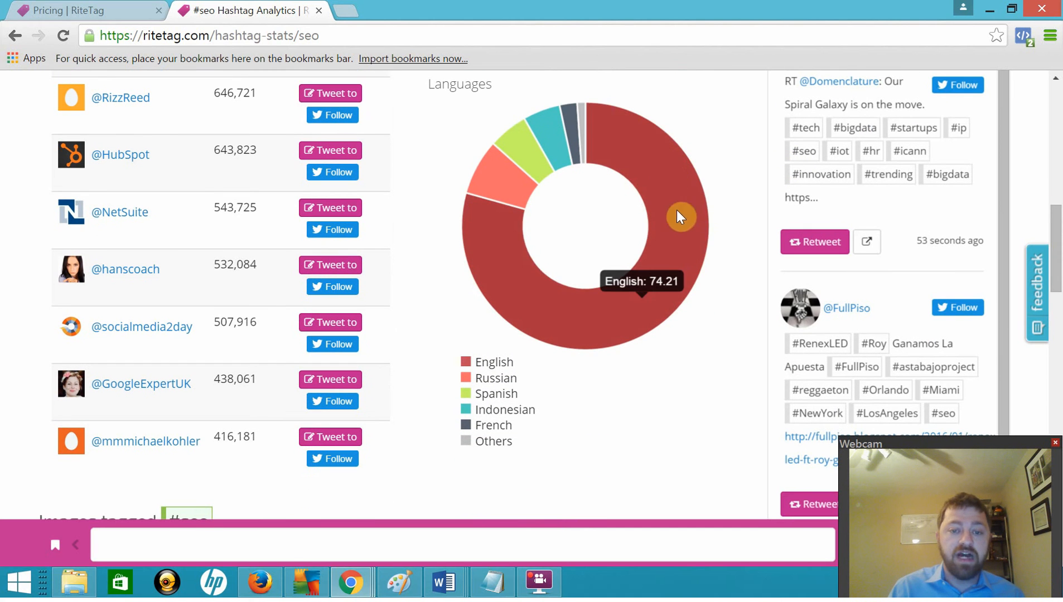
mouse_move(515, 153)
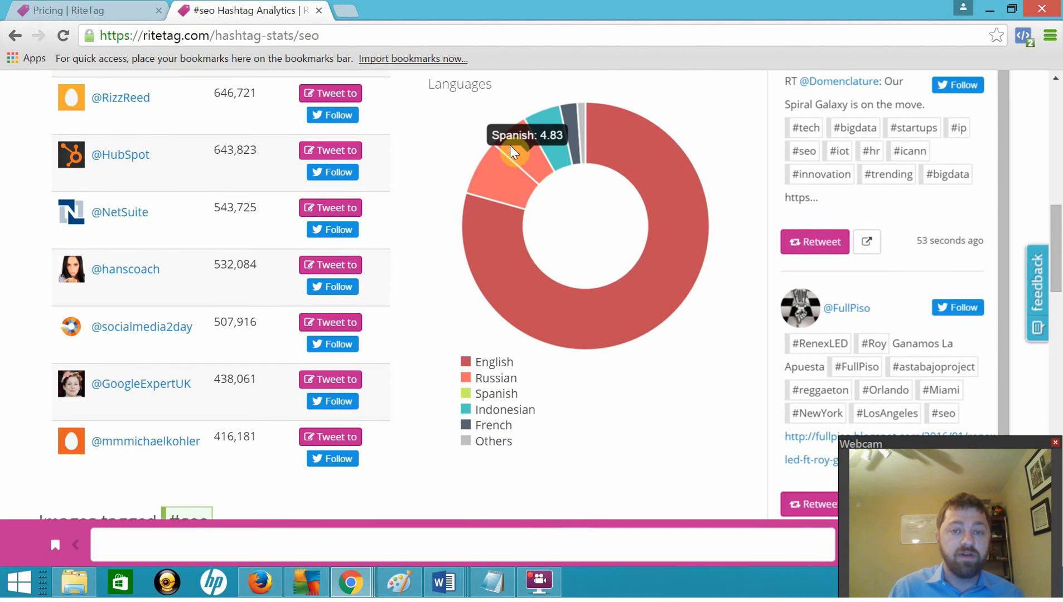
mouse_move(573, 123)
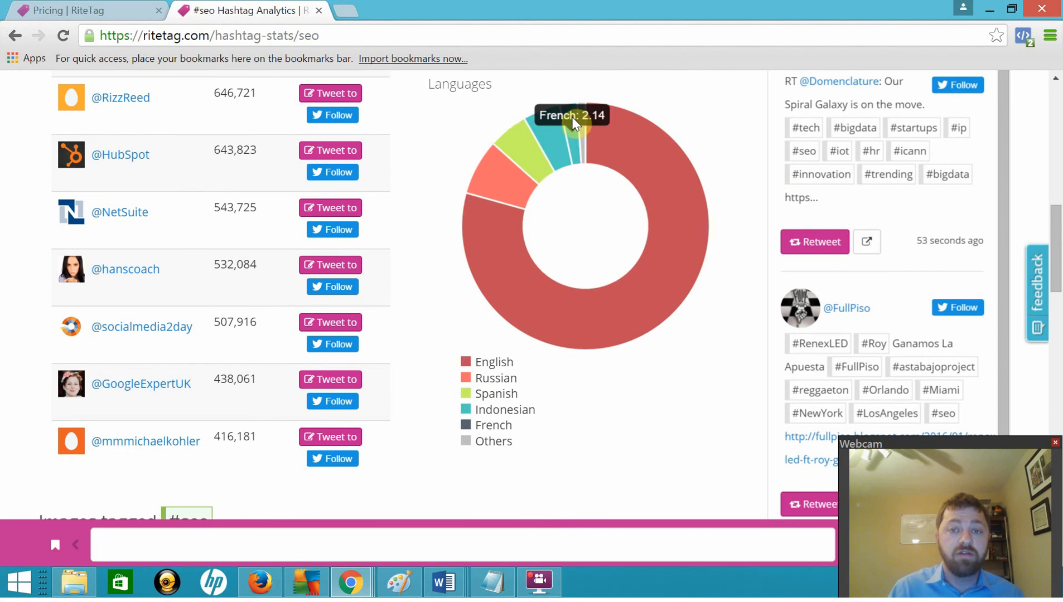
mouse_move(589, 133)
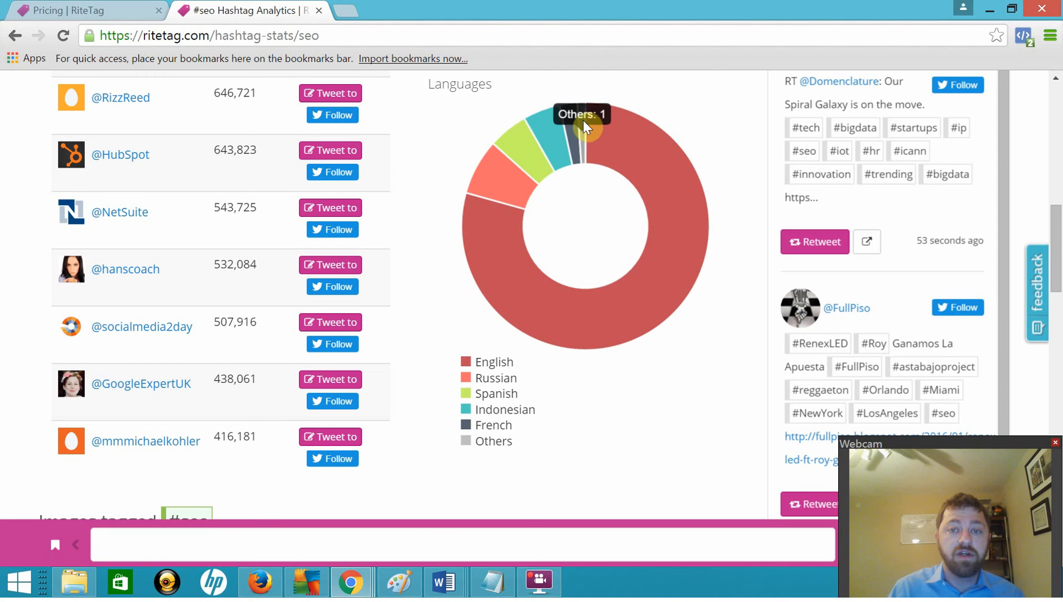
mouse_move(932, 505)
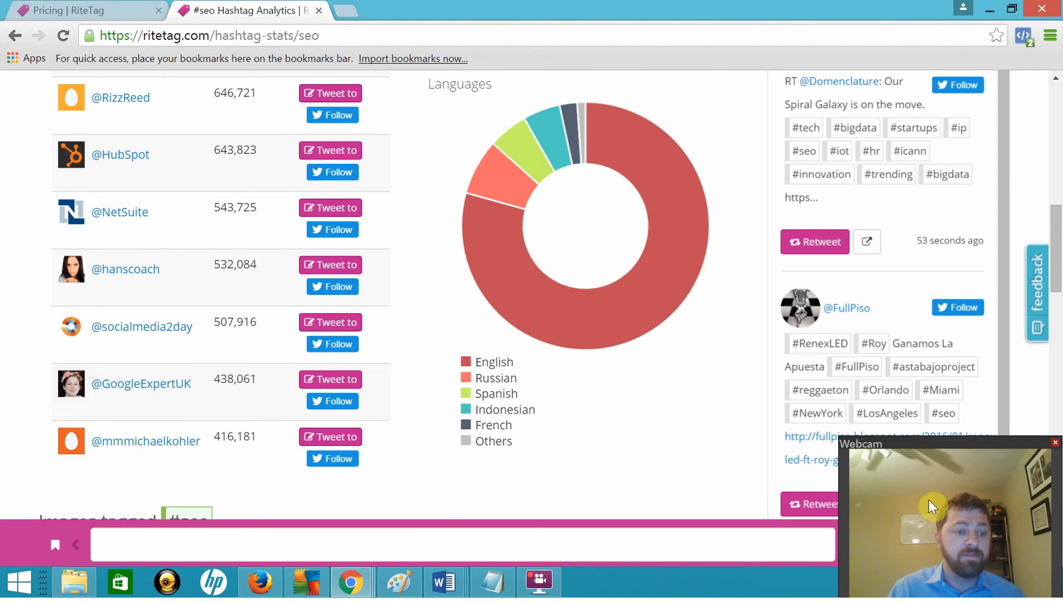
scroll("up", 3)
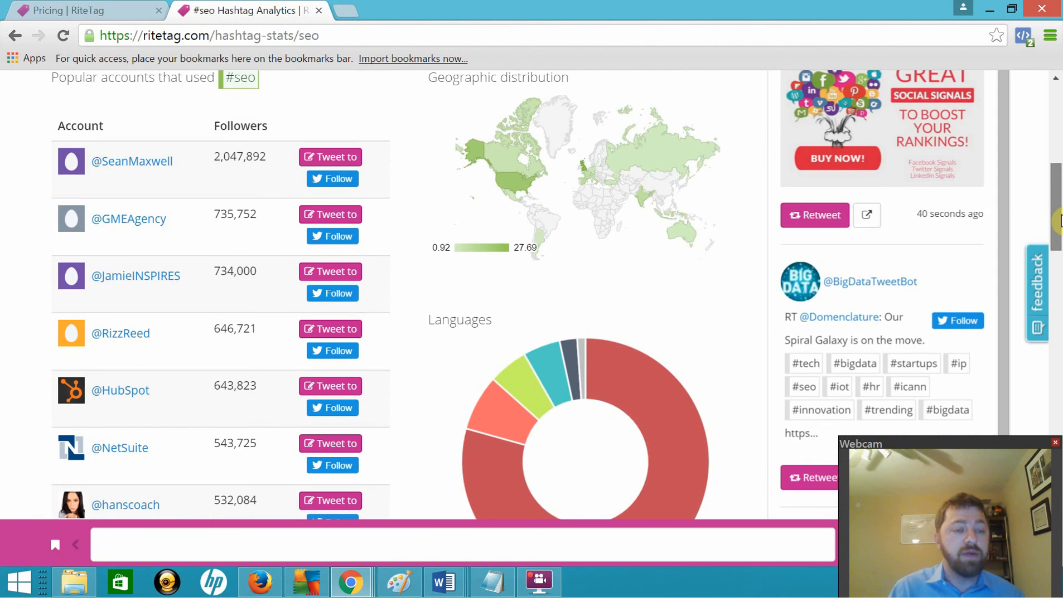
mouse_move(143, 241)
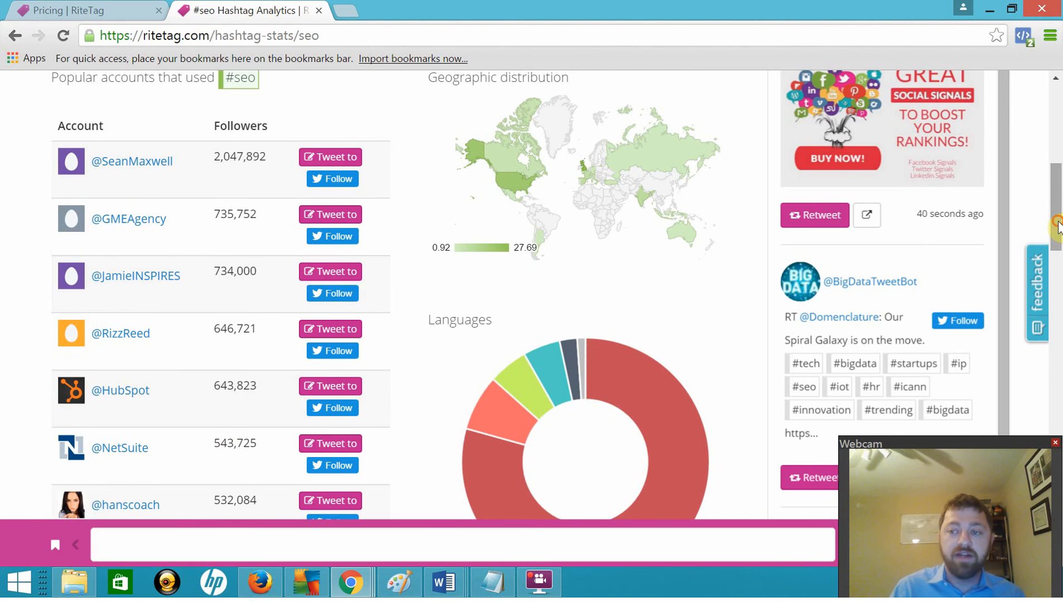
scroll("down", 3)
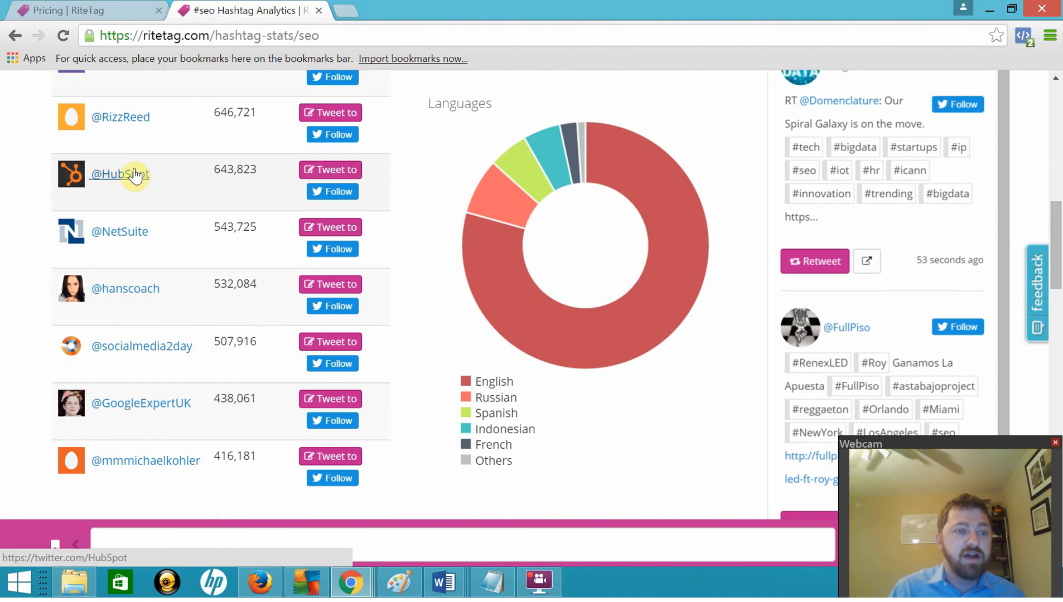
mouse_move(115, 468)
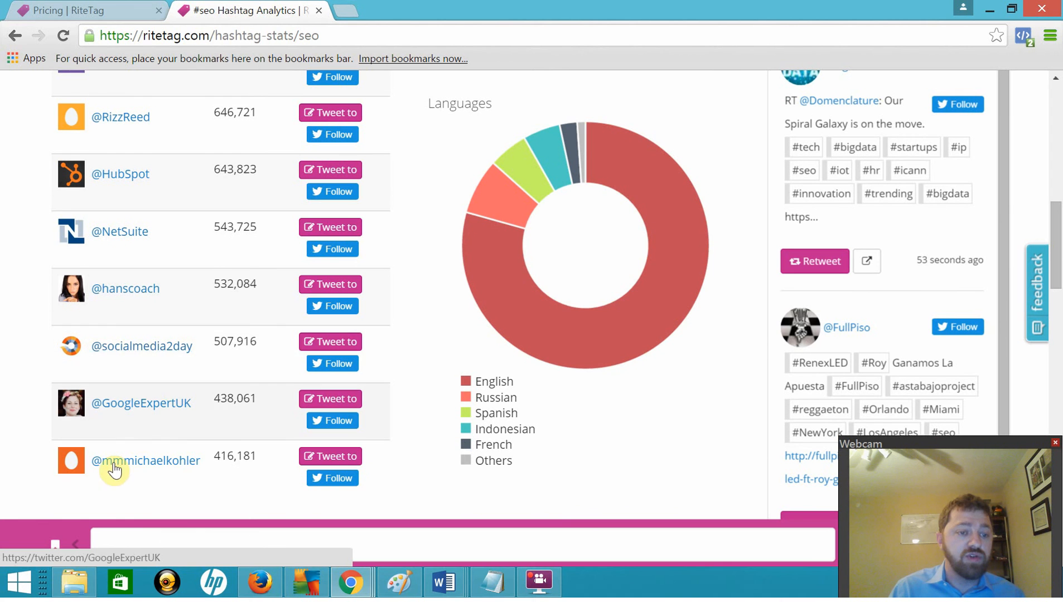
mouse_move(673, 466)
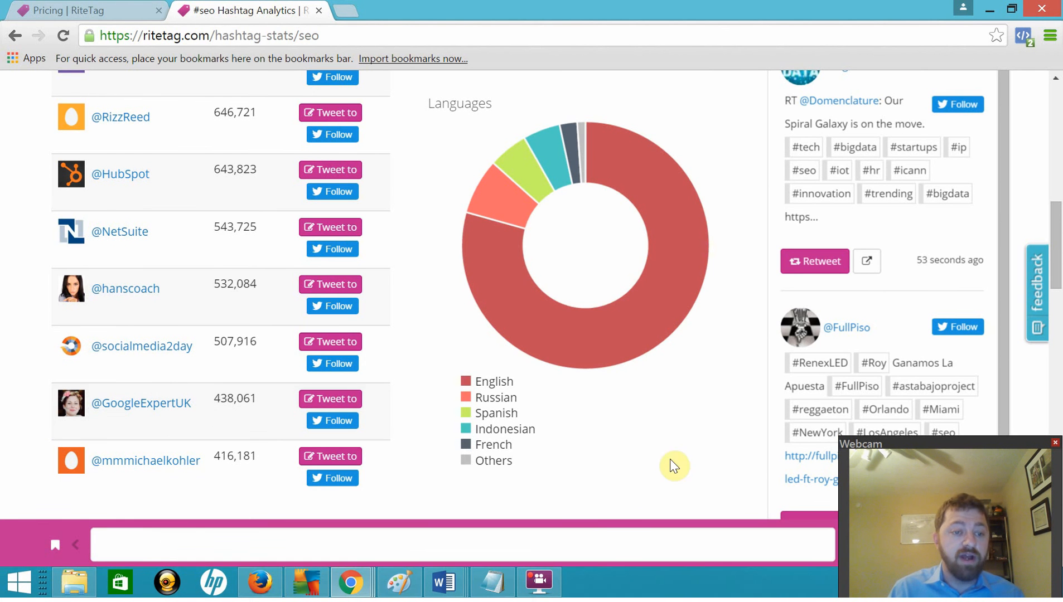
scroll("up", 3)
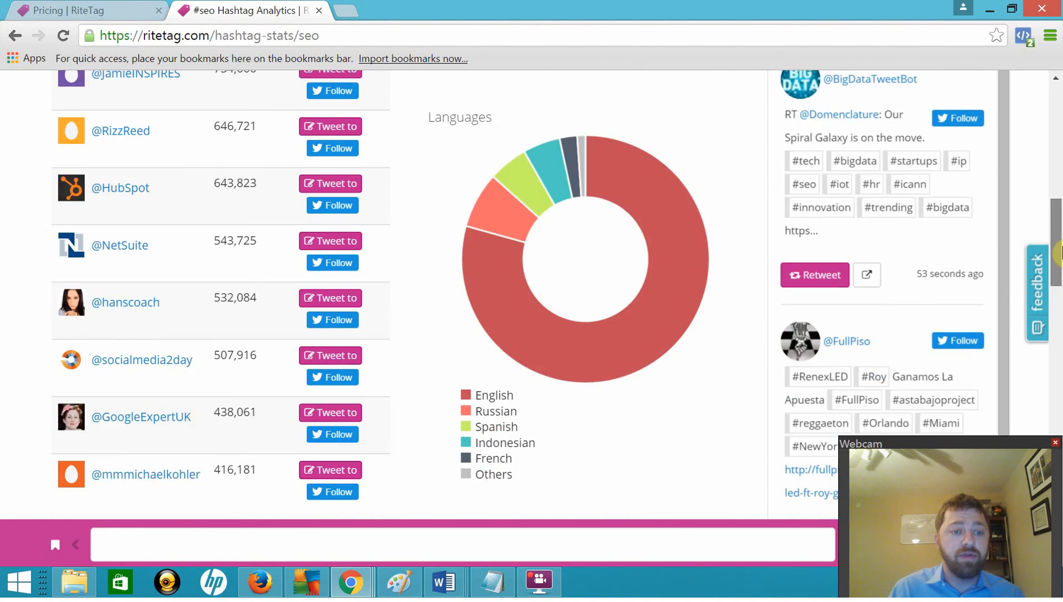
Scroll down past the #seo images and related-hashtag network graph to the Graphs section.
scroll("down", 3)
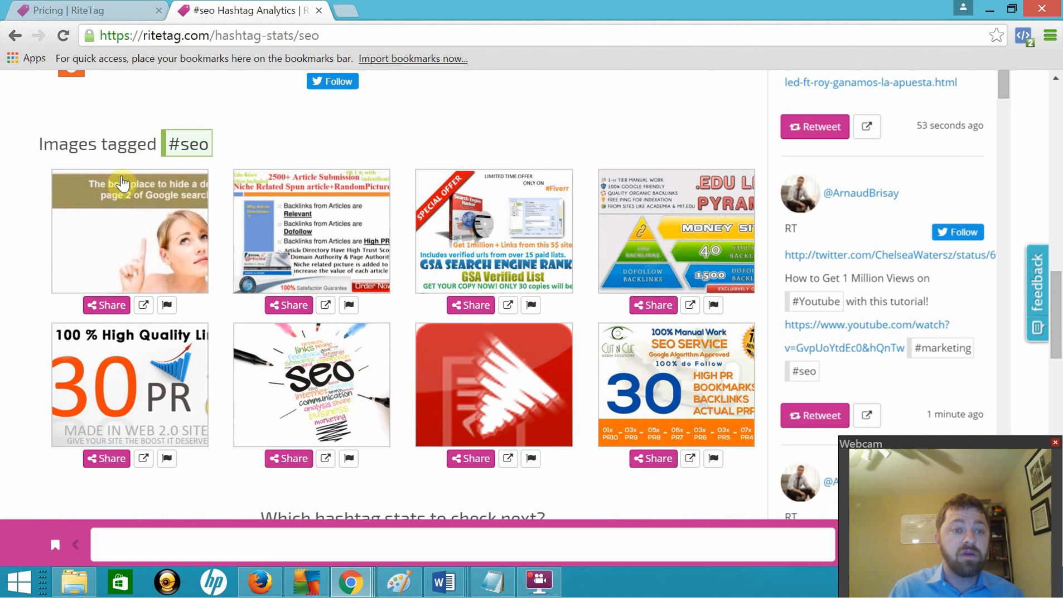
mouse_move(278, 280)
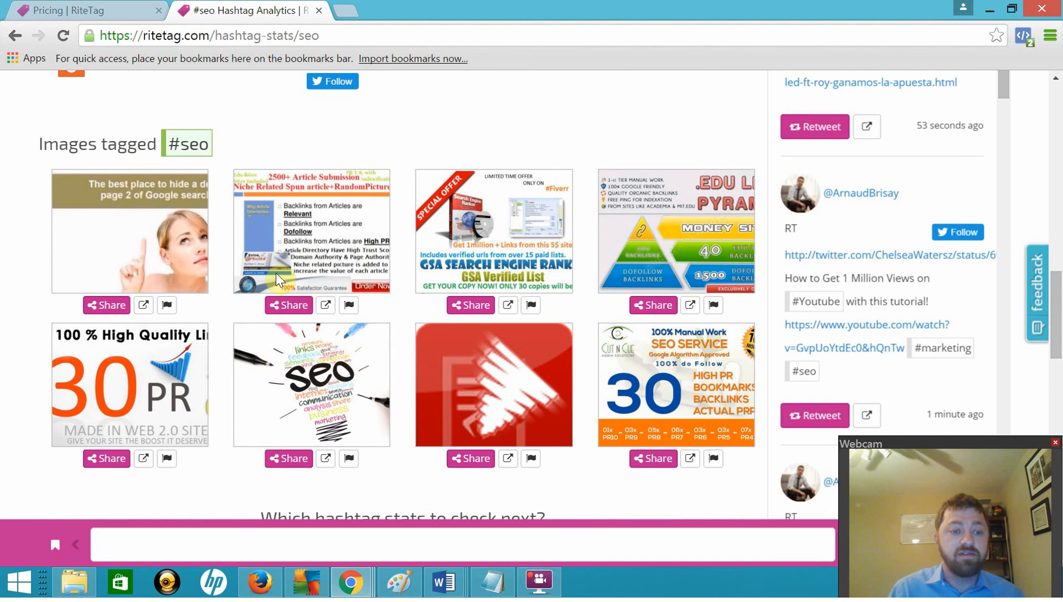
scroll("down", 3)
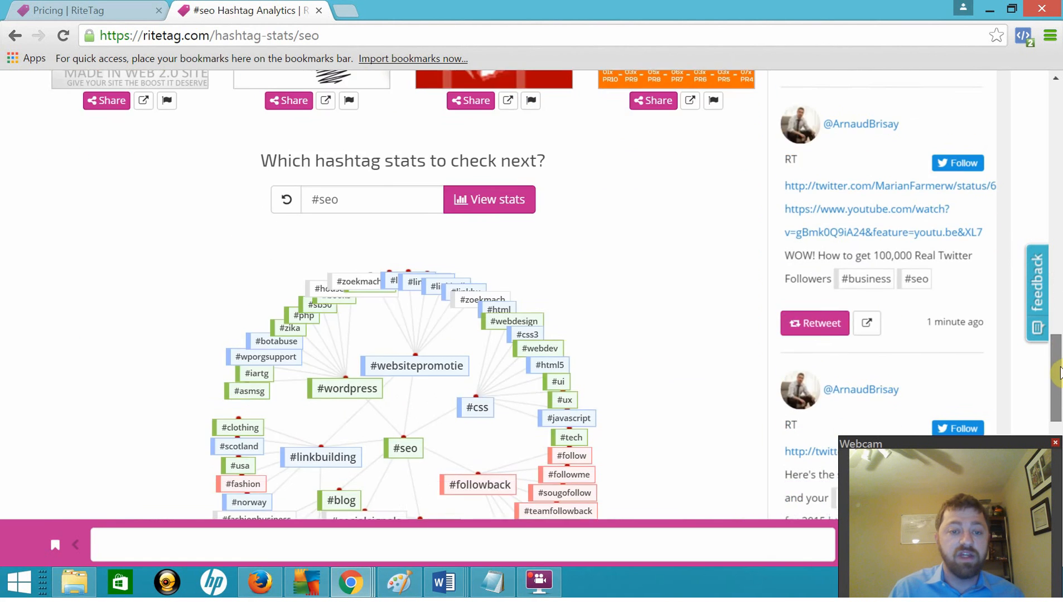
scroll("down", 3)
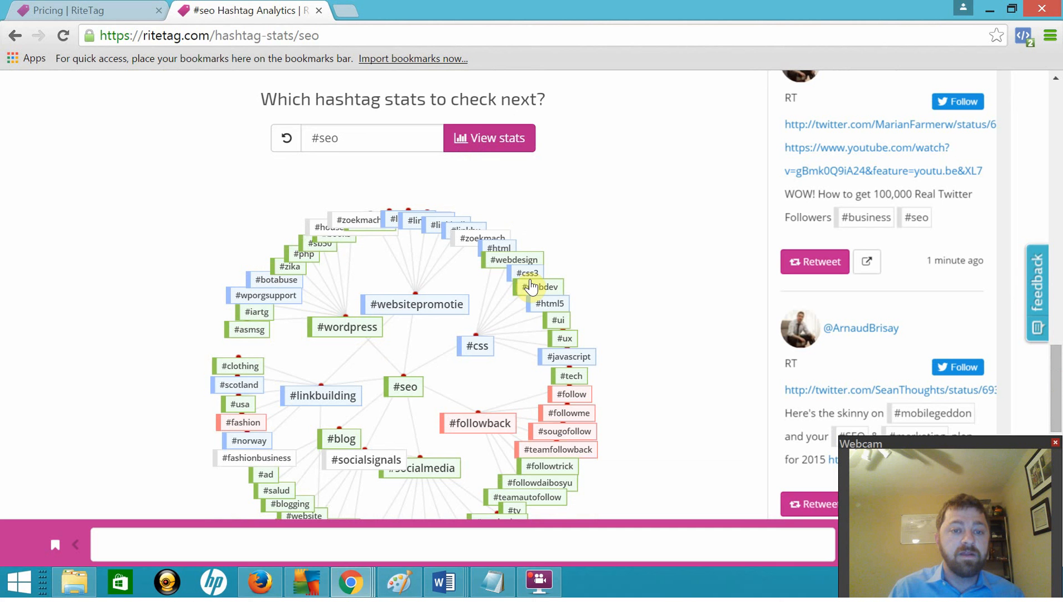
mouse_move(267, 95)
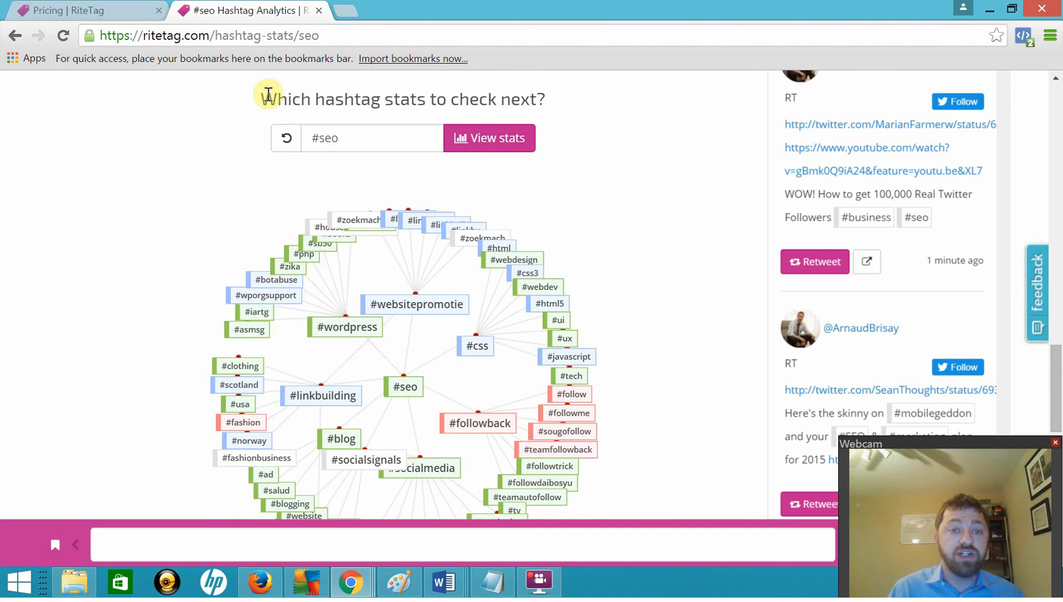
mouse_move(993, 202)
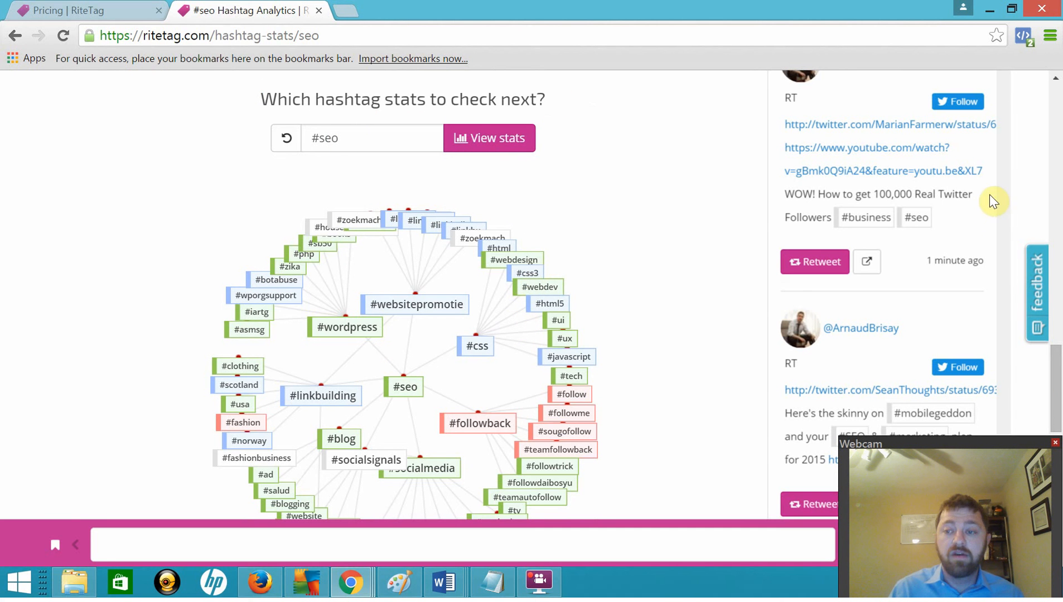
scroll("down", 3)
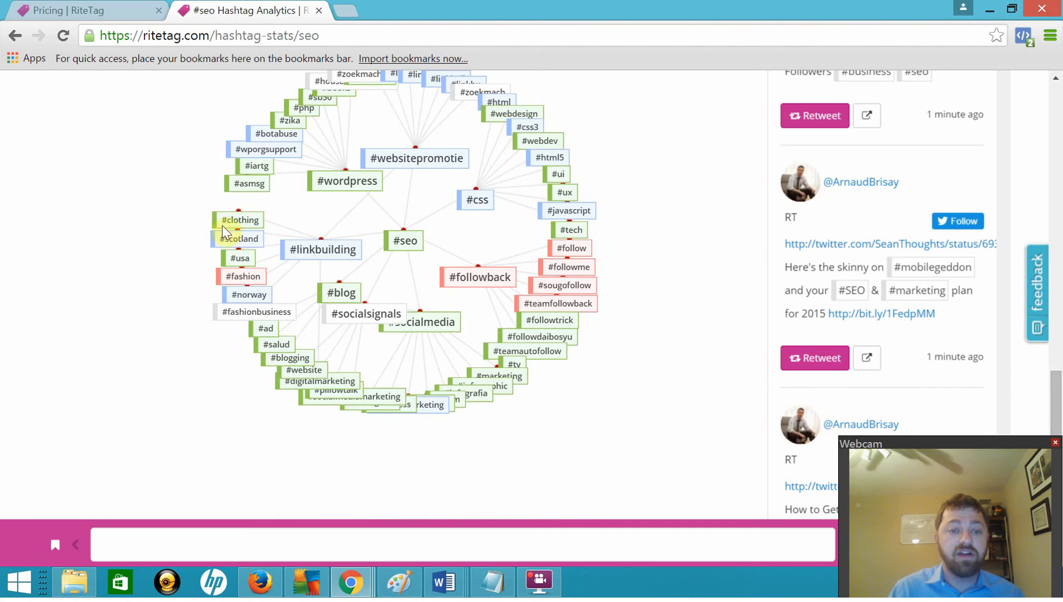
mouse_move(426, 252)
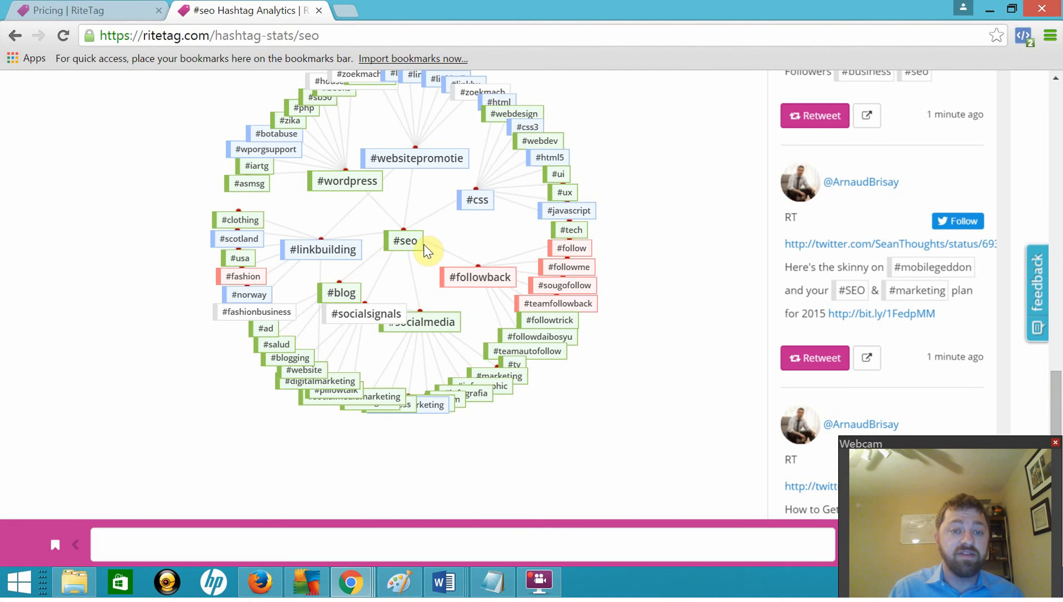
mouse_move(429, 175)
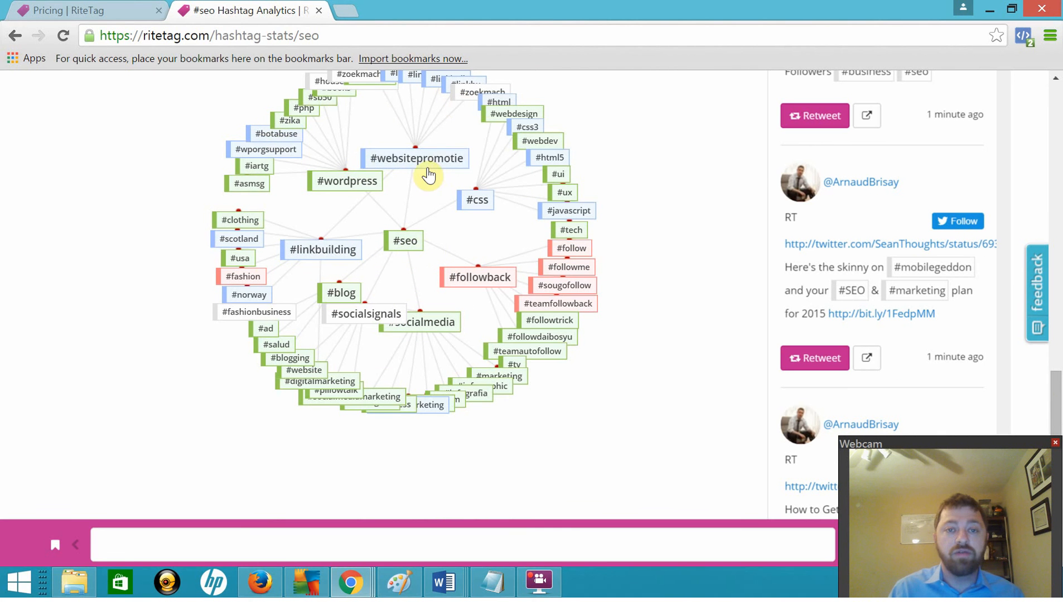
mouse_move(407, 246)
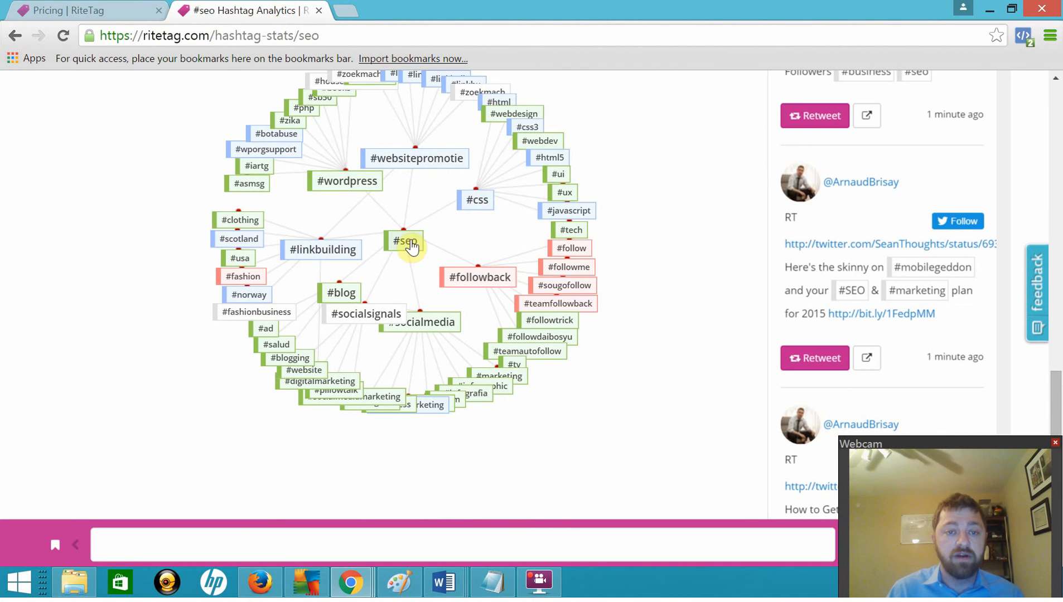
mouse_move(382, 168)
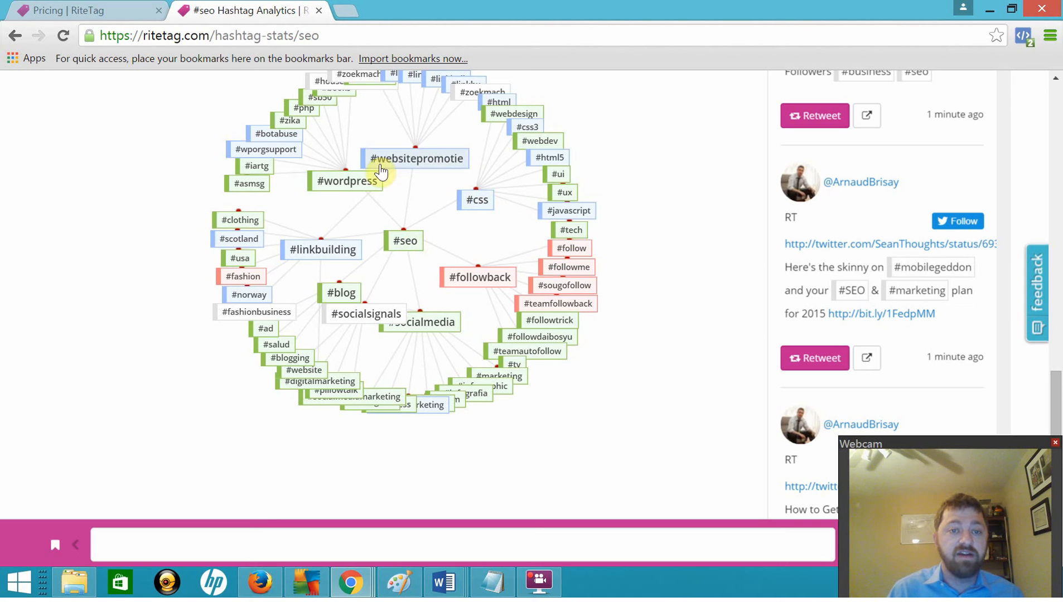
mouse_move(372, 321)
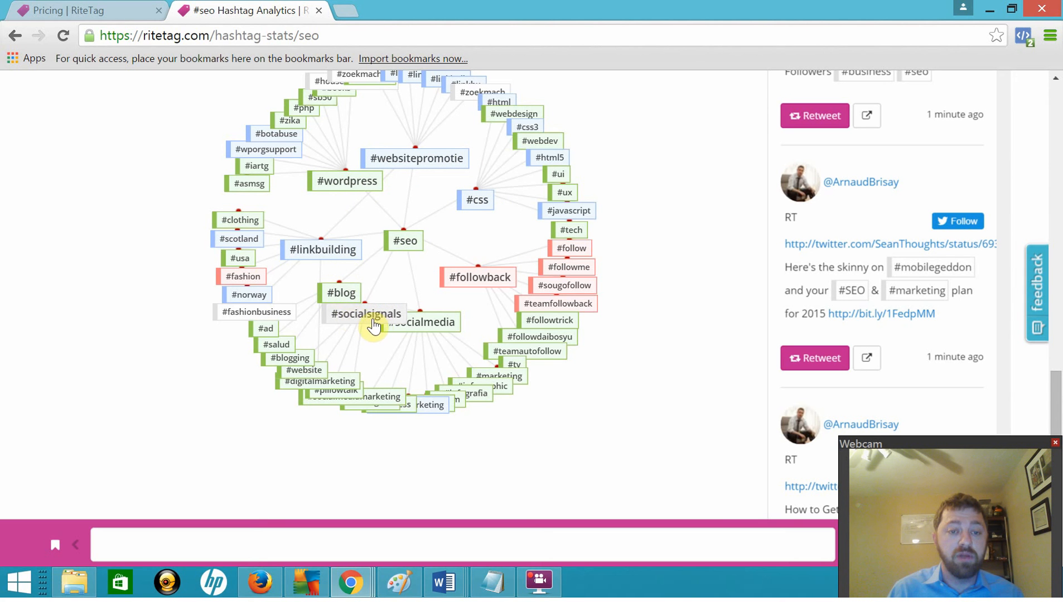
mouse_move(500, 303)
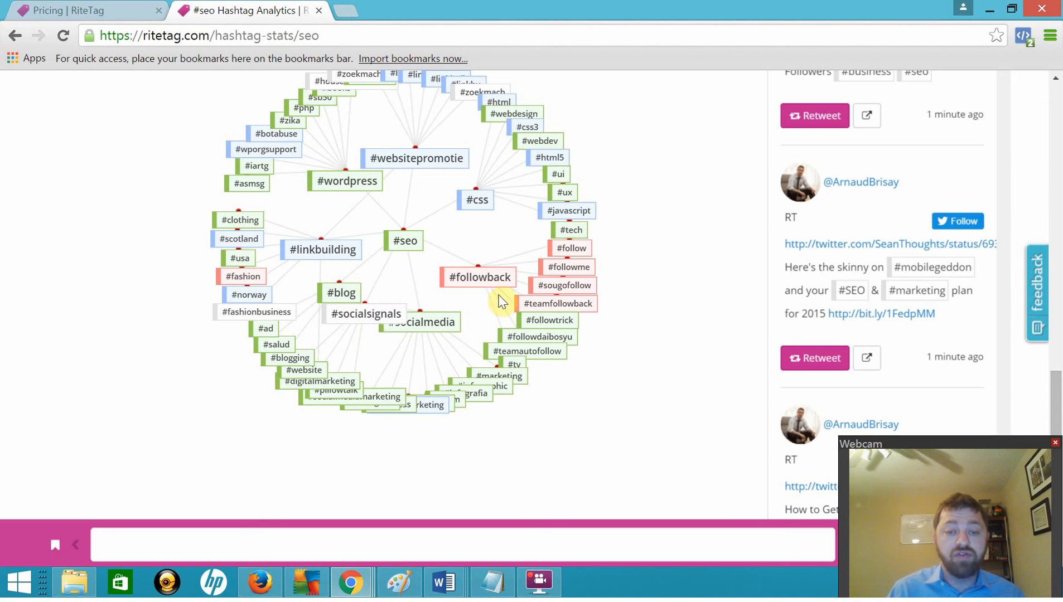
mouse_move(949, 336)
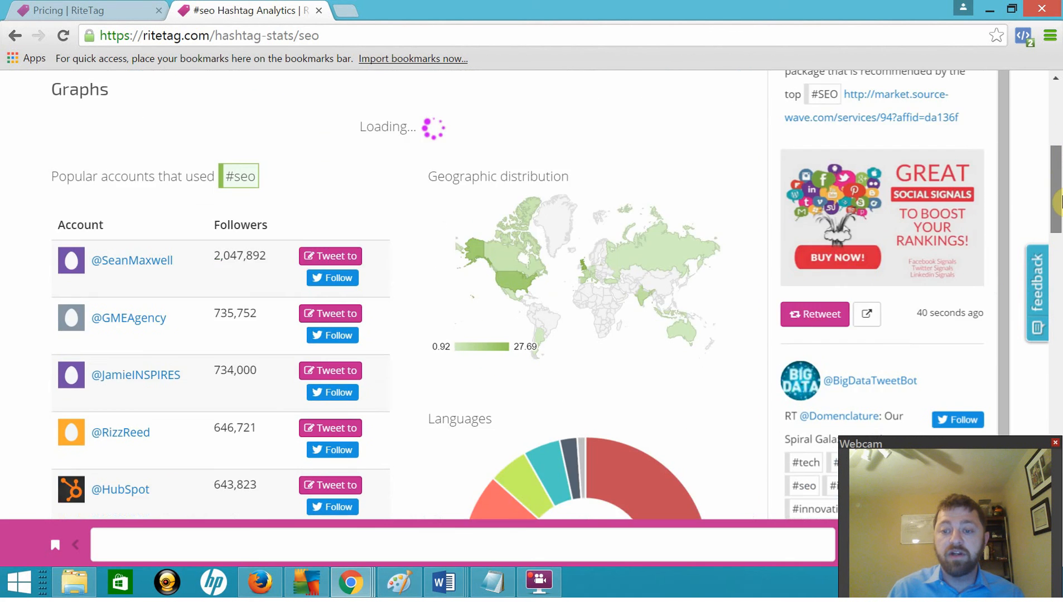
Scroll back to the top for the hourly stats: 1946 unique tweets, 4.41M exposure, 571 retweets.
scroll("up", 3)
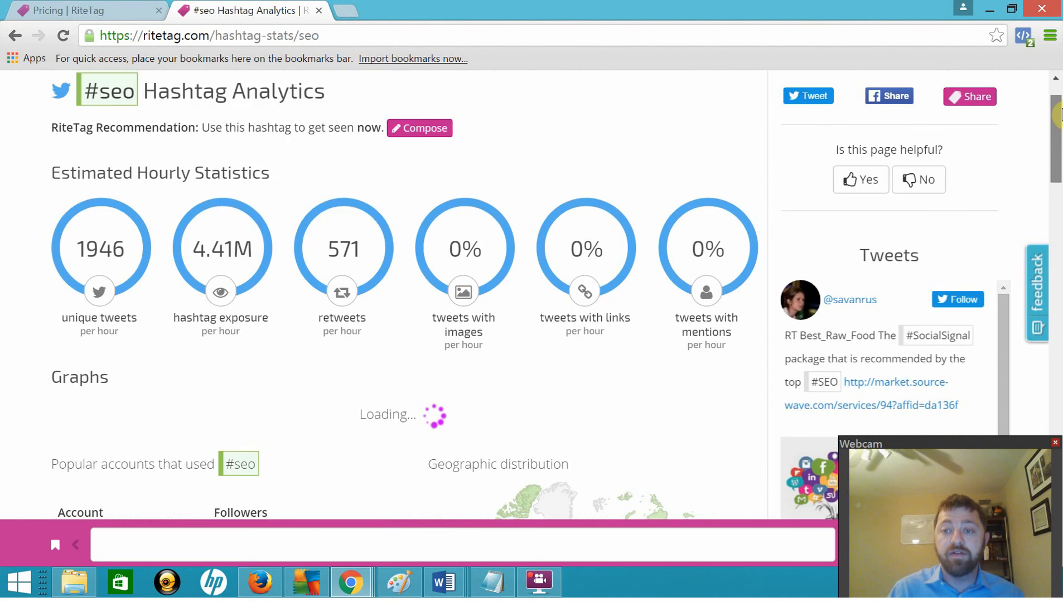
scroll("up", 3)
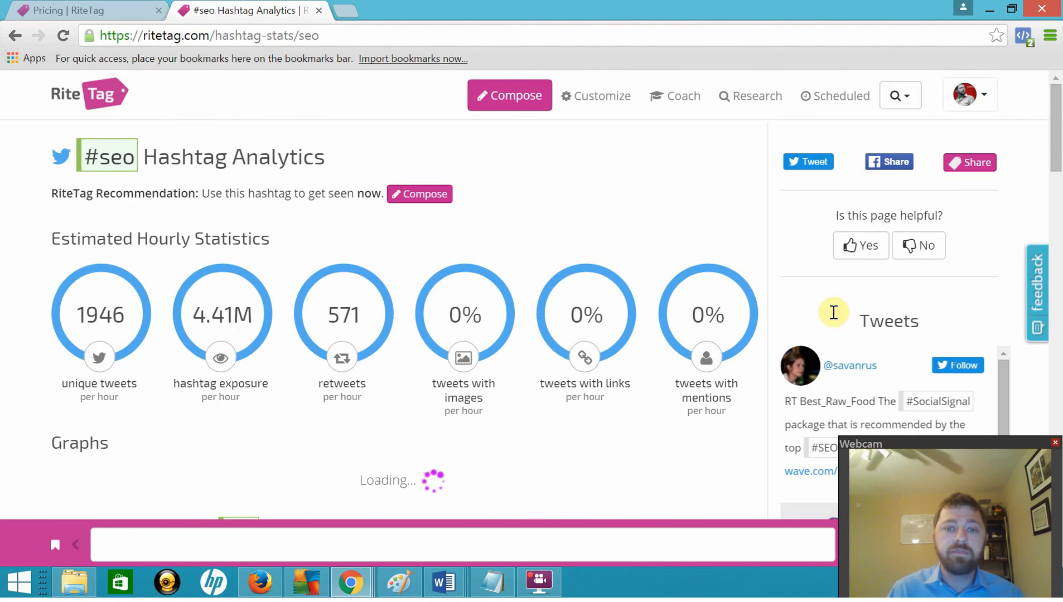
mouse_move(17, 36)
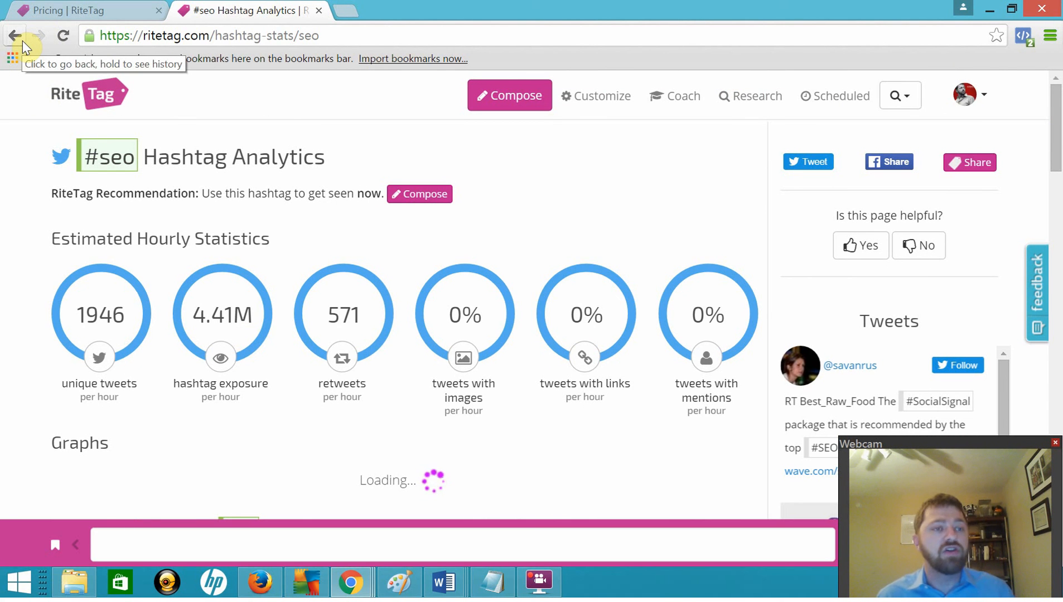
Go back to hashtag search and search 'table', showing exact-match #table and related tags.
left_click(15, 36)
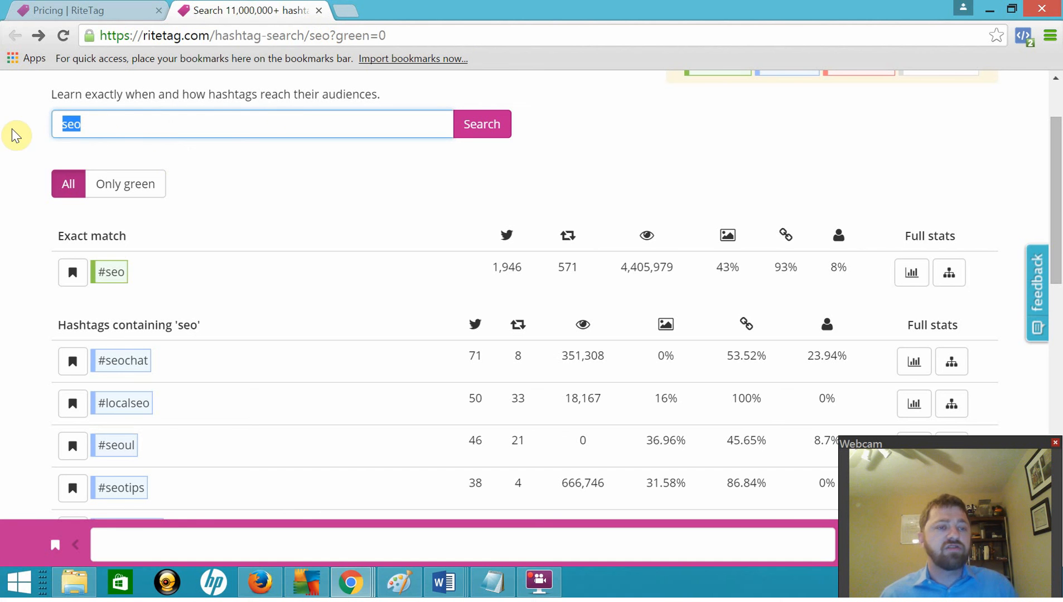
type("tab")
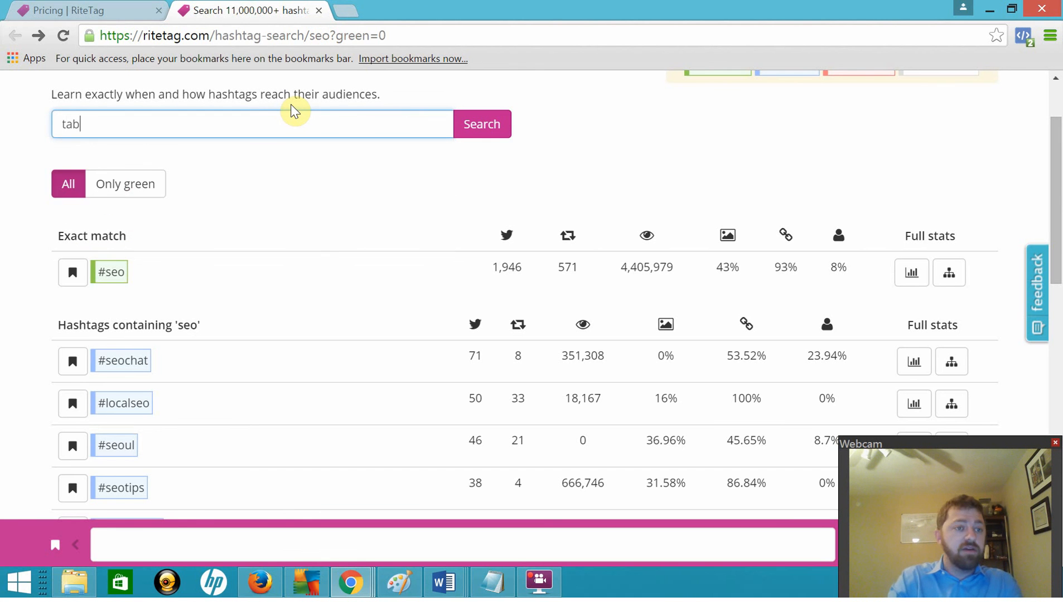
type("le")
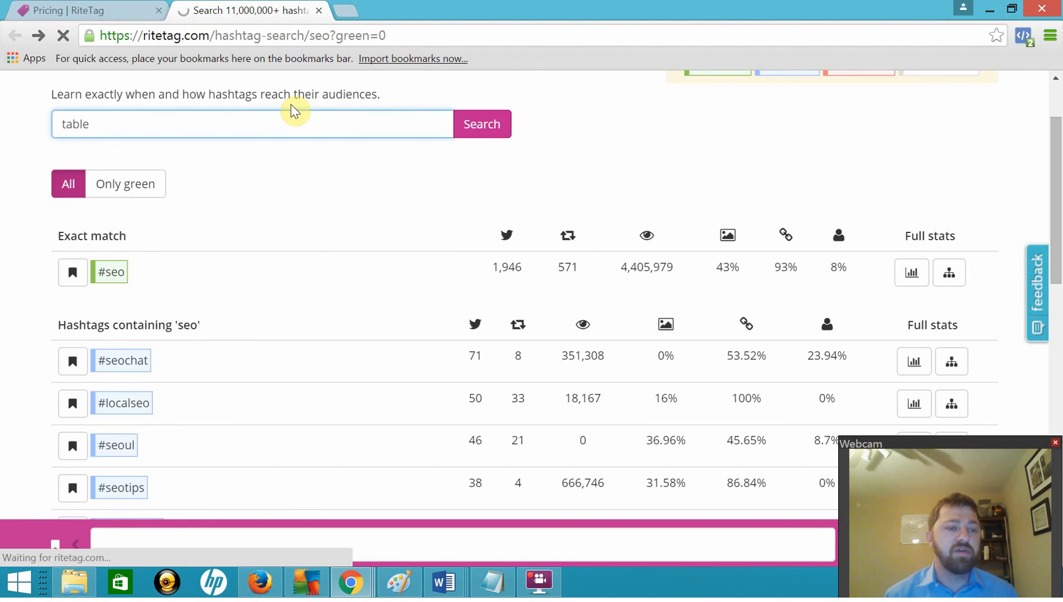
left_click(482, 124)
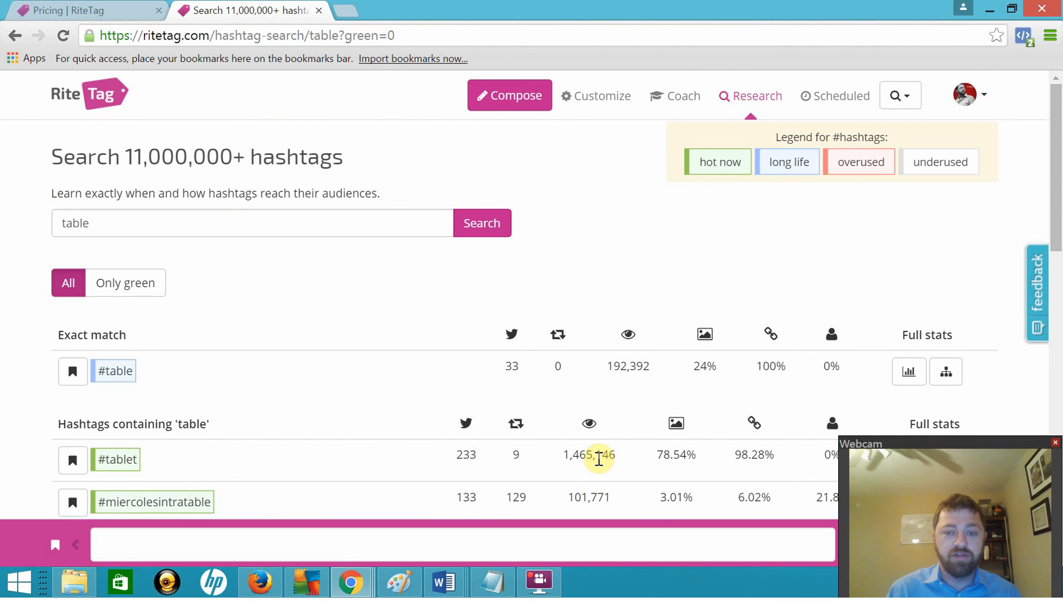
scroll("down", 3)
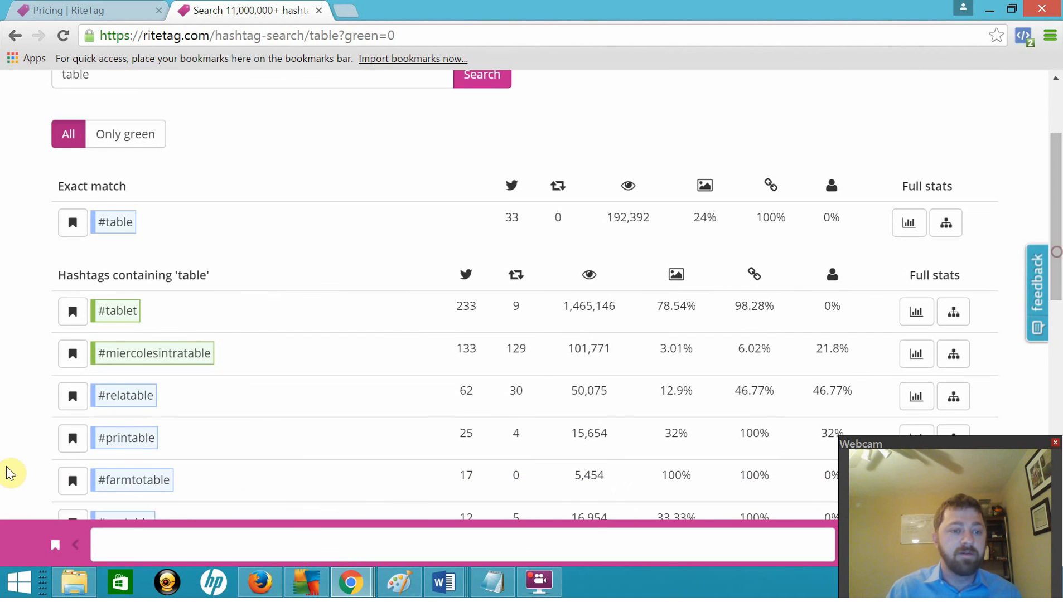
Search 'decor' and scroll its results: #decor, #homedecor, #decoration, #vintagedecor.
scroll("up", 3)
type("decor")
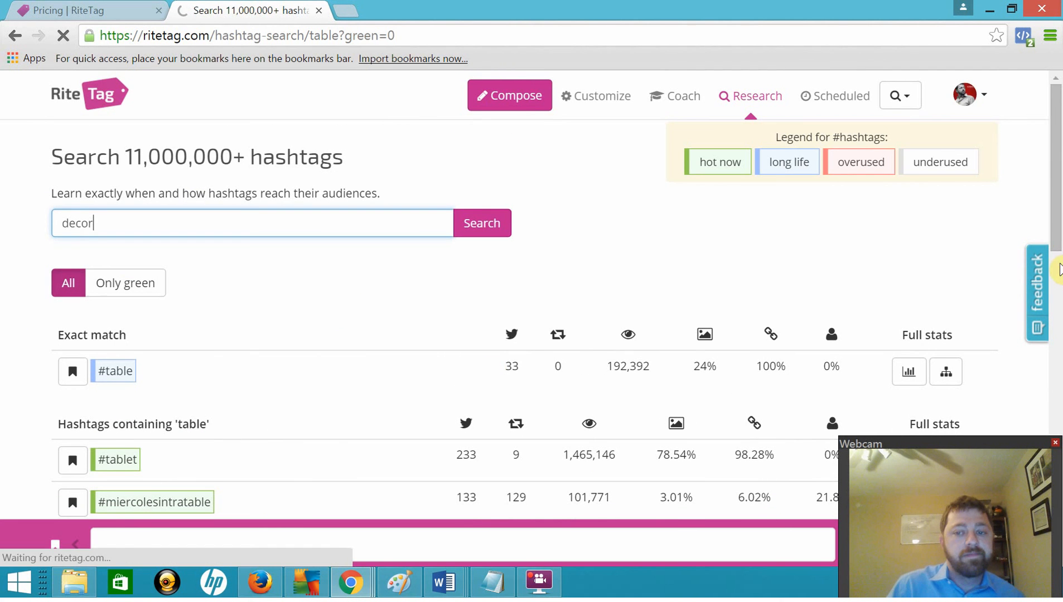
mouse_move(682, 322)
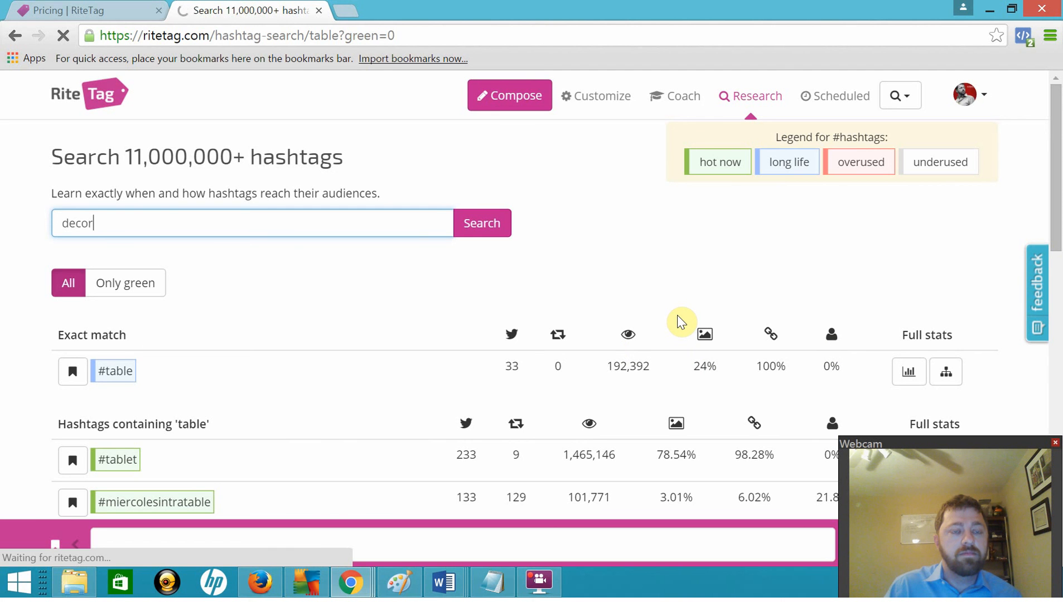
mouse_move(589, 346)
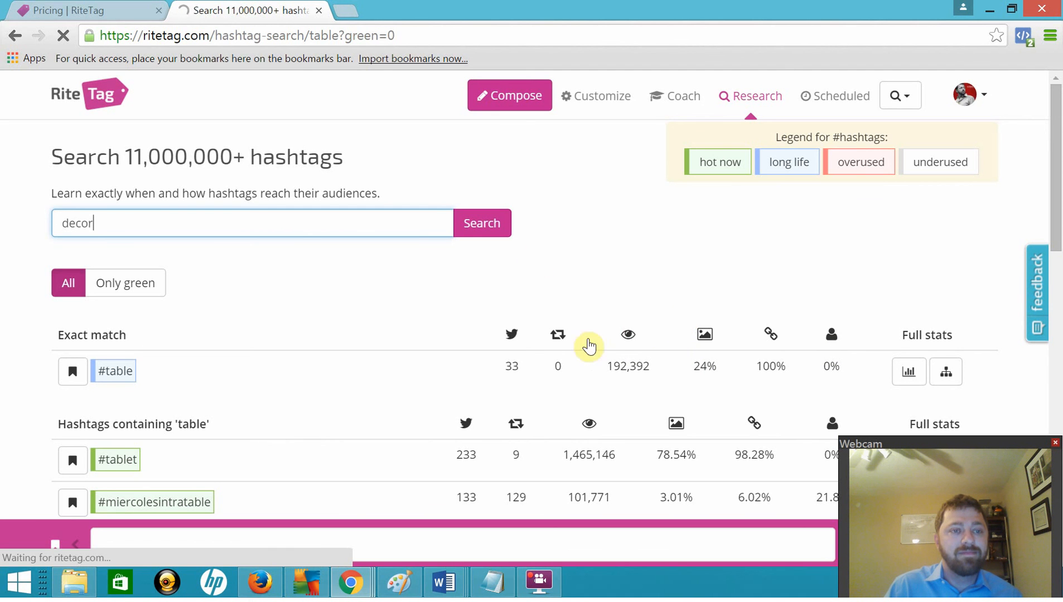
left_click(481, 222)
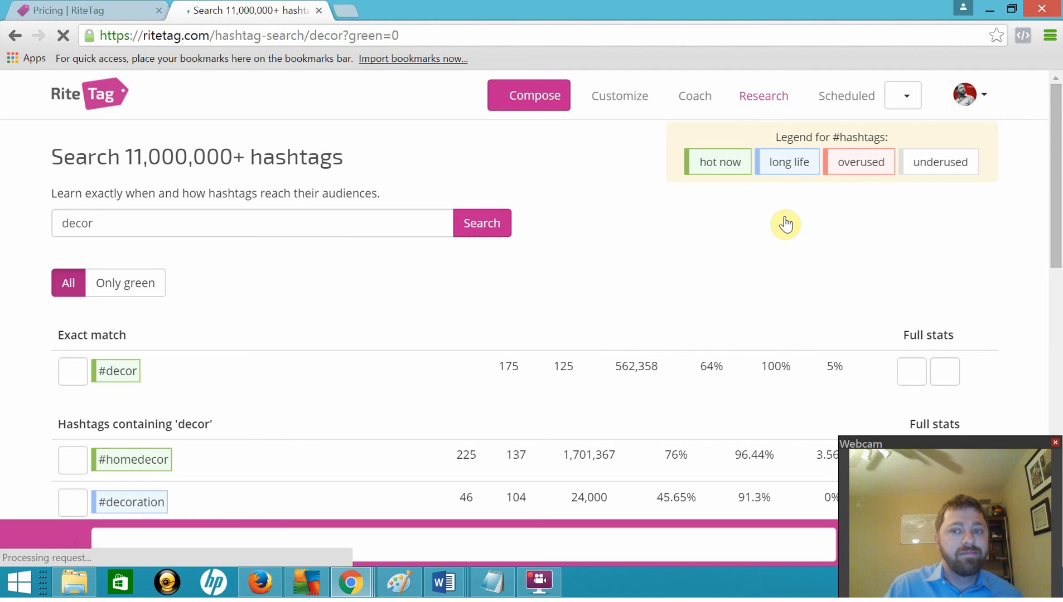
scroll("down", 3)
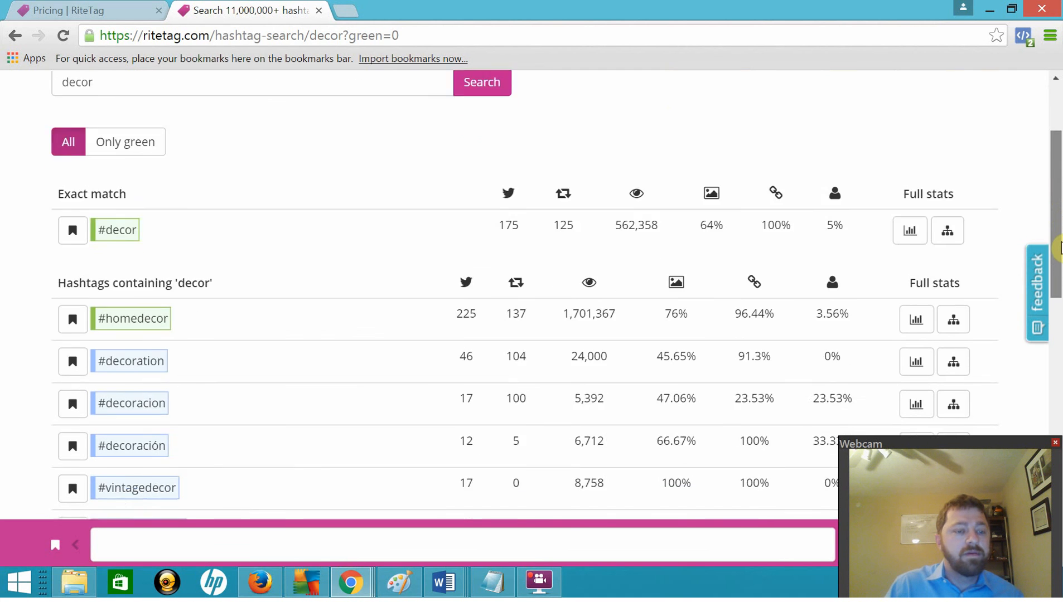
scroll("down", 3)
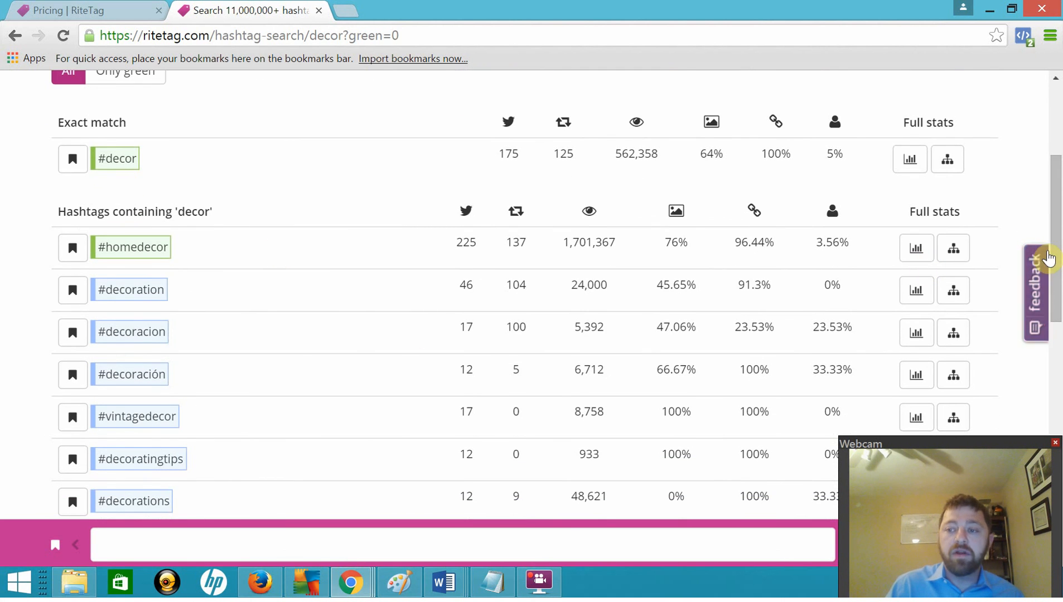
scroll("up", 3)
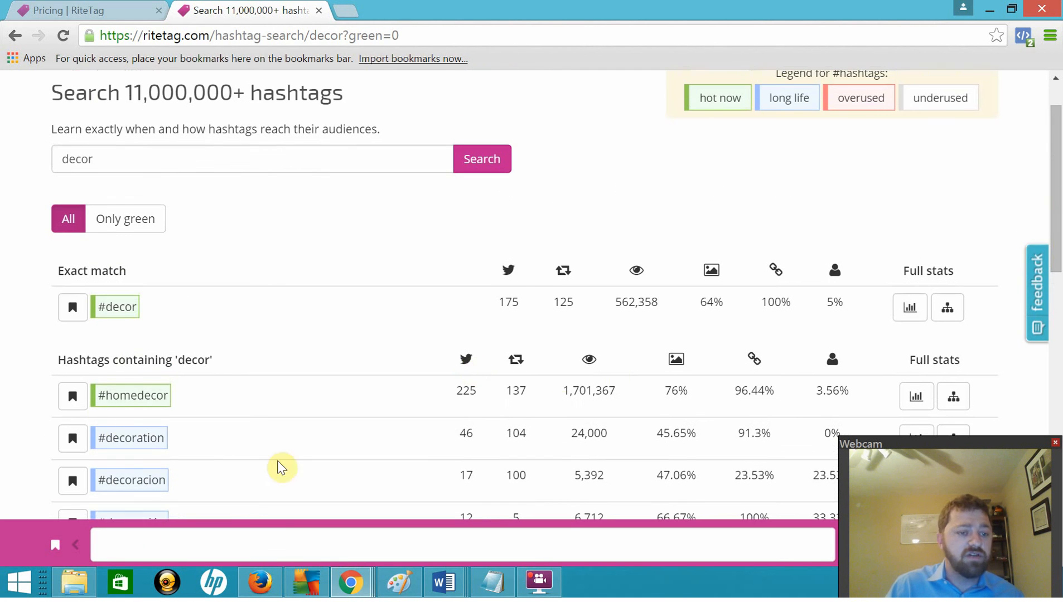
scroll("up", 3)
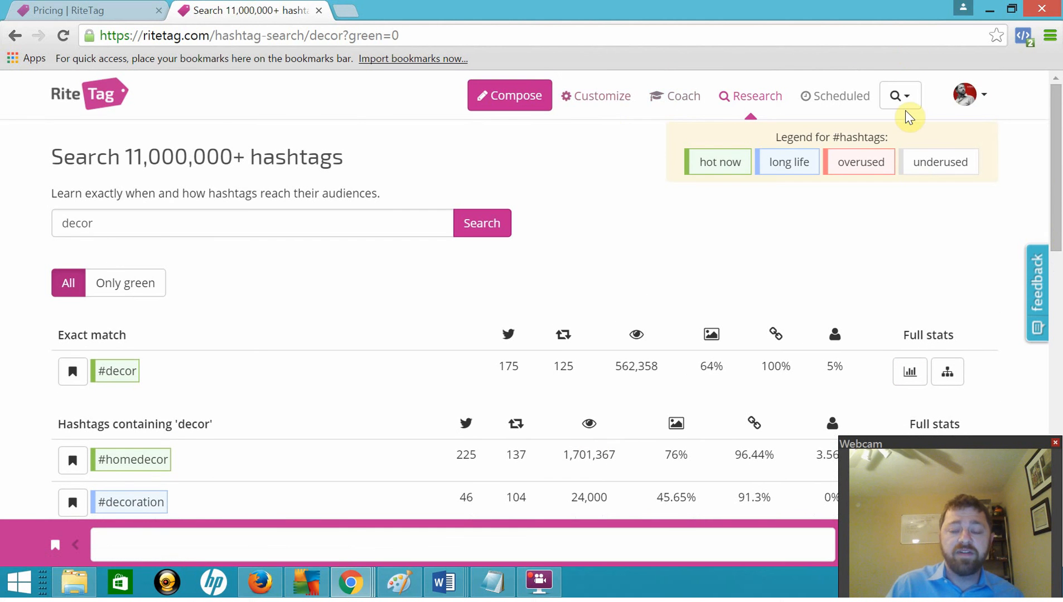
mouse_move(718, 162)
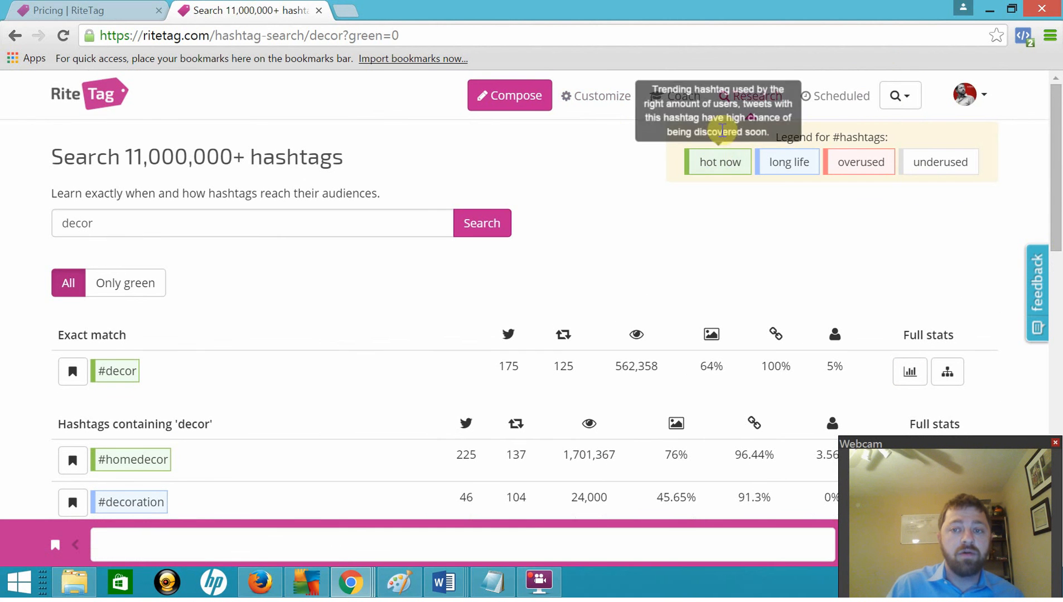
mouse_move(787, 162)
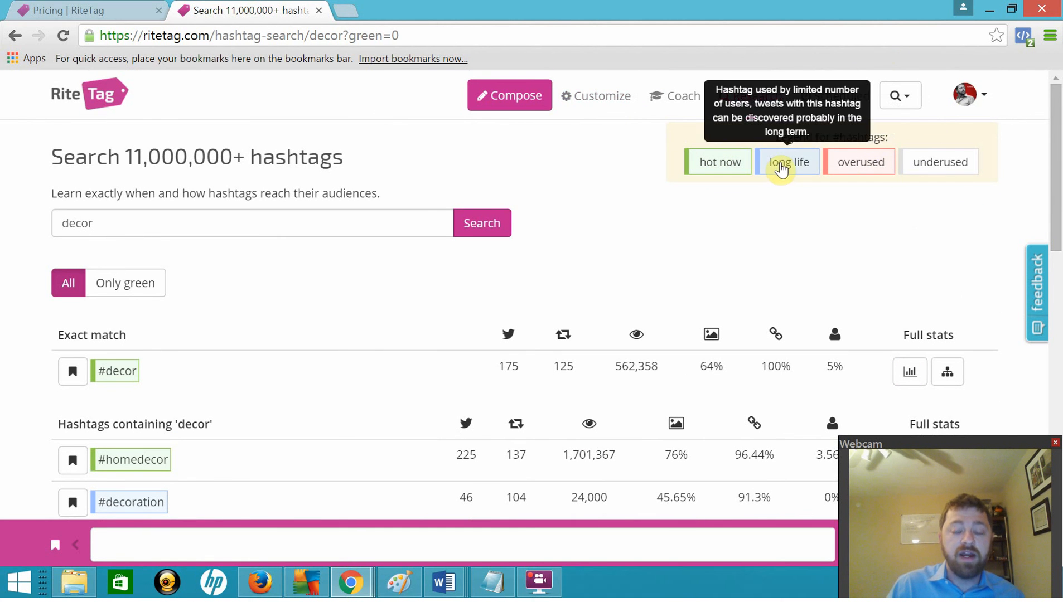
mouse_move(823, 192)
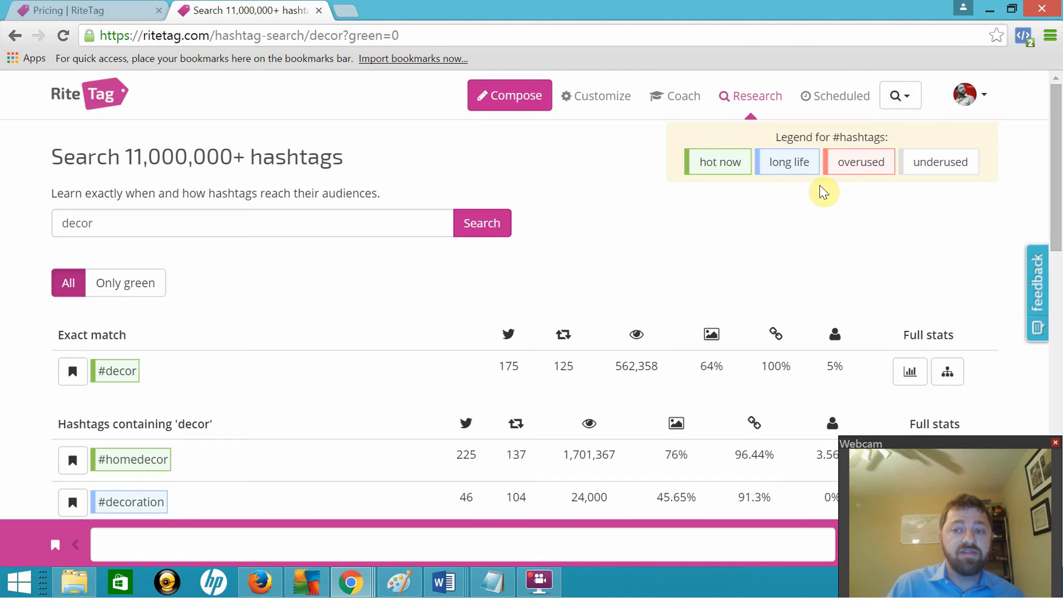
mouse_move(860, 162)
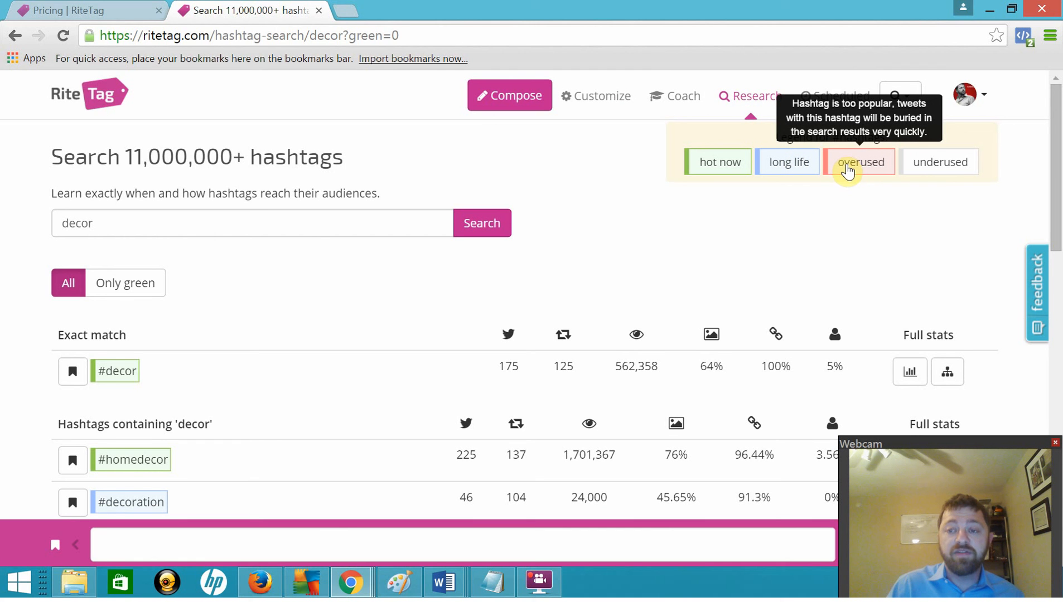
mouse_move(855, 169)
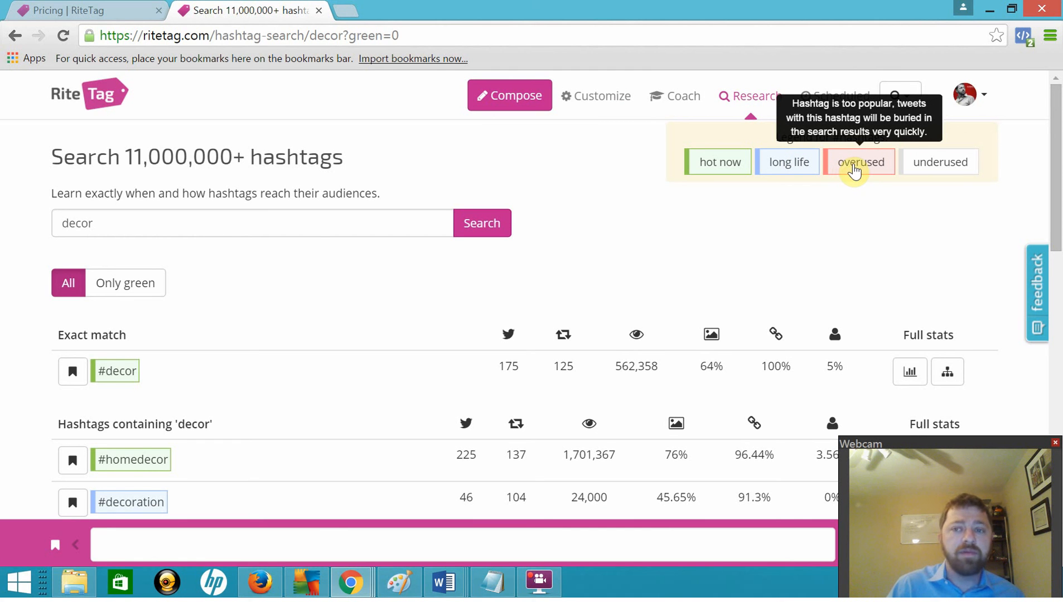
mouse_move(940, 162)
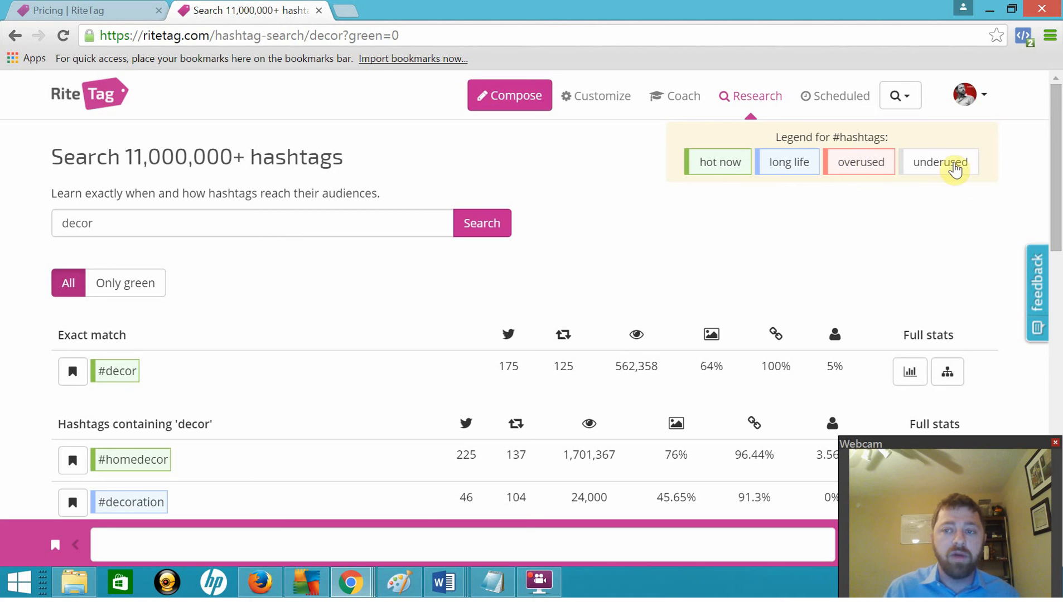
mouse_move(939, 161)
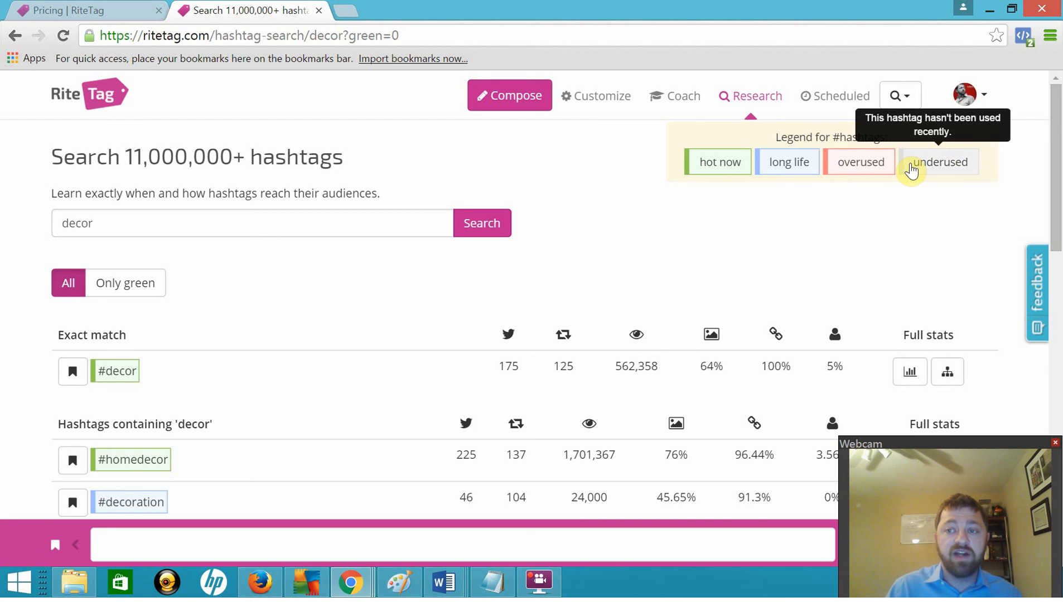
mouse_move(787, 161)
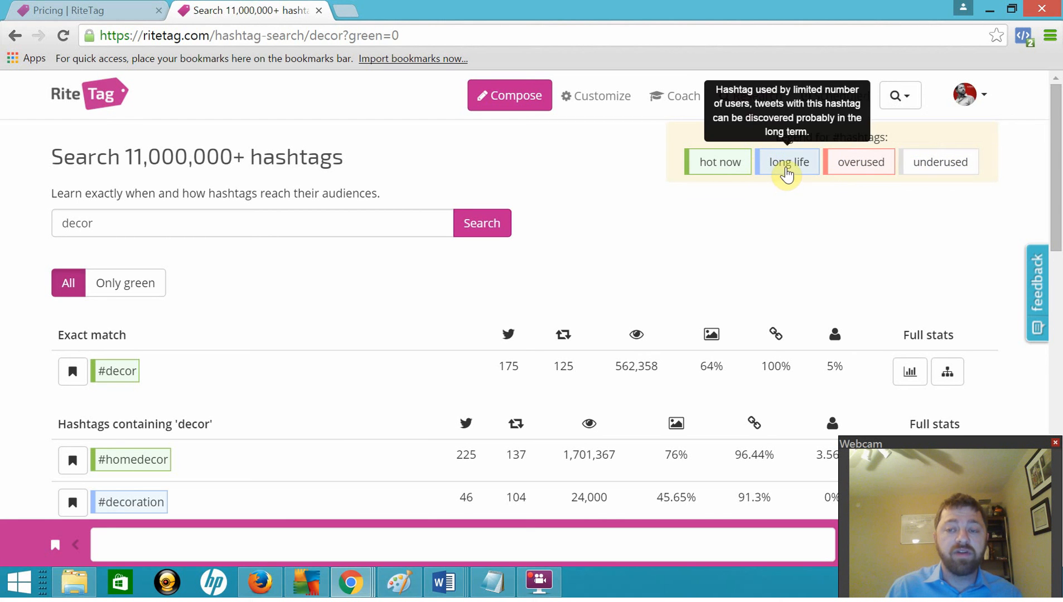
mouse_move(718, 161)
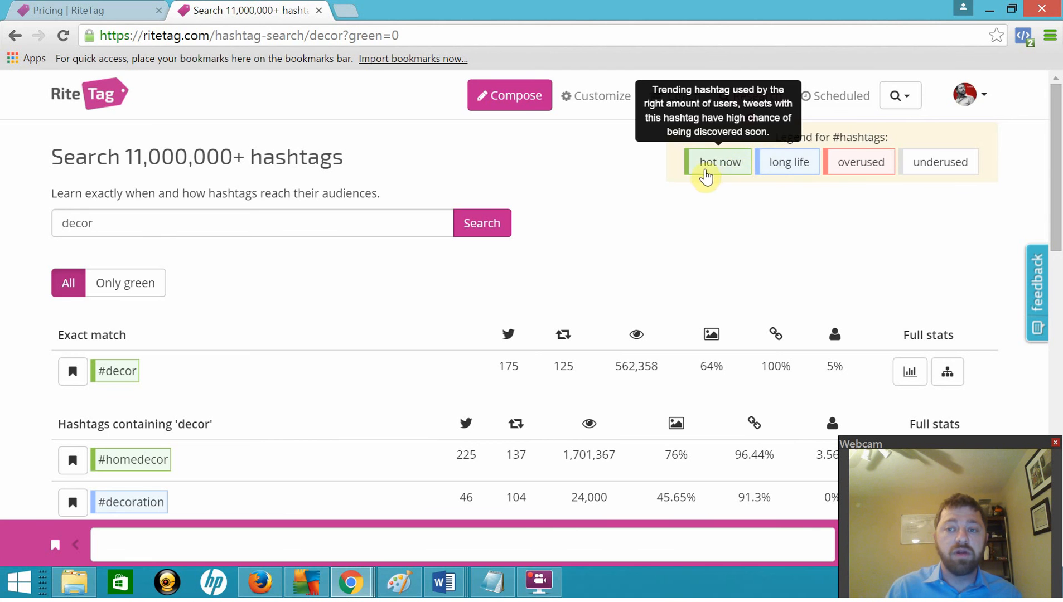
scroll("down", 3)
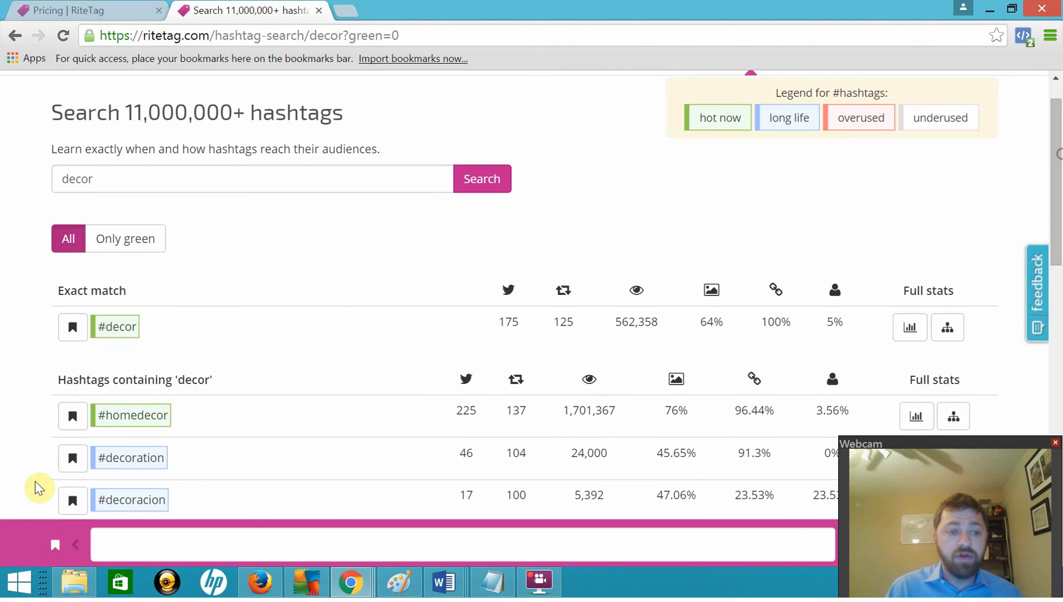
mouse_move(121, 415)
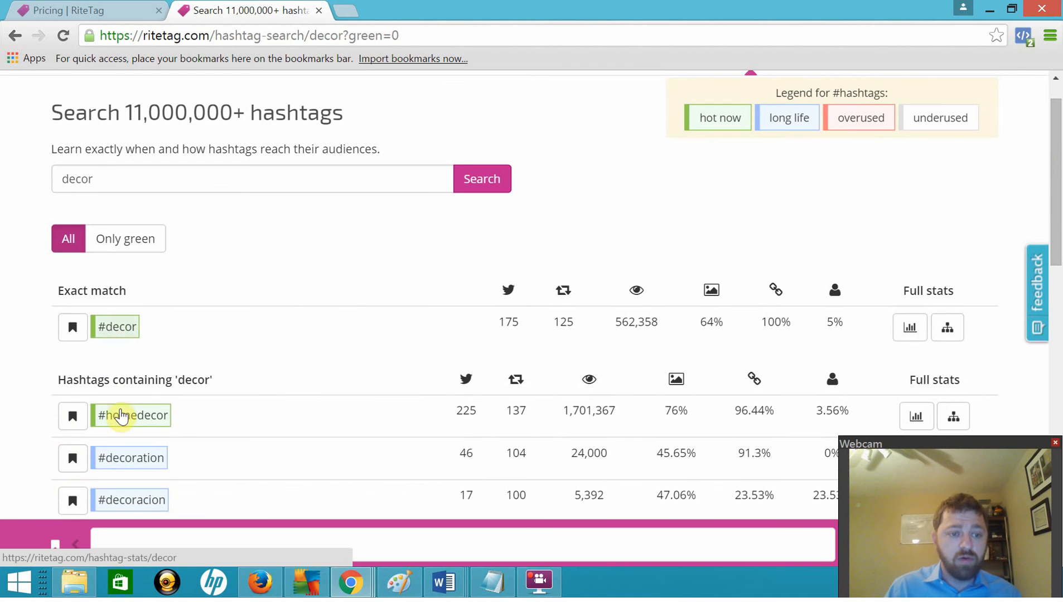
mouse_move(130, 457)
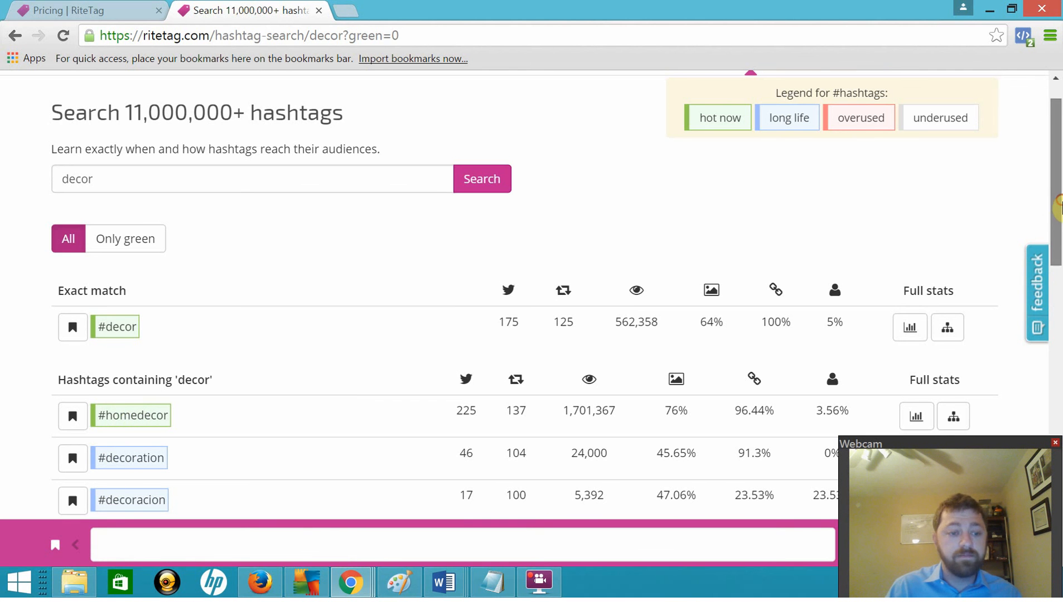
scroll("down", 3)
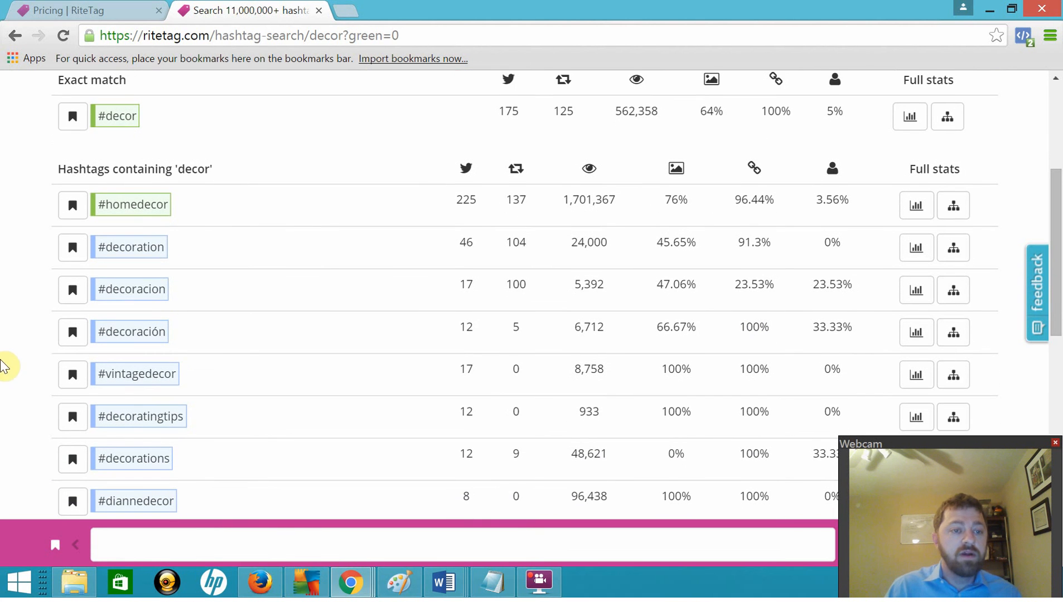
mouse_move(156, 288)
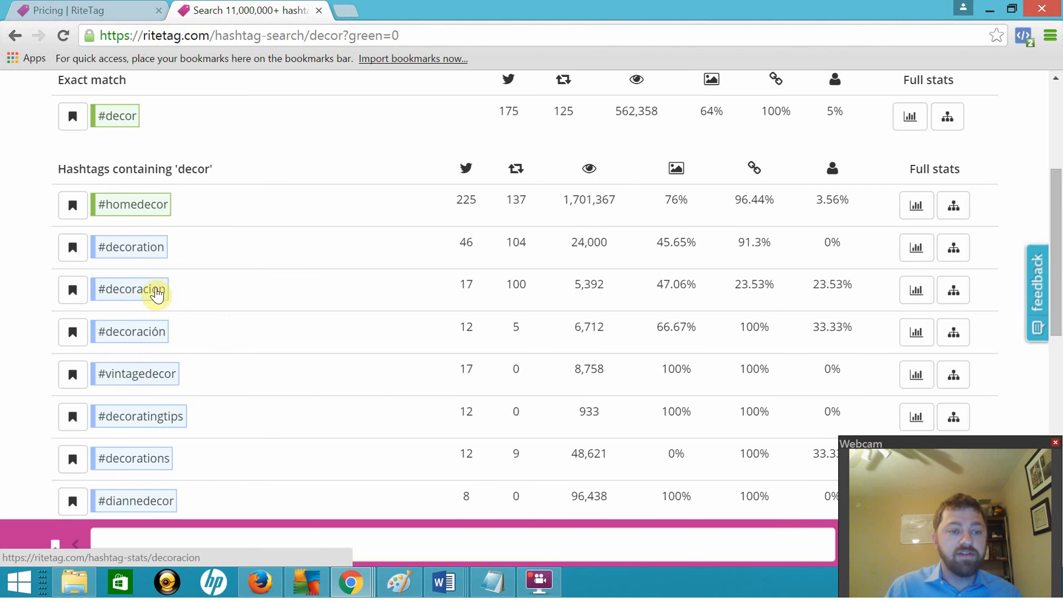
mouse_move(136, 373)
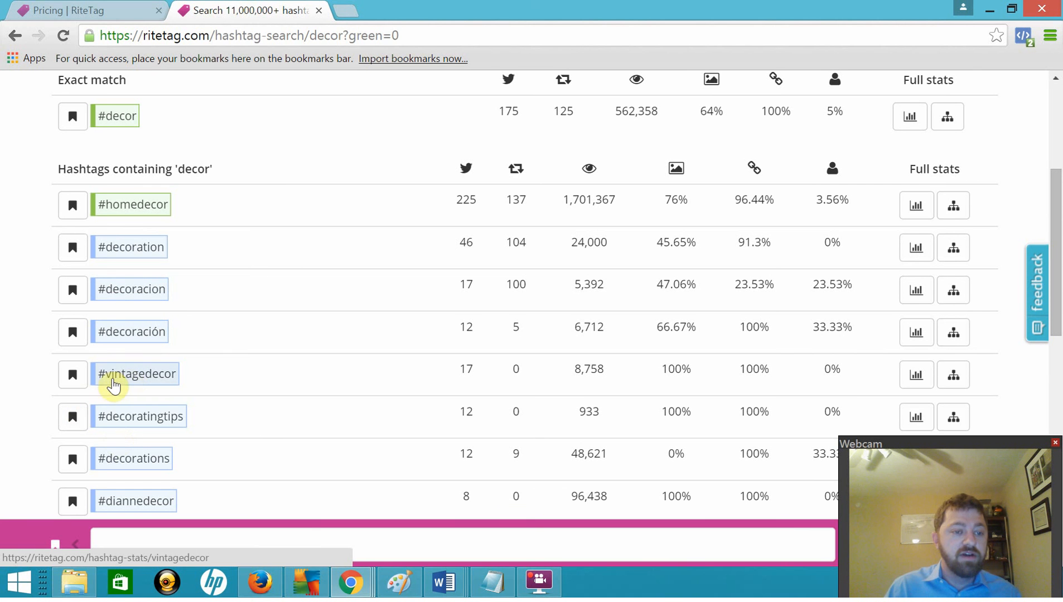
mouse_move(173, 434)
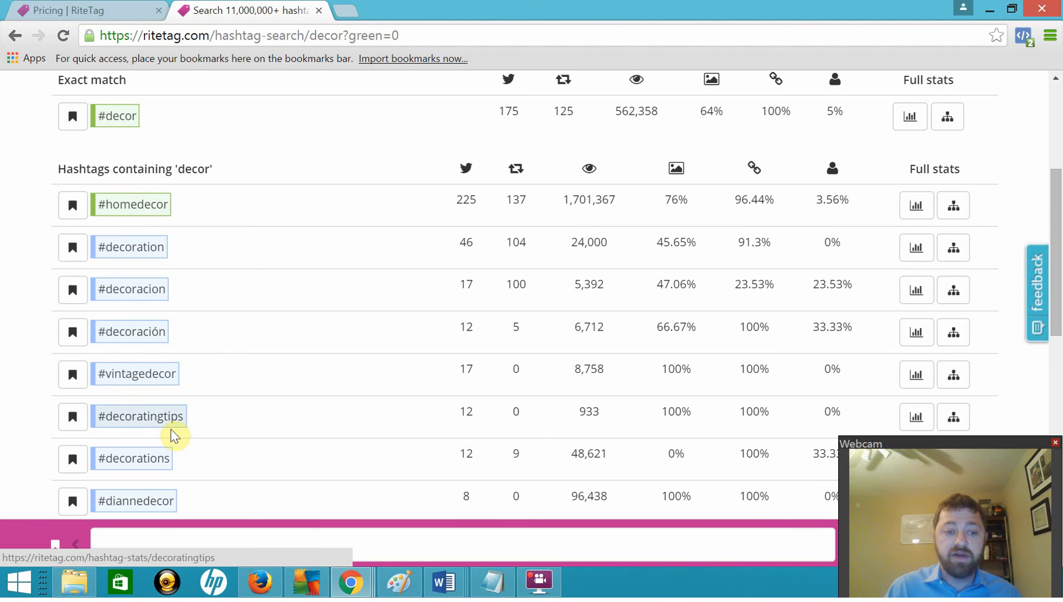
mouse_move(1055, 214)
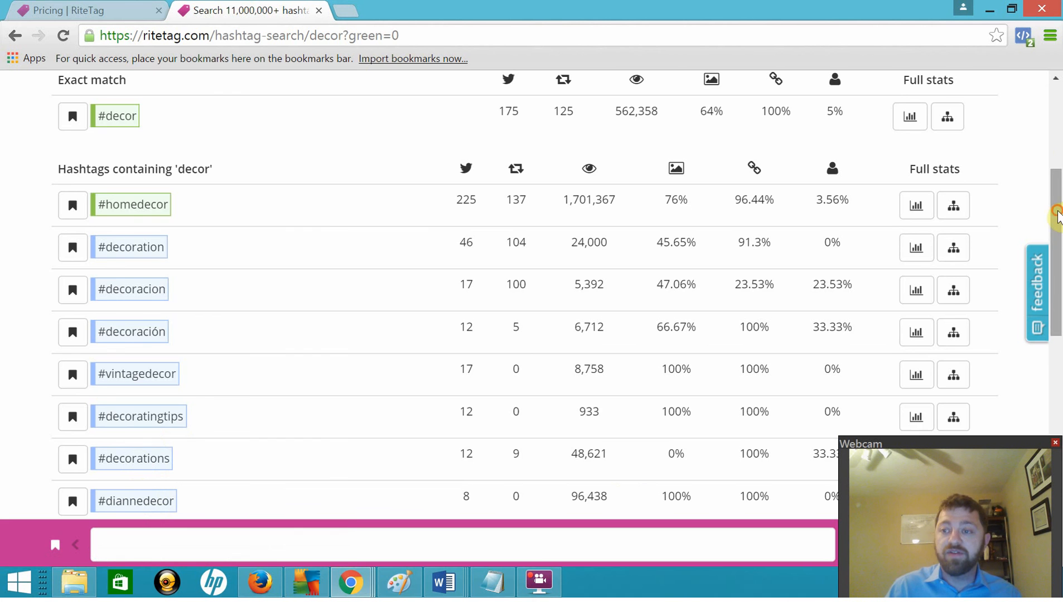
scroll("down", 3)
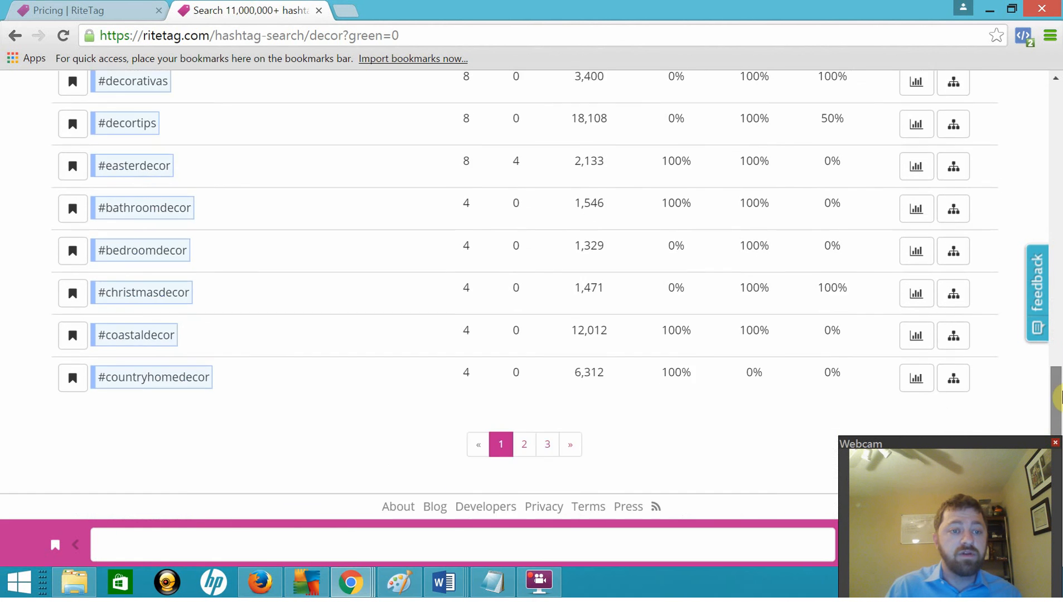
scroll("up", 3)
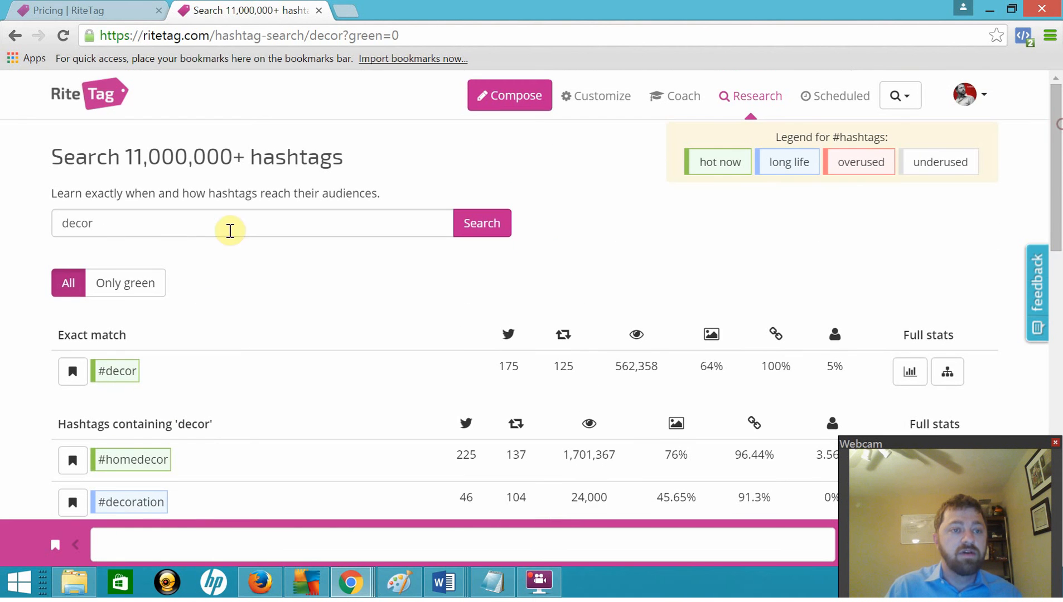
mouse_move(6, 225)
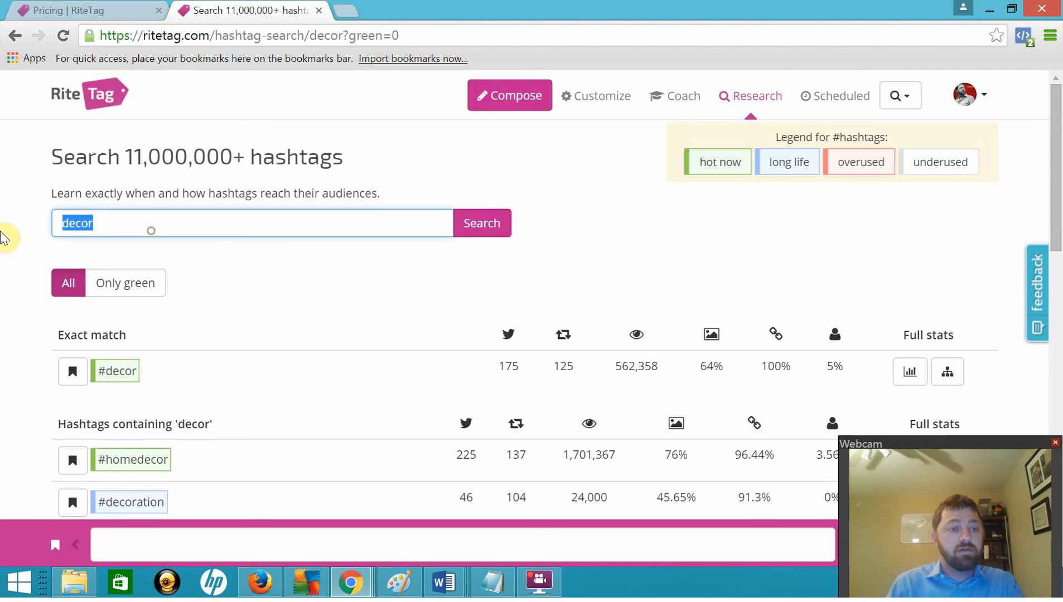
Search 'seotool', showing exact-match #seotool with #seotools and #seotools_4201.
type("seoto")
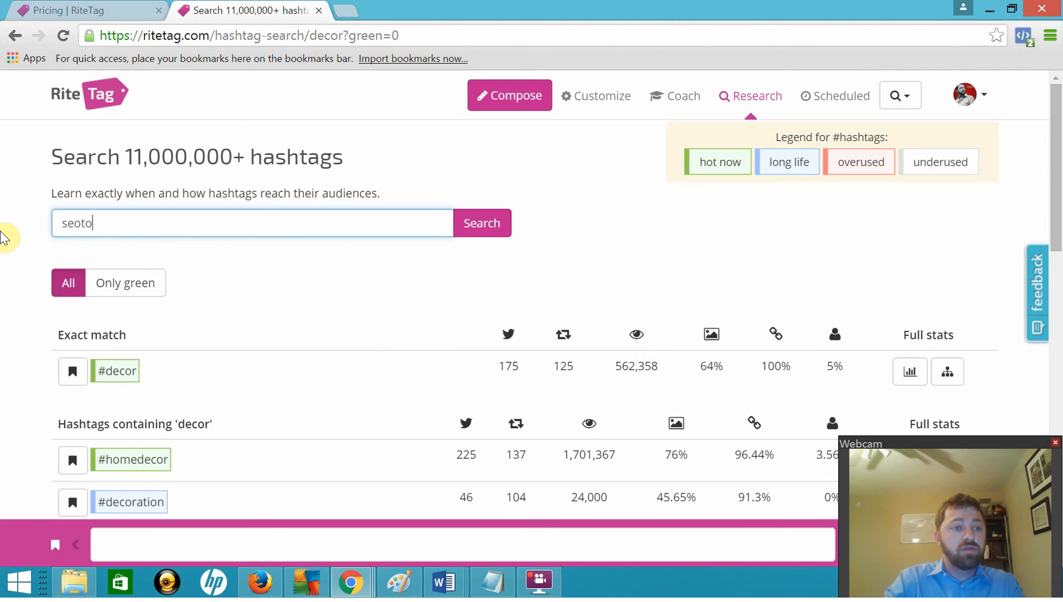
type("ol")
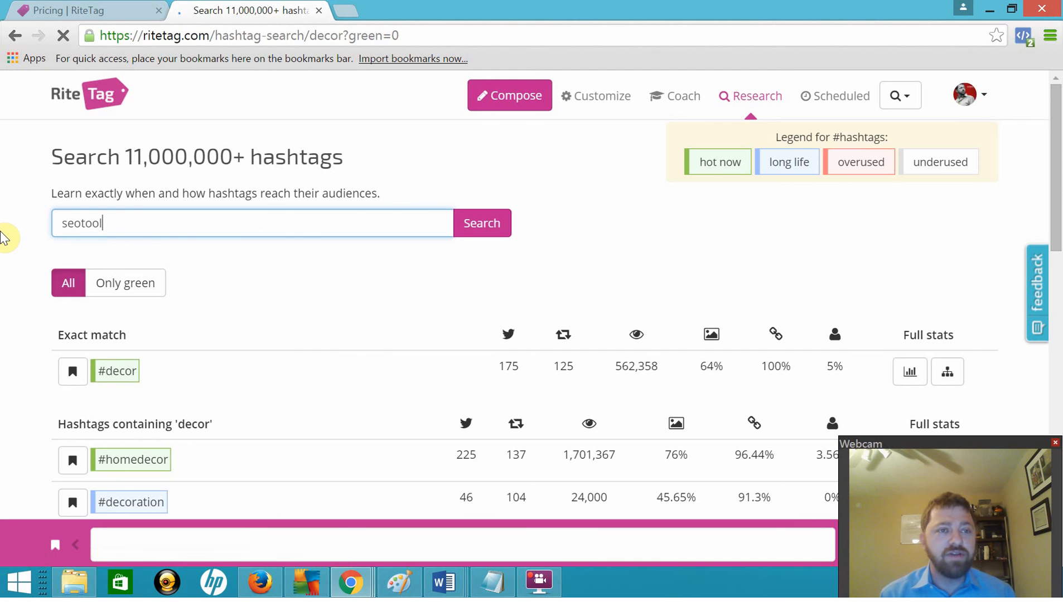
left_click(482, 222)
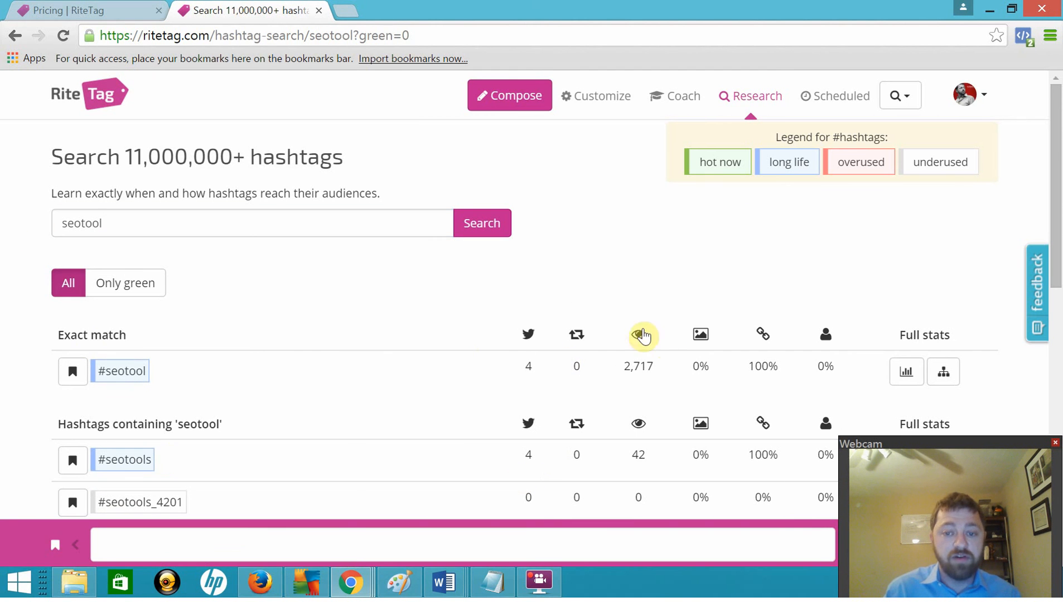
mouse_move(120, 370)
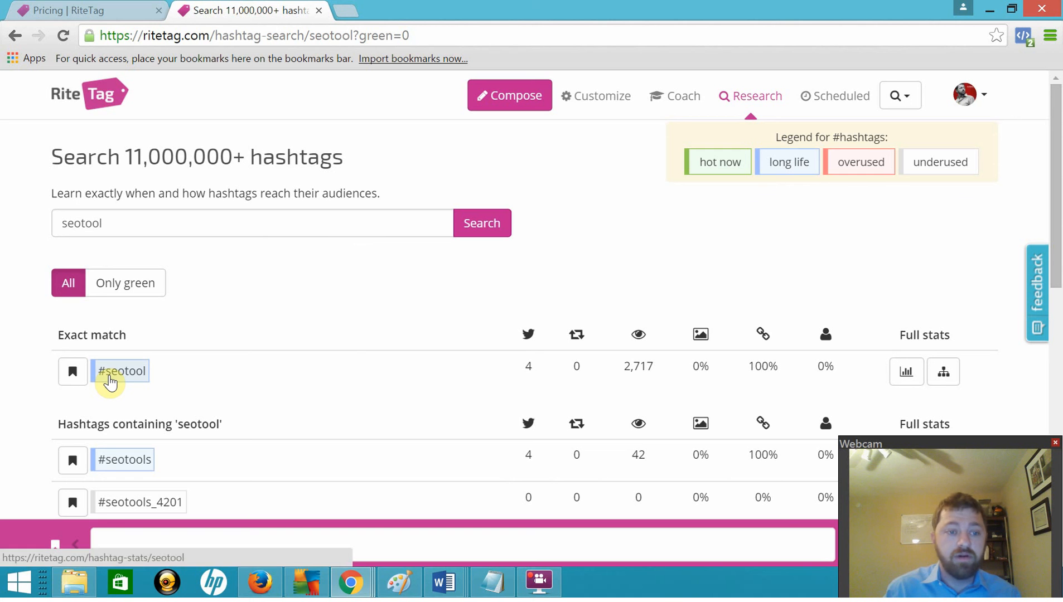
mouse_move(822, 559)
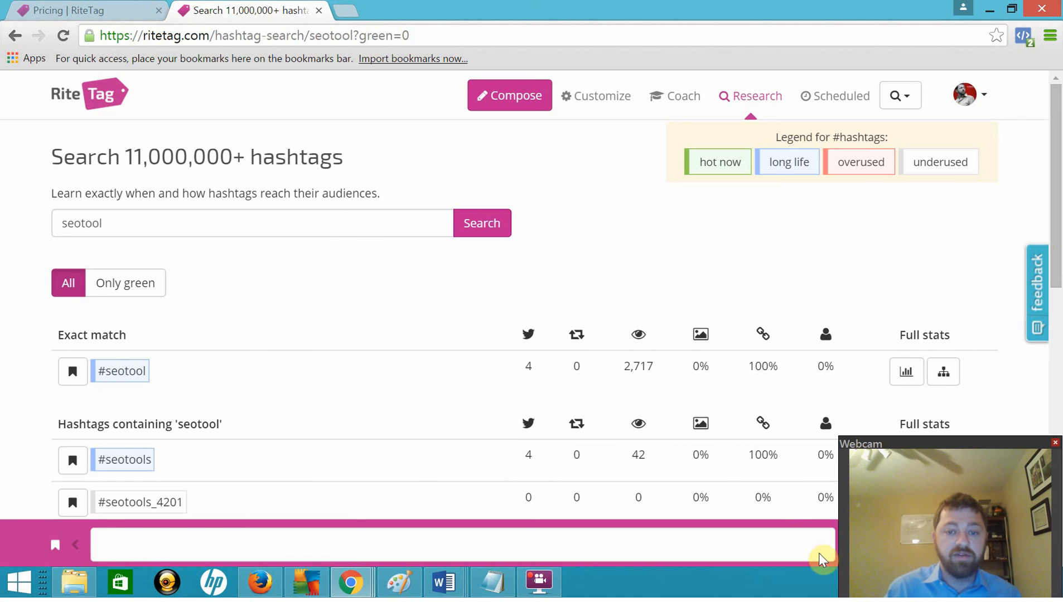
left_click(100, 223)
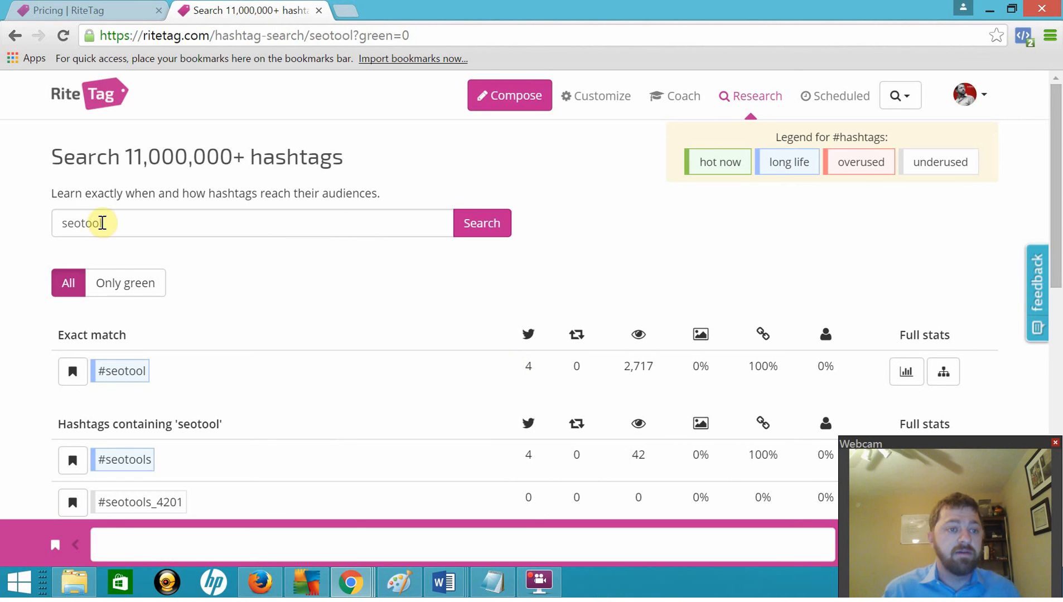
Search RiteTag for 'socialmedia' and review #socialmedia with related tags like #socialmediamarketing.
type("socila")
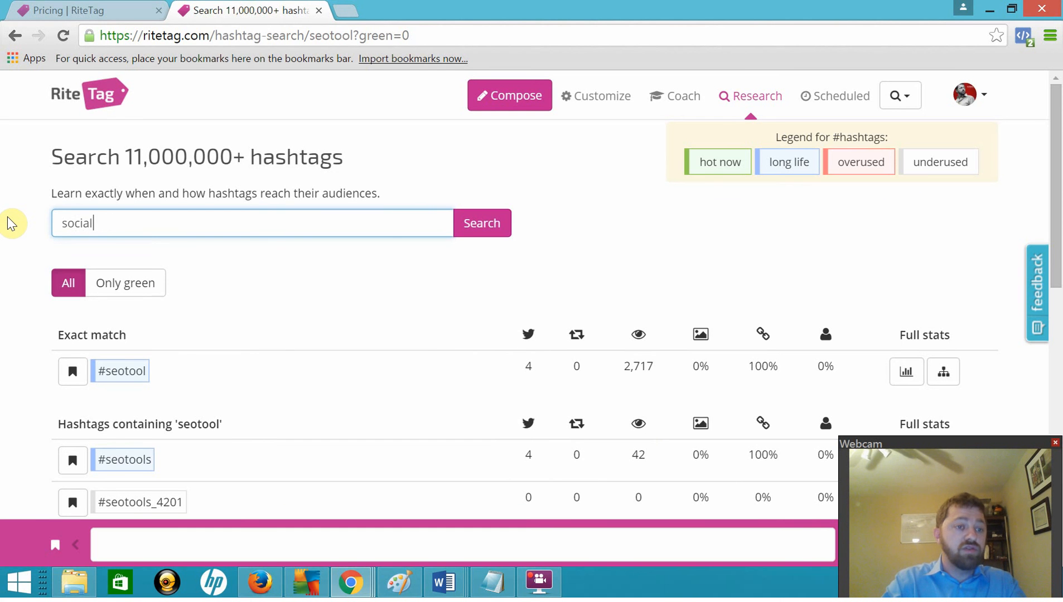
type("media")
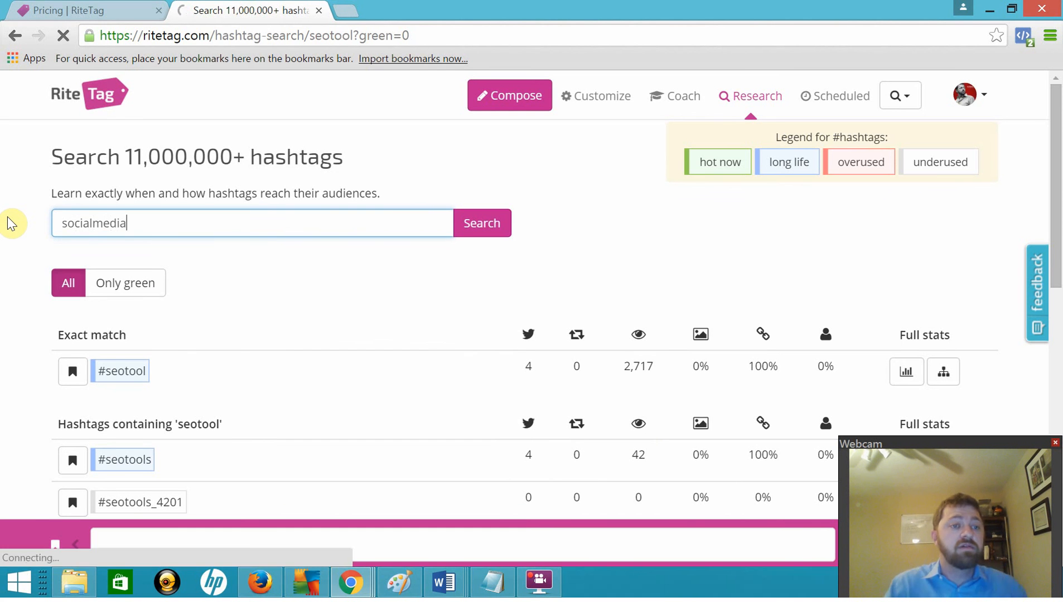
left_click(481, 222)
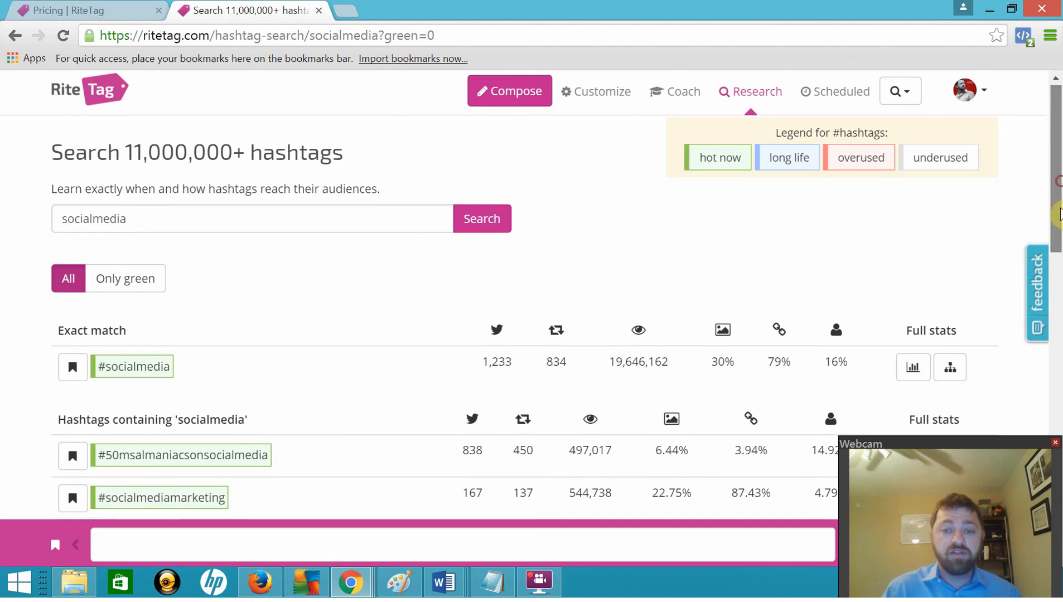
scroll("down", 3)
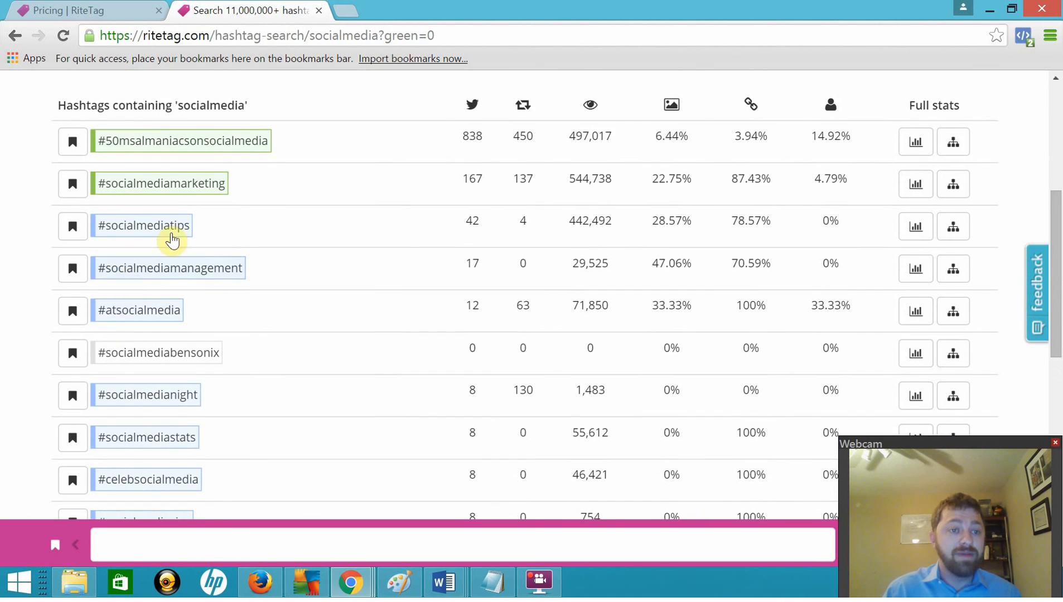
mouse_move(210, 242)
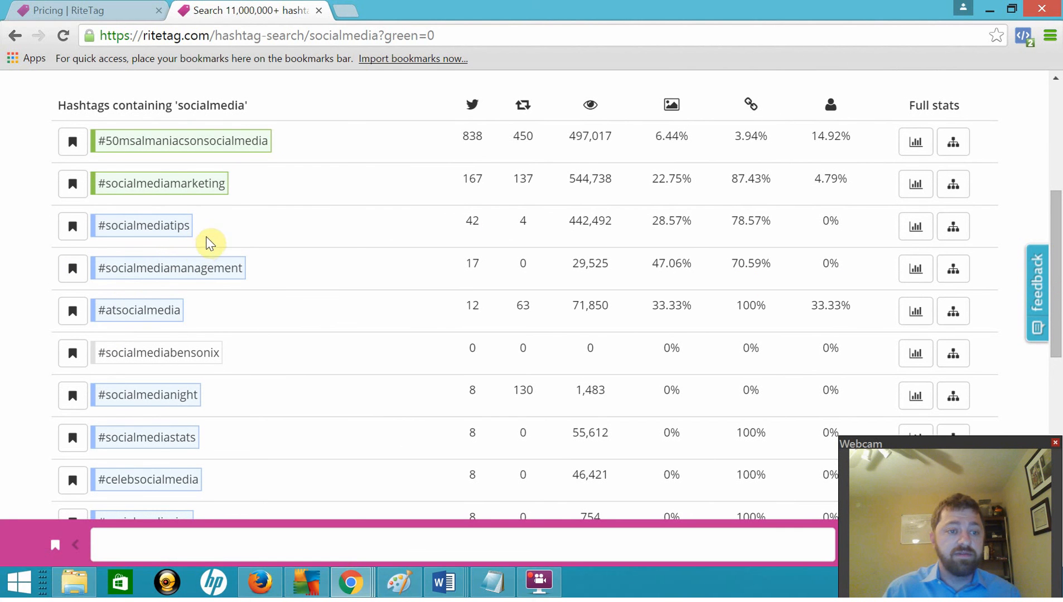
mouse_move(168, 394)
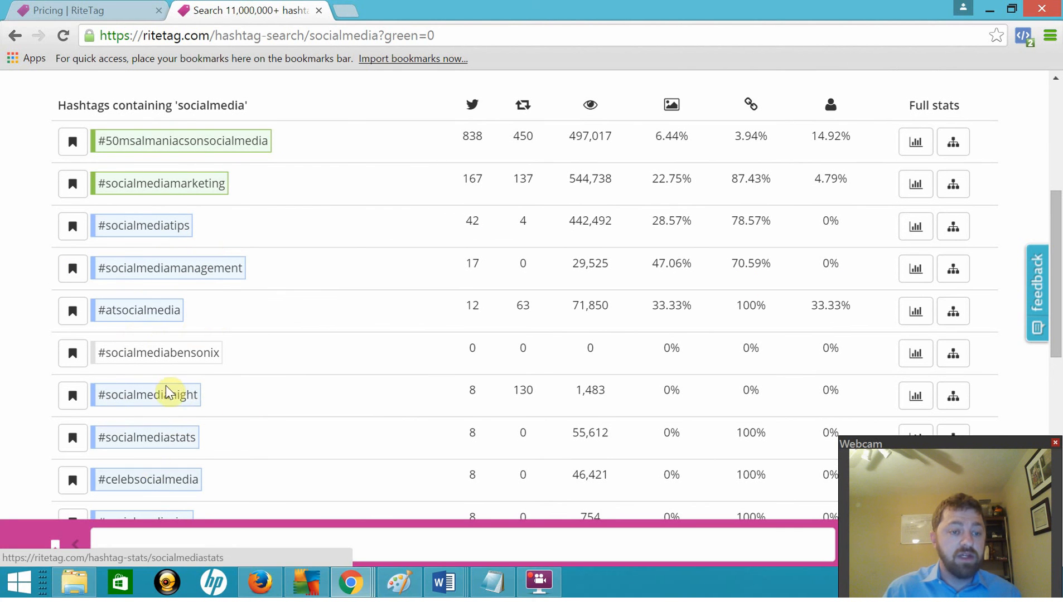
mouse_move(162, 437)
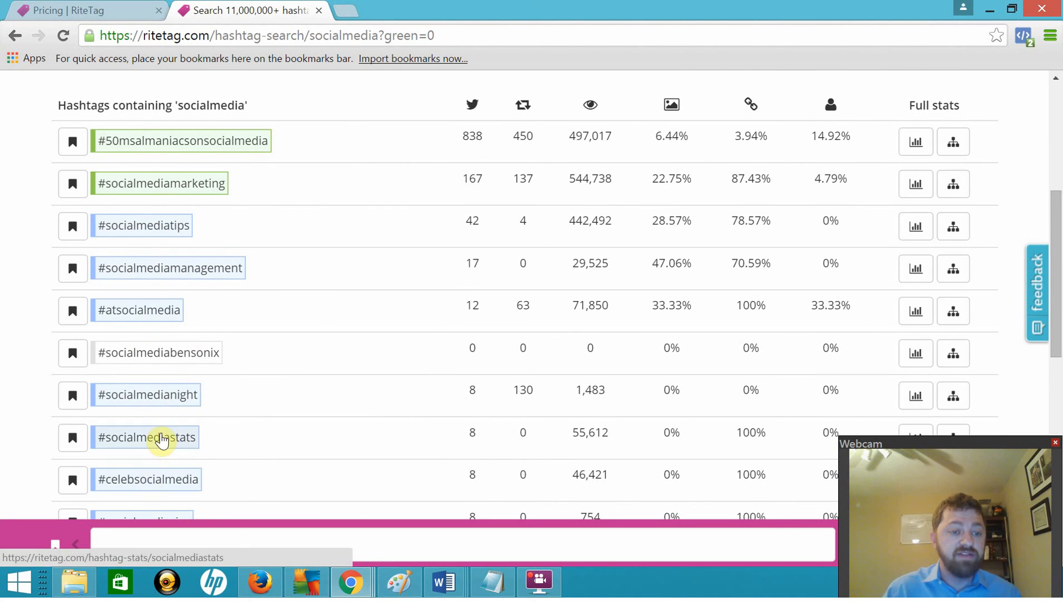
mouse_move(1049, 309)
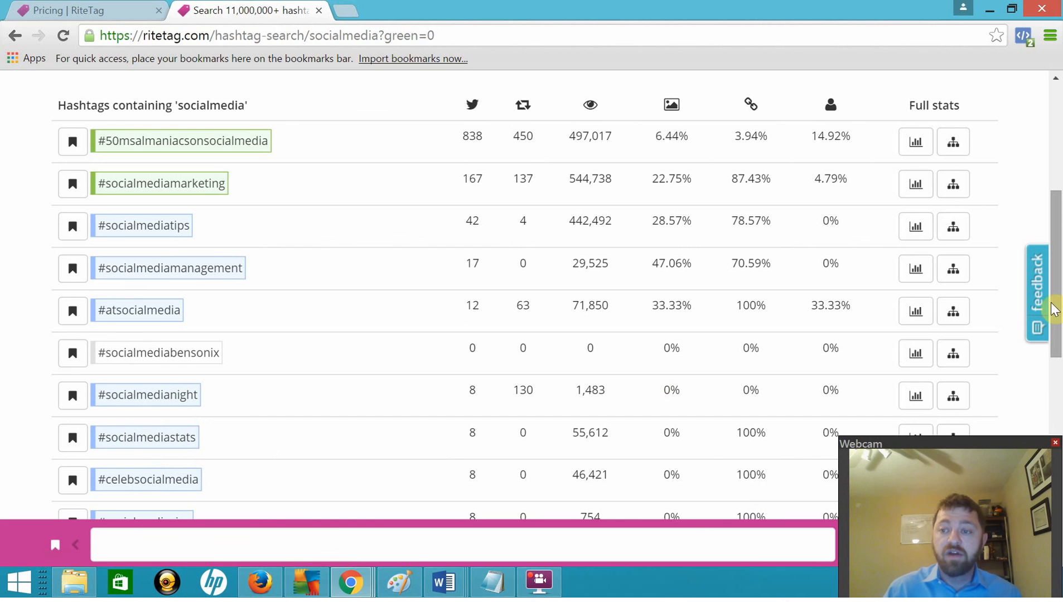
scroll("up", 3)
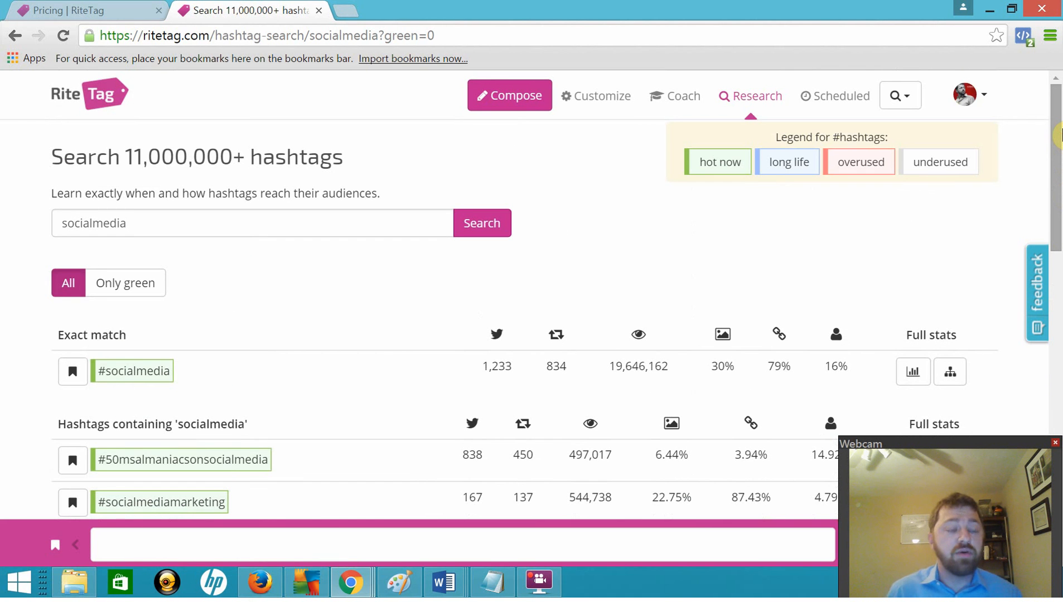